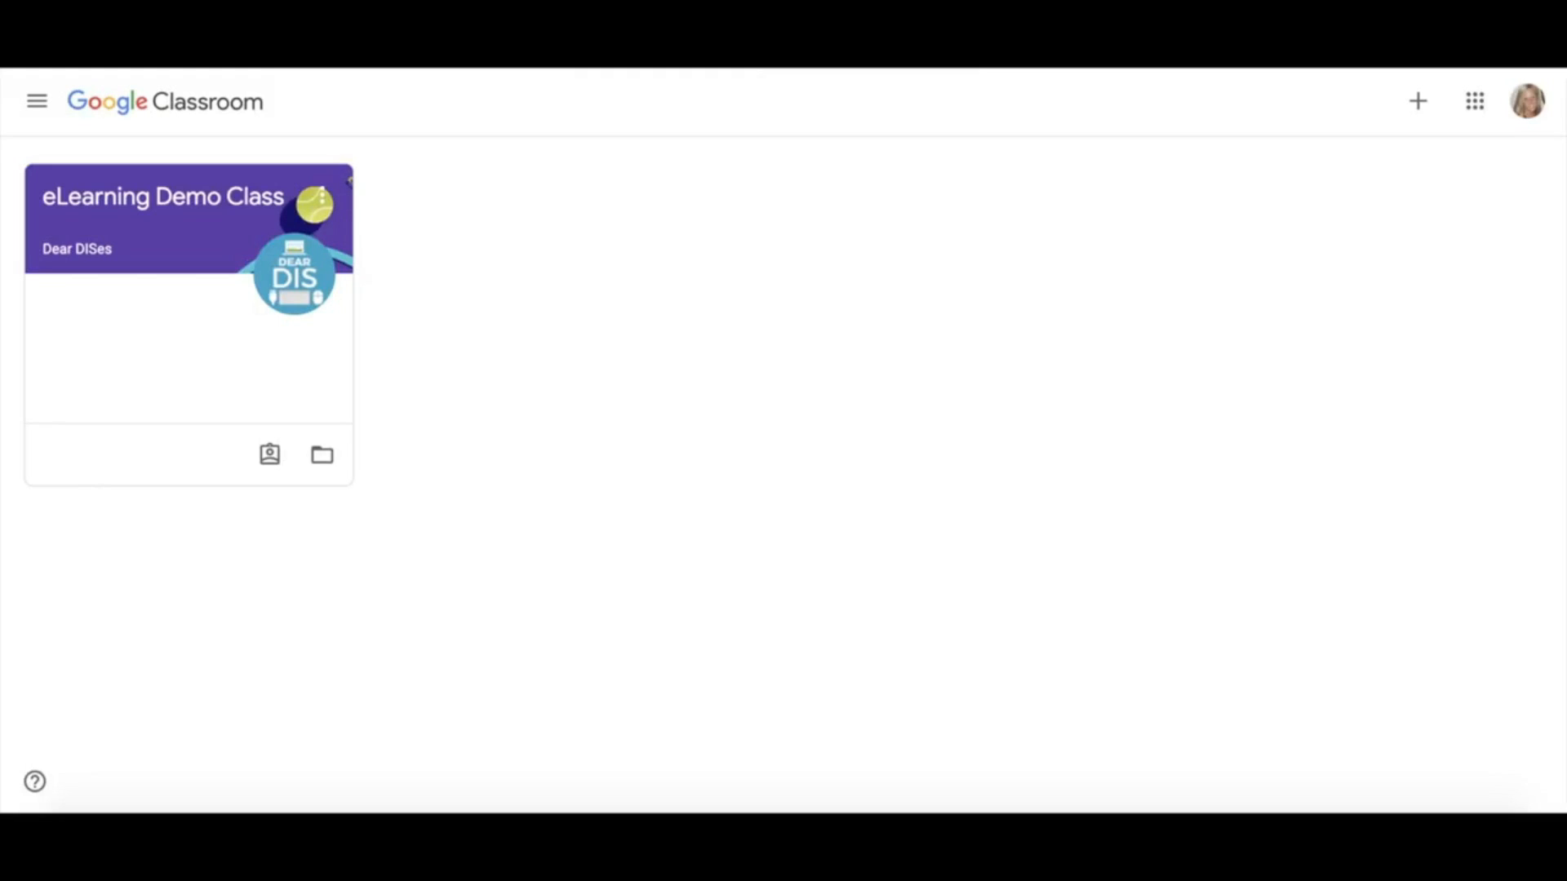
pyautogui.moveTo(615, 132)
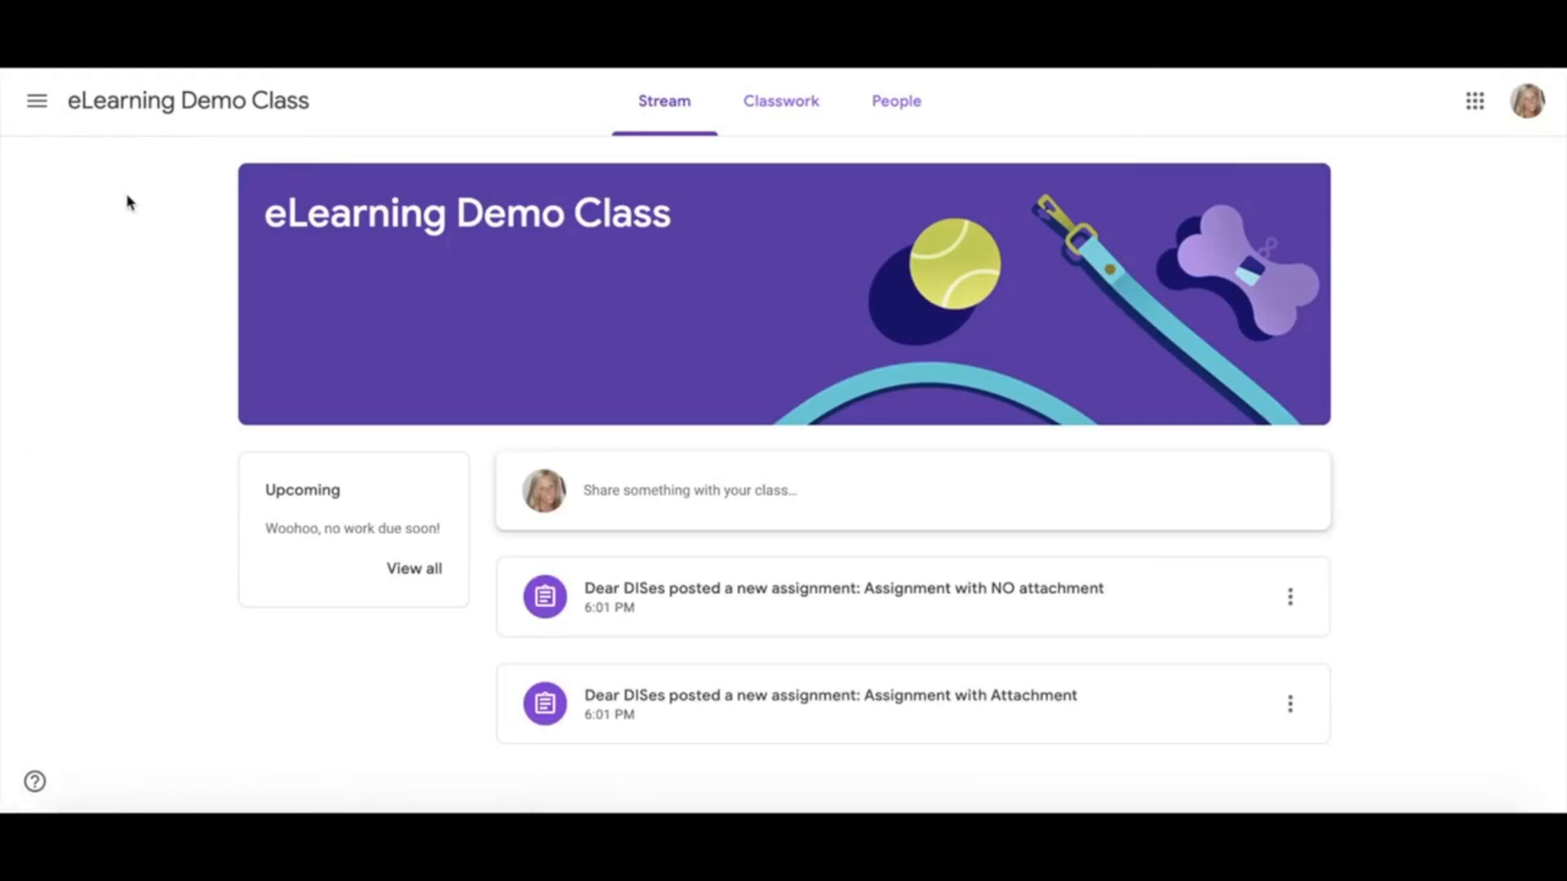
pyautogui.moveTo(403, 257)
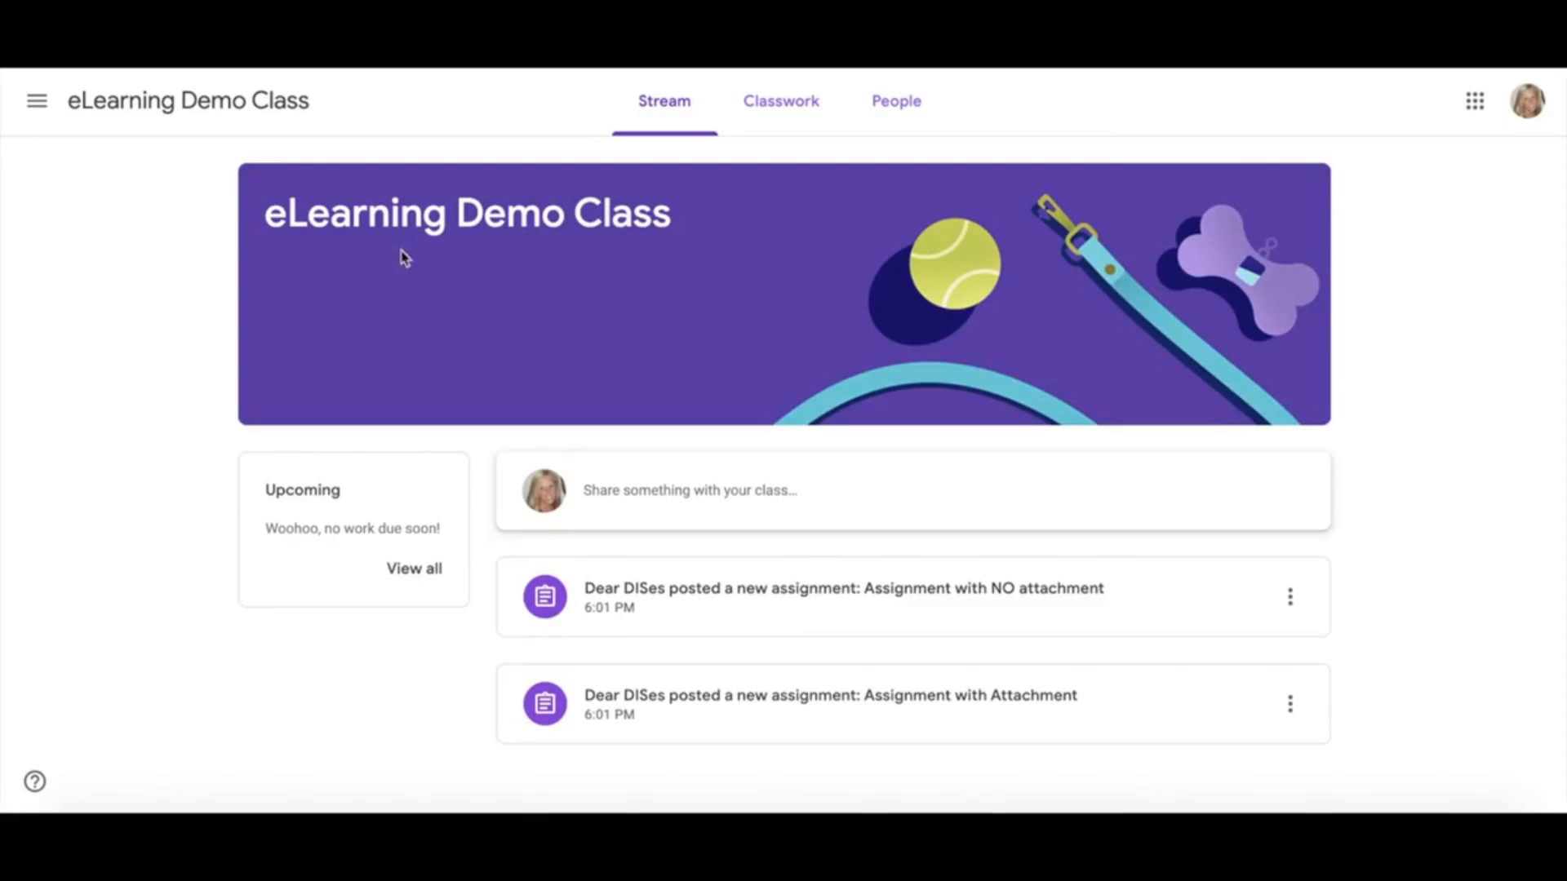
pyautogui.moveTo(664, 583)
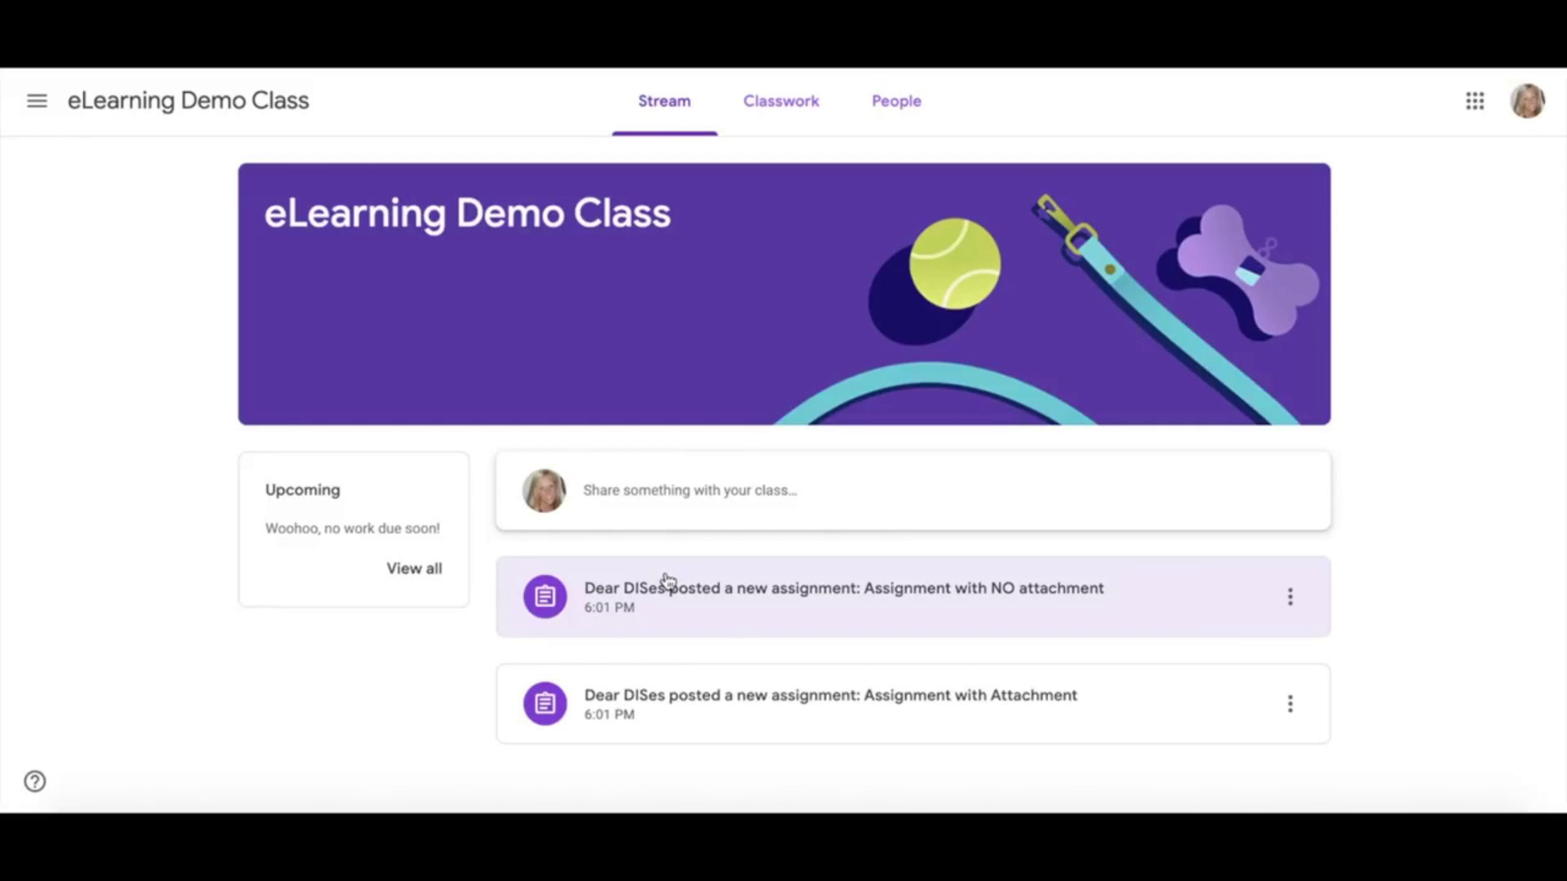
pyautogui.moveTo(777, 242)
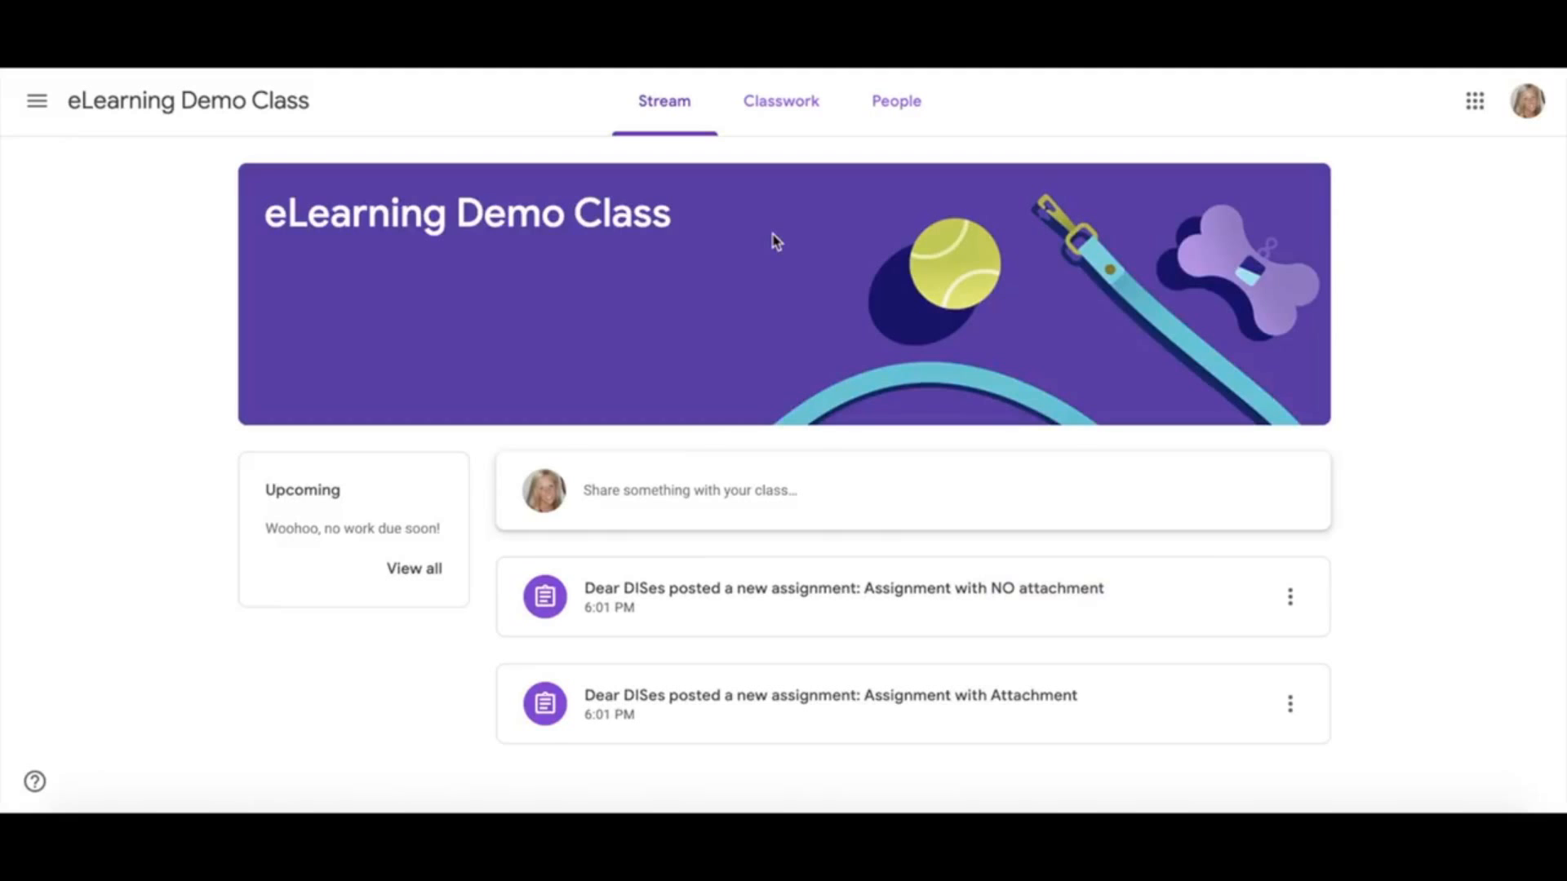
pyautogui.moveTo(780, 100)
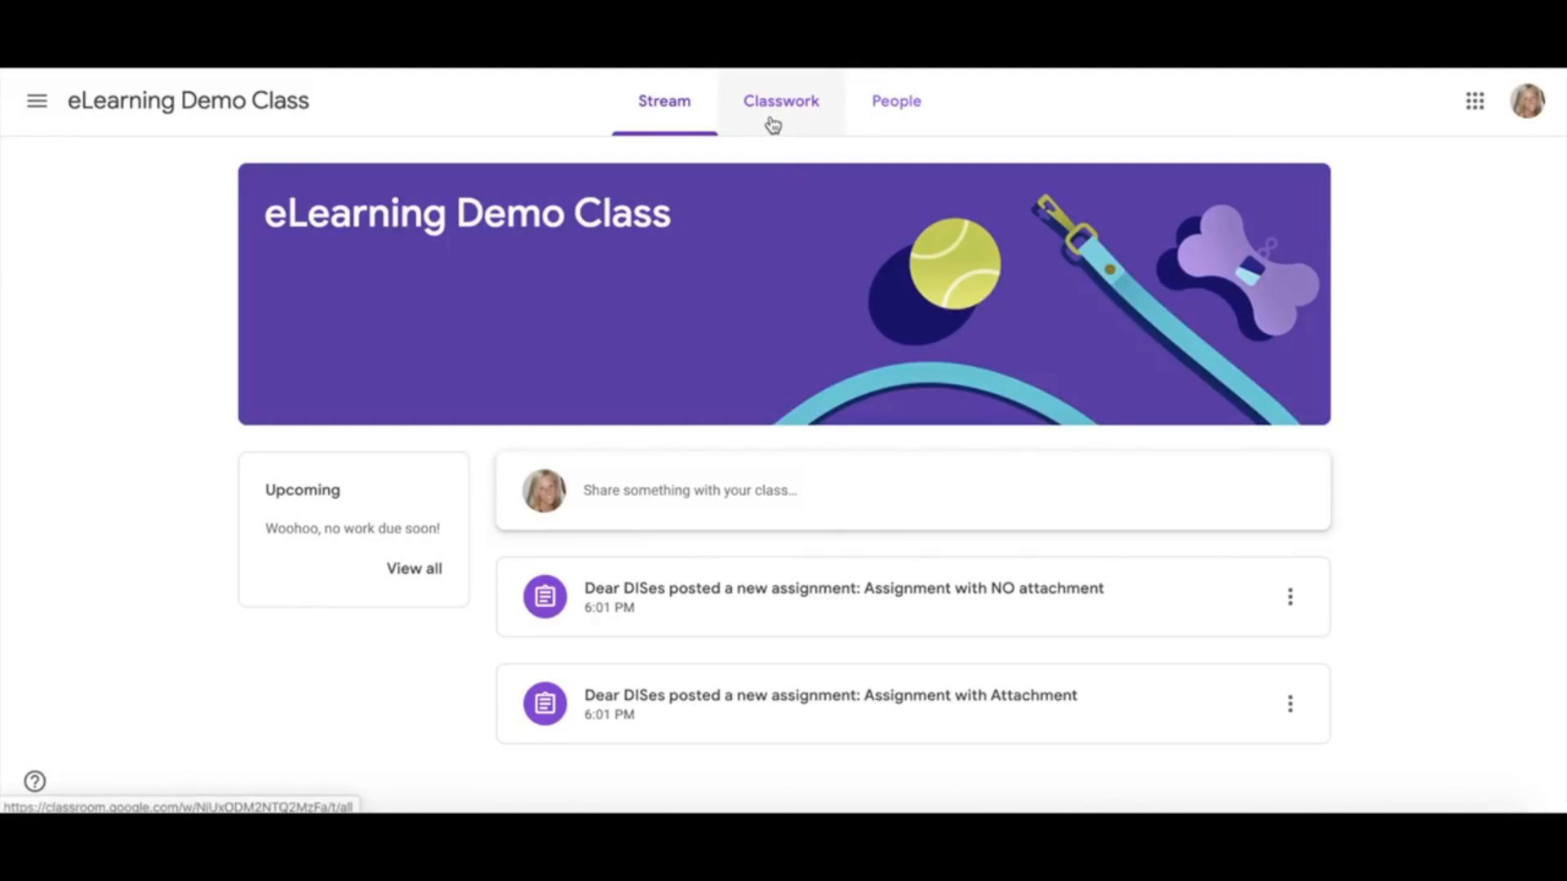
# Step: Switch to the Classwork list showing both assignments, neither with a due date
pyautogui.click(782, 100)
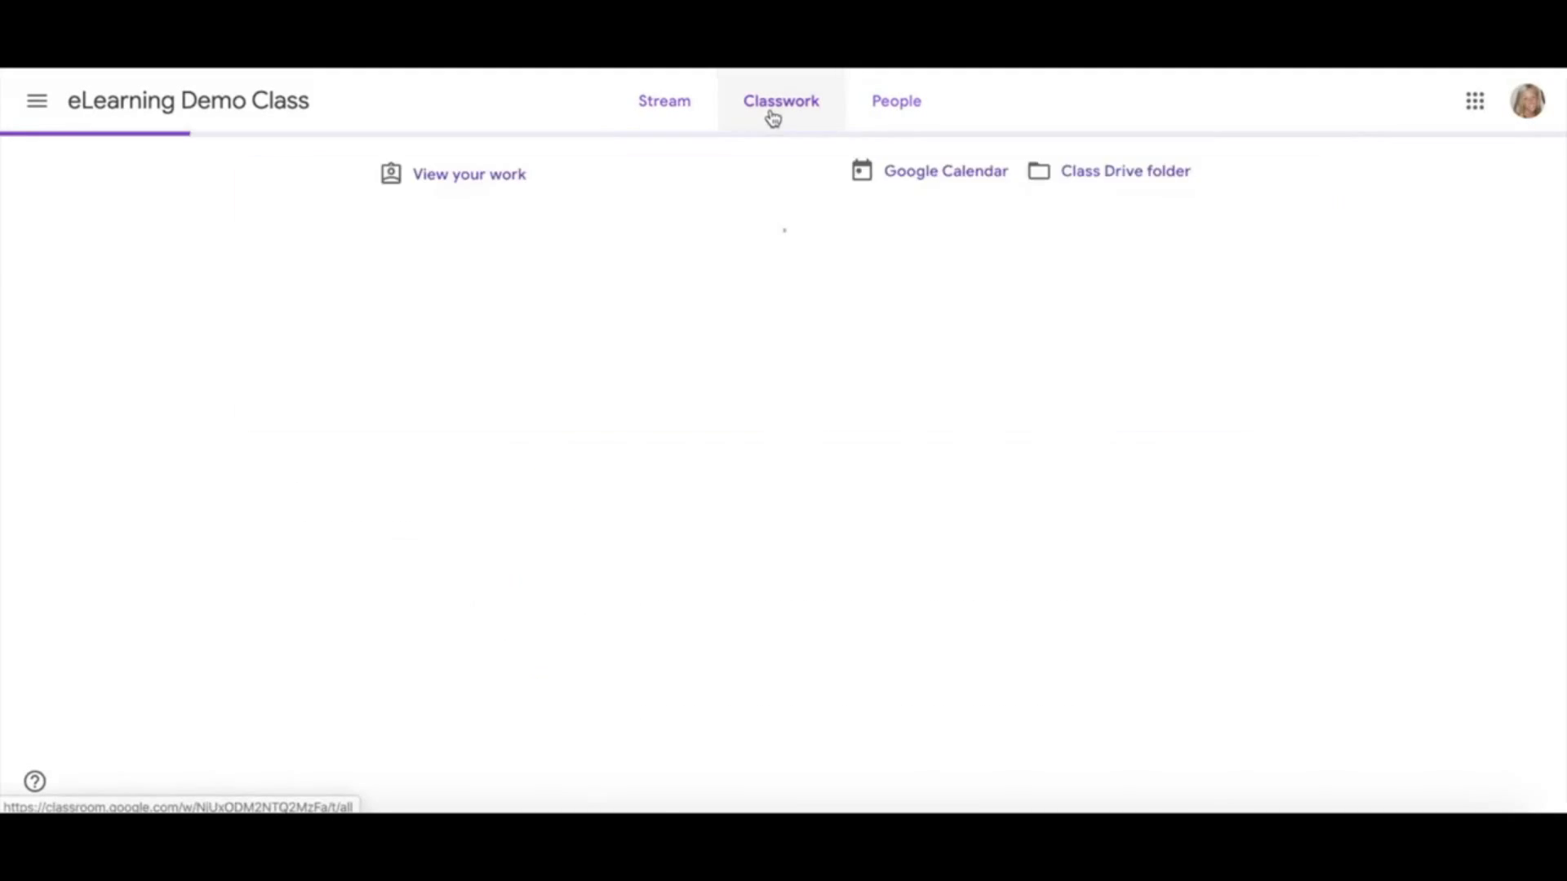
pyautogui.click(781, 99)
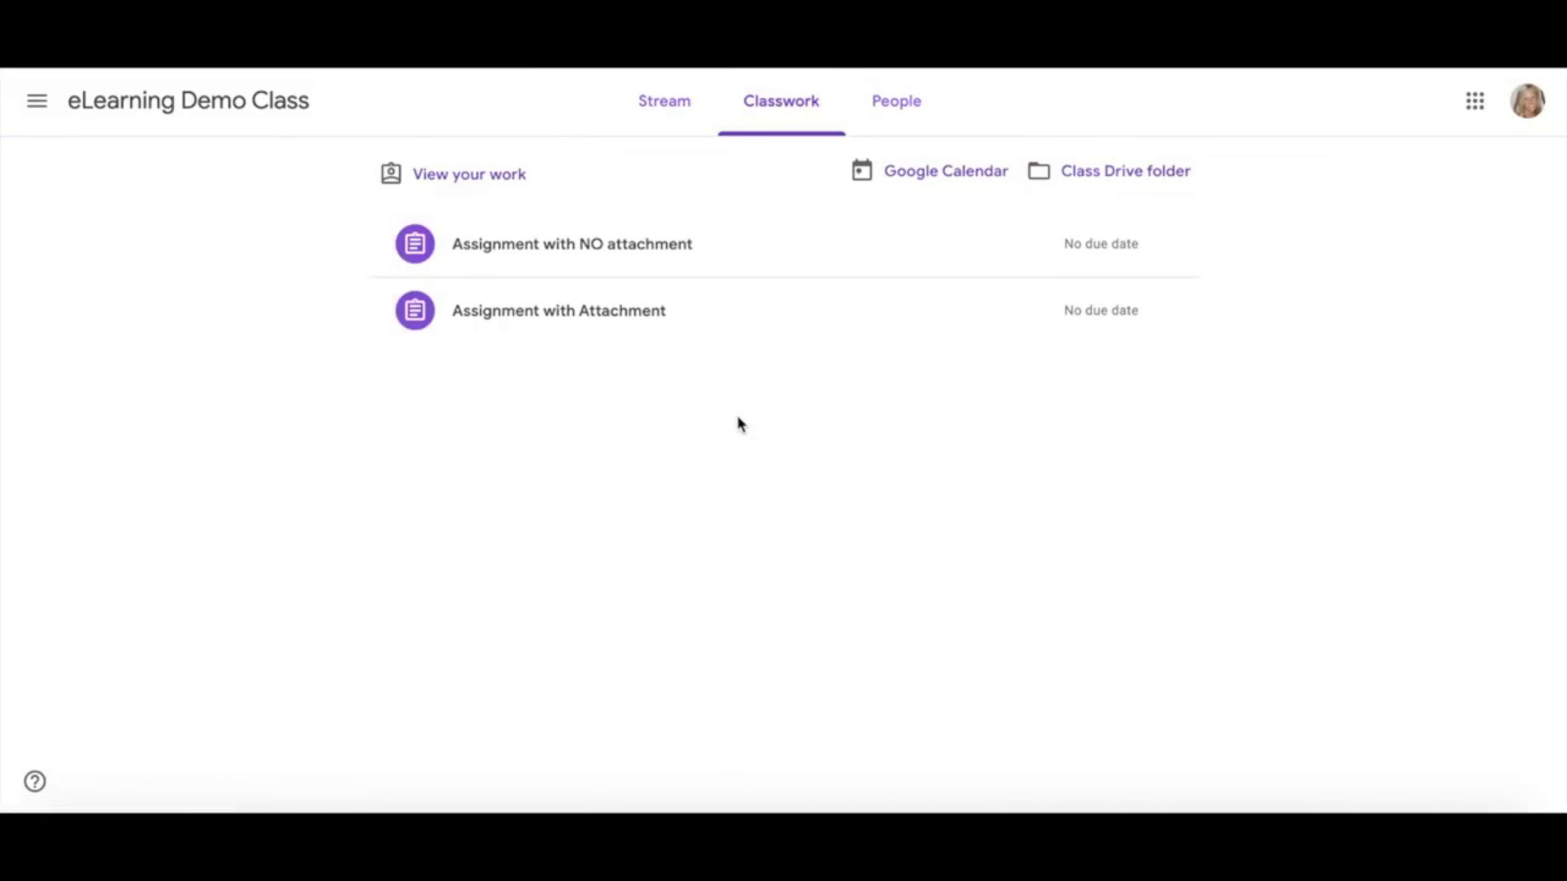
pyautogui.moveTo(713, 426)
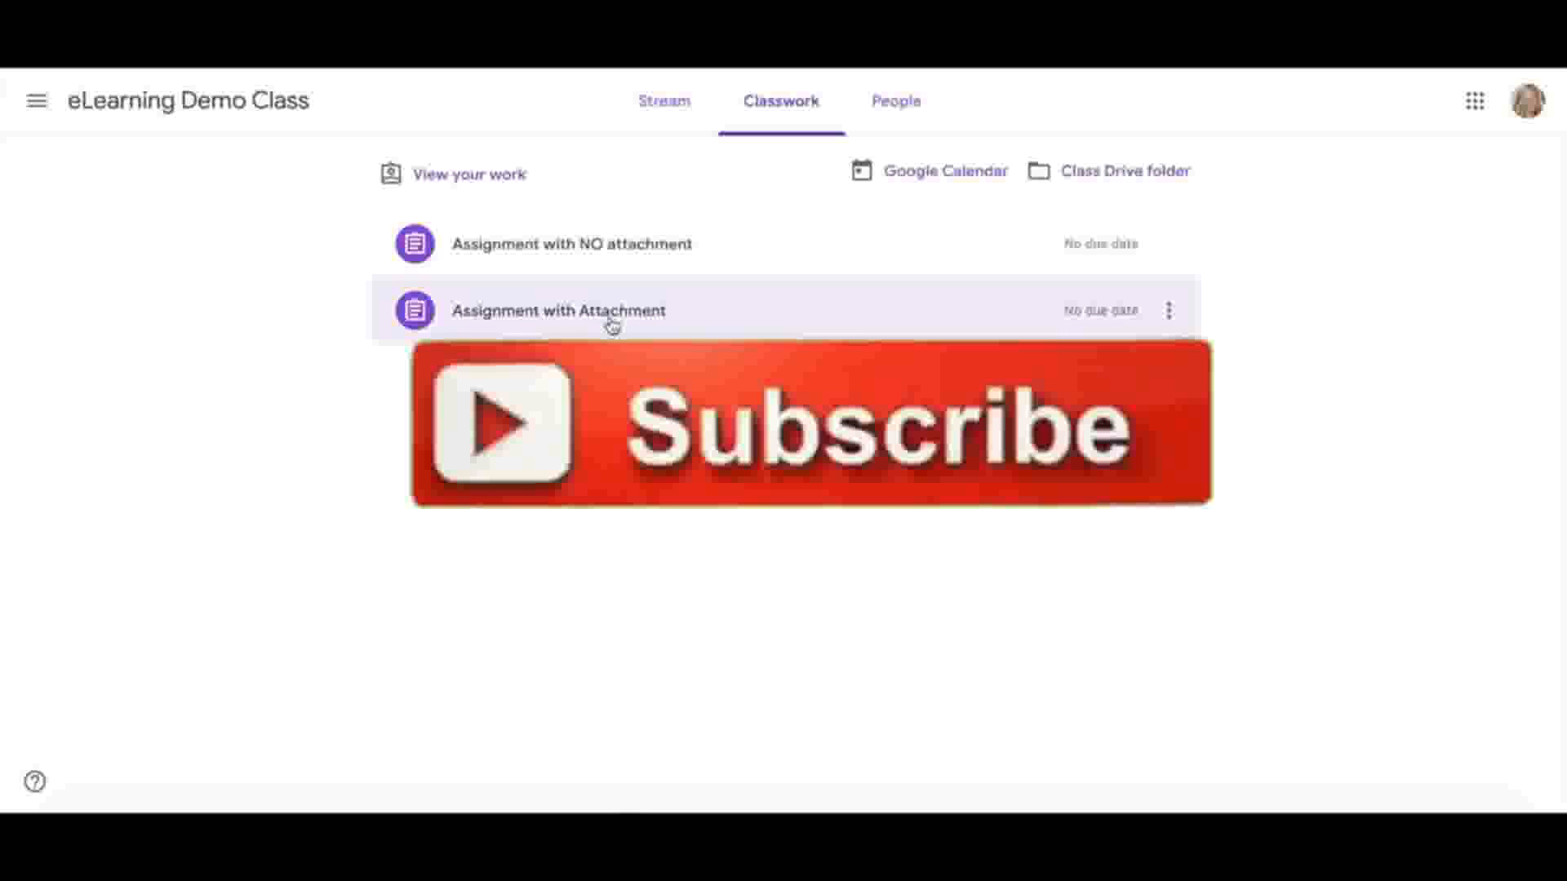
# Step: Expand 'Assignment with Attachment' to show it was posted 6:01 PM with a Google Docs attachment
pyautogui.click(558, 310)
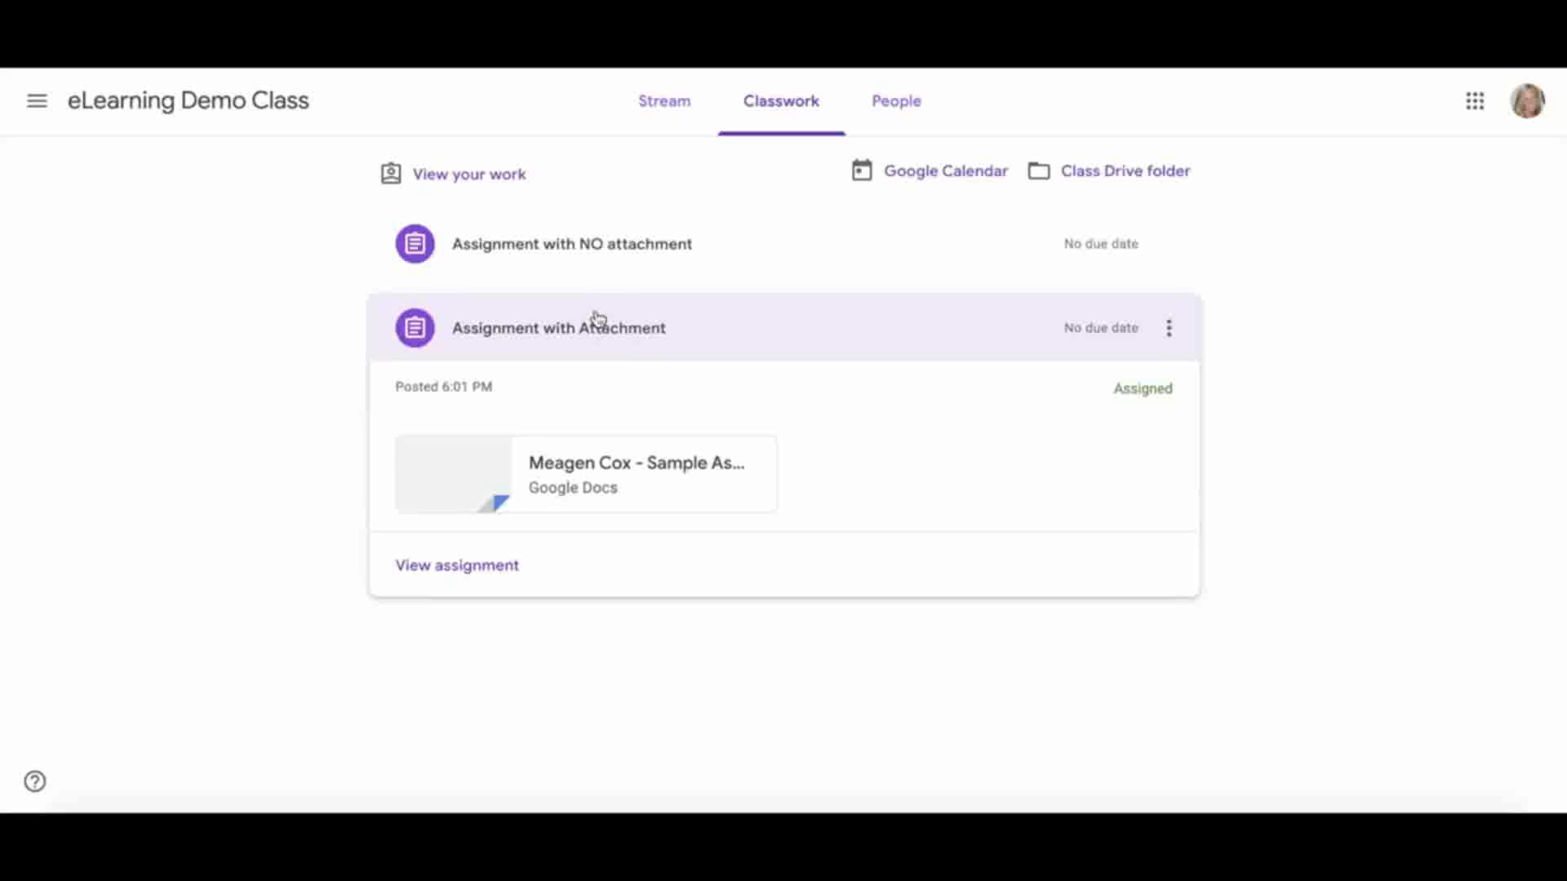
pyautogui.moveTo(599, 489)
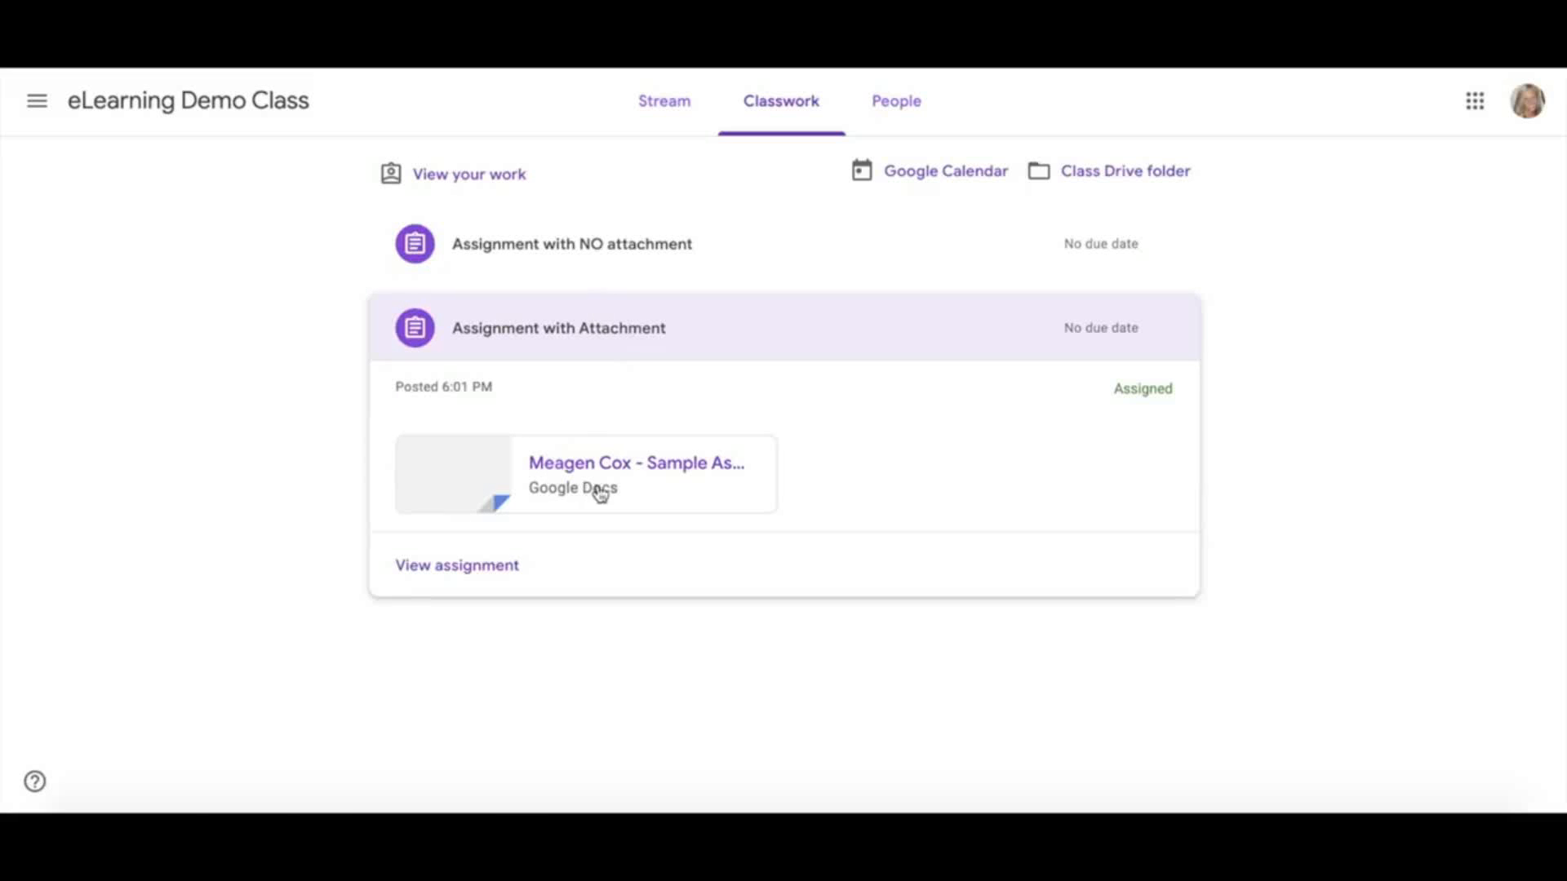
pyautogui.moveTo(599, 490)
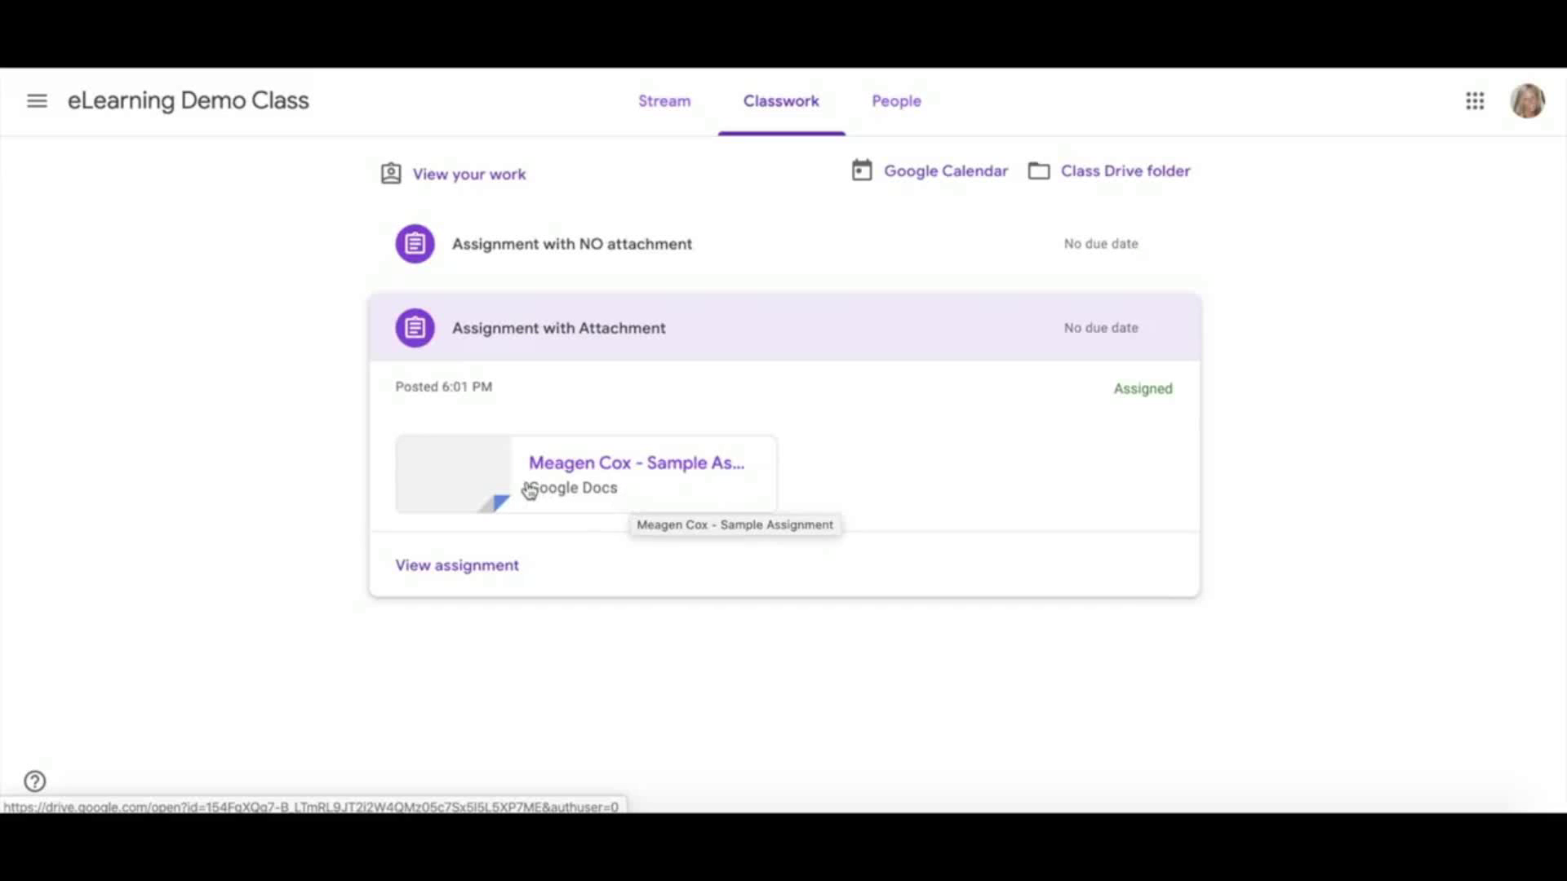
pyautogui.moveTo(535, 486)
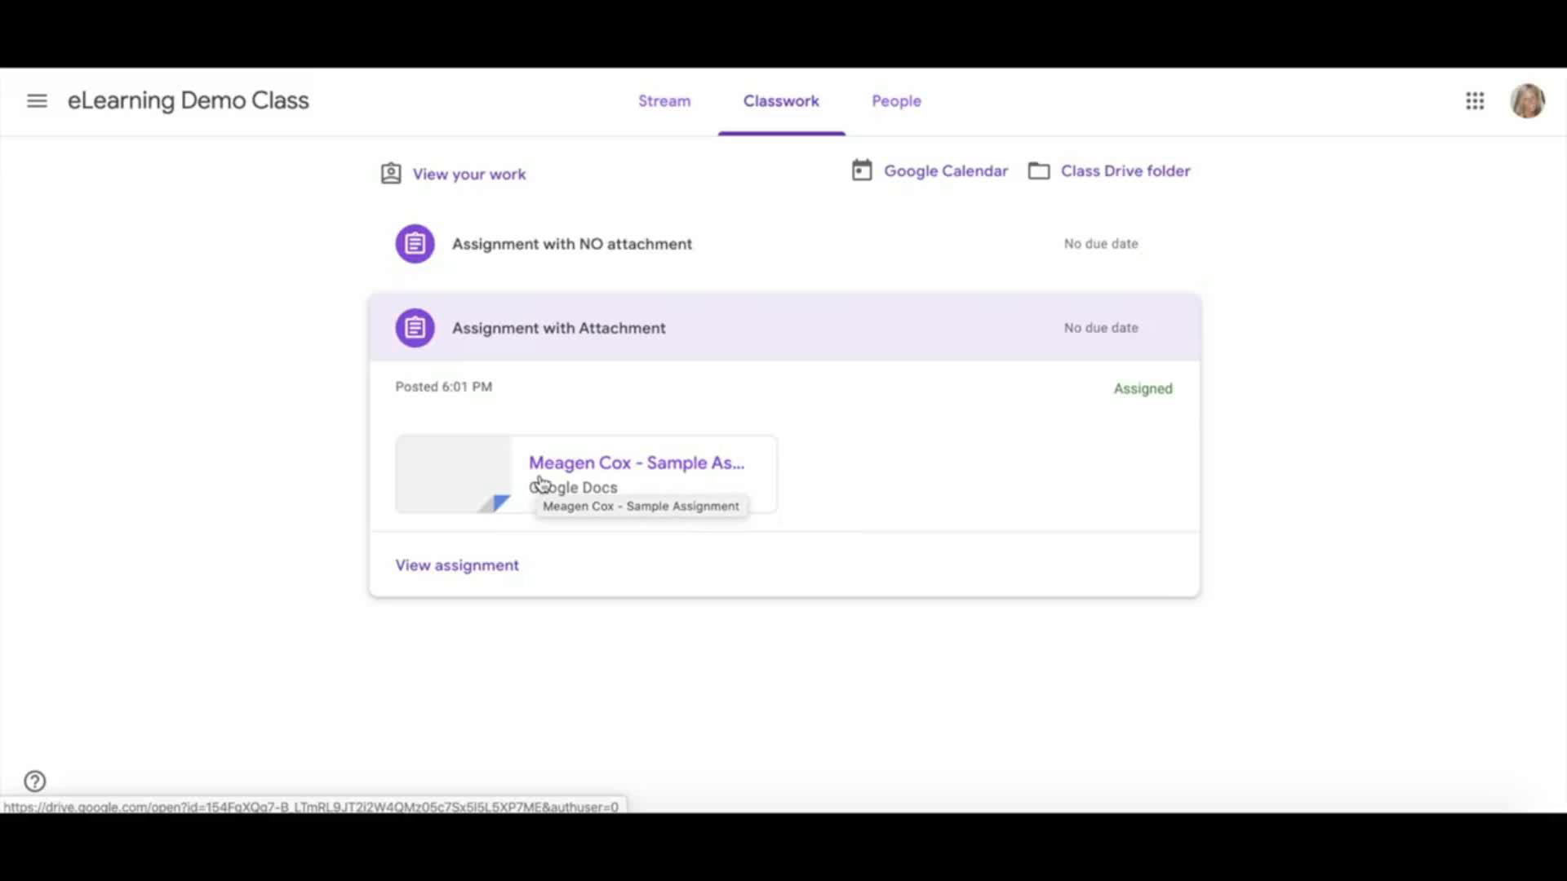
pyautogui.moveTo(635, 477)
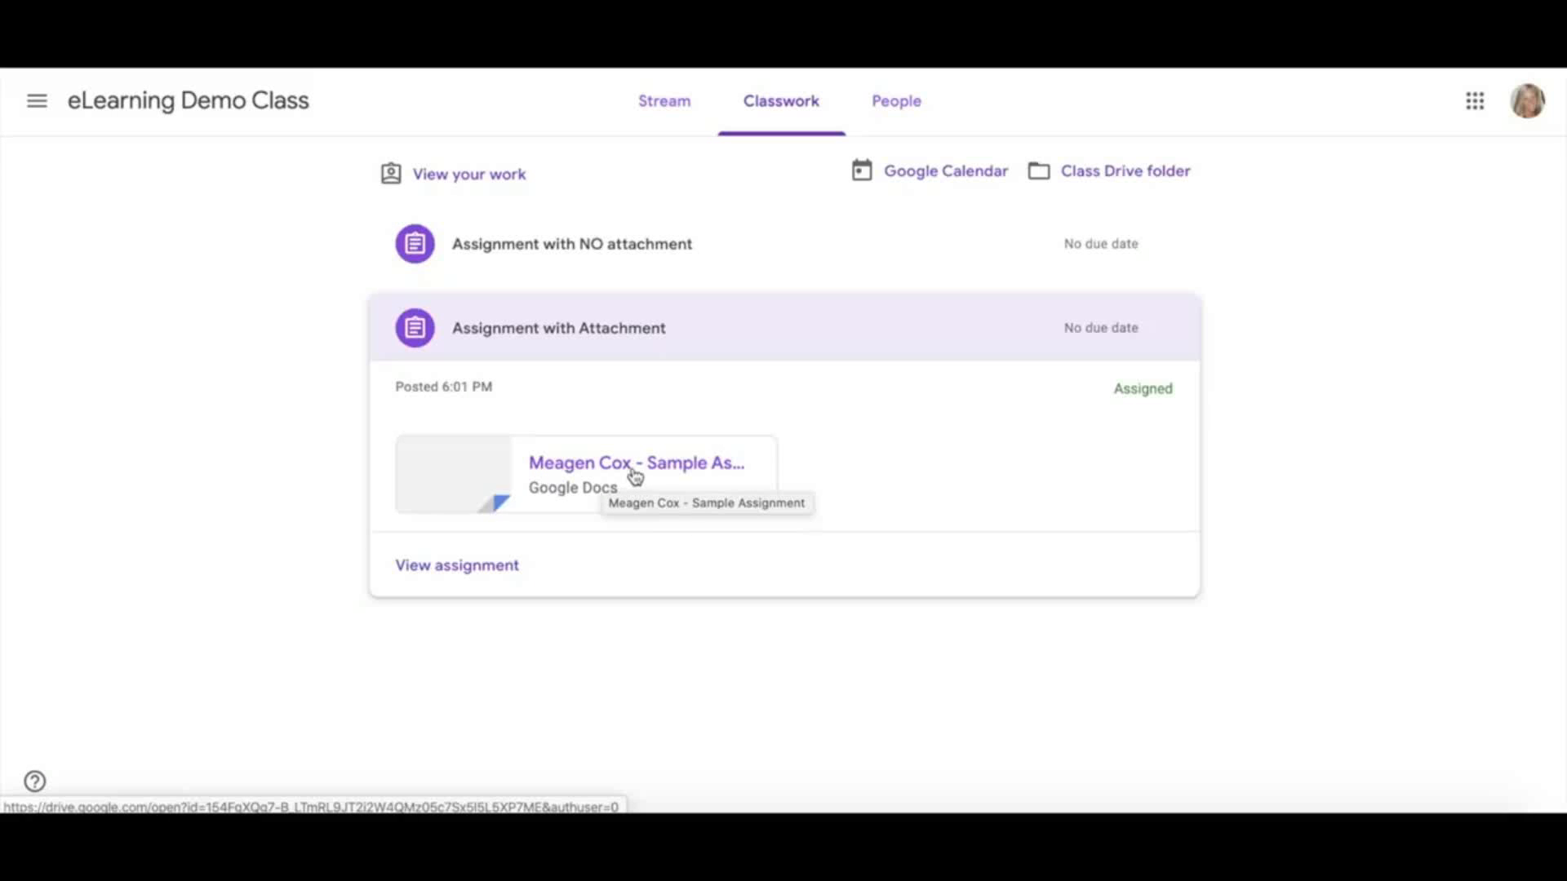
pyautogui.moveTo(496, 565)
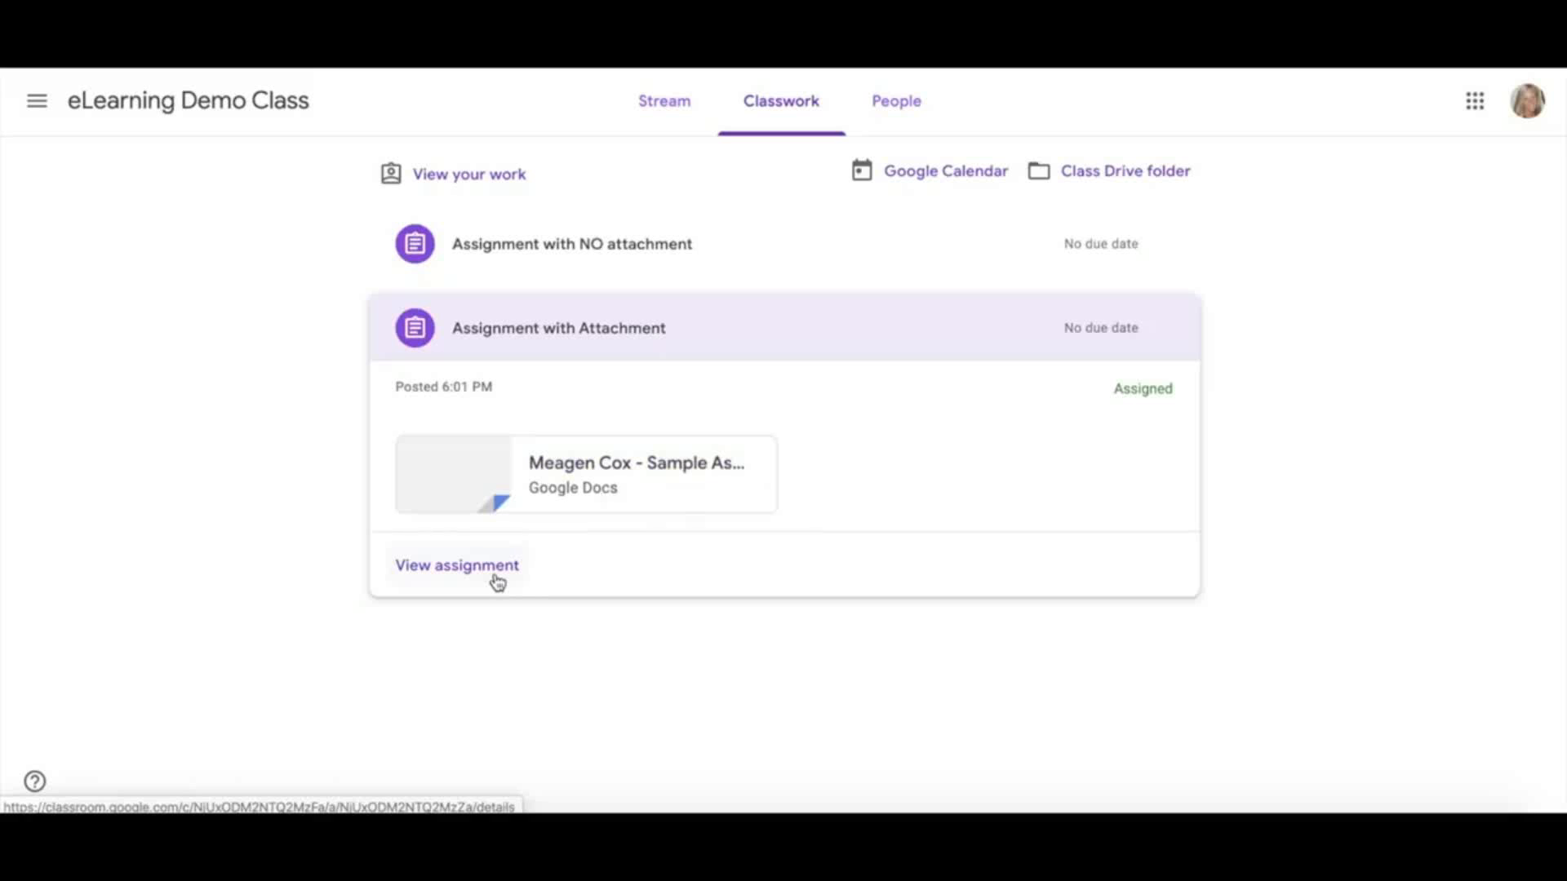
pyautogui.moveTo(591, 490)
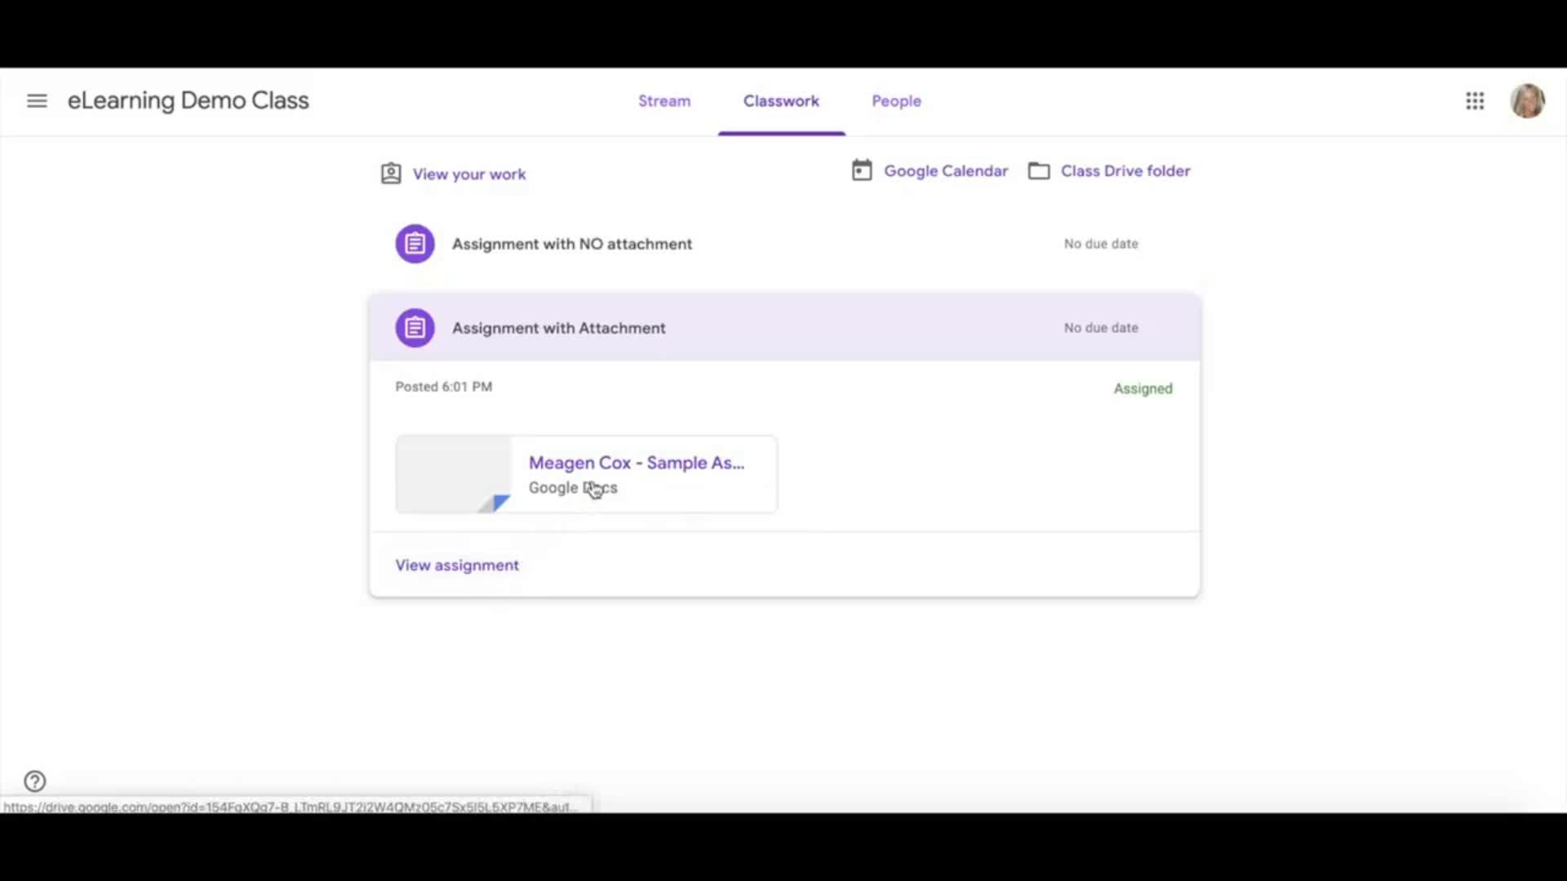
pyautogui.moveTo(491, 571)
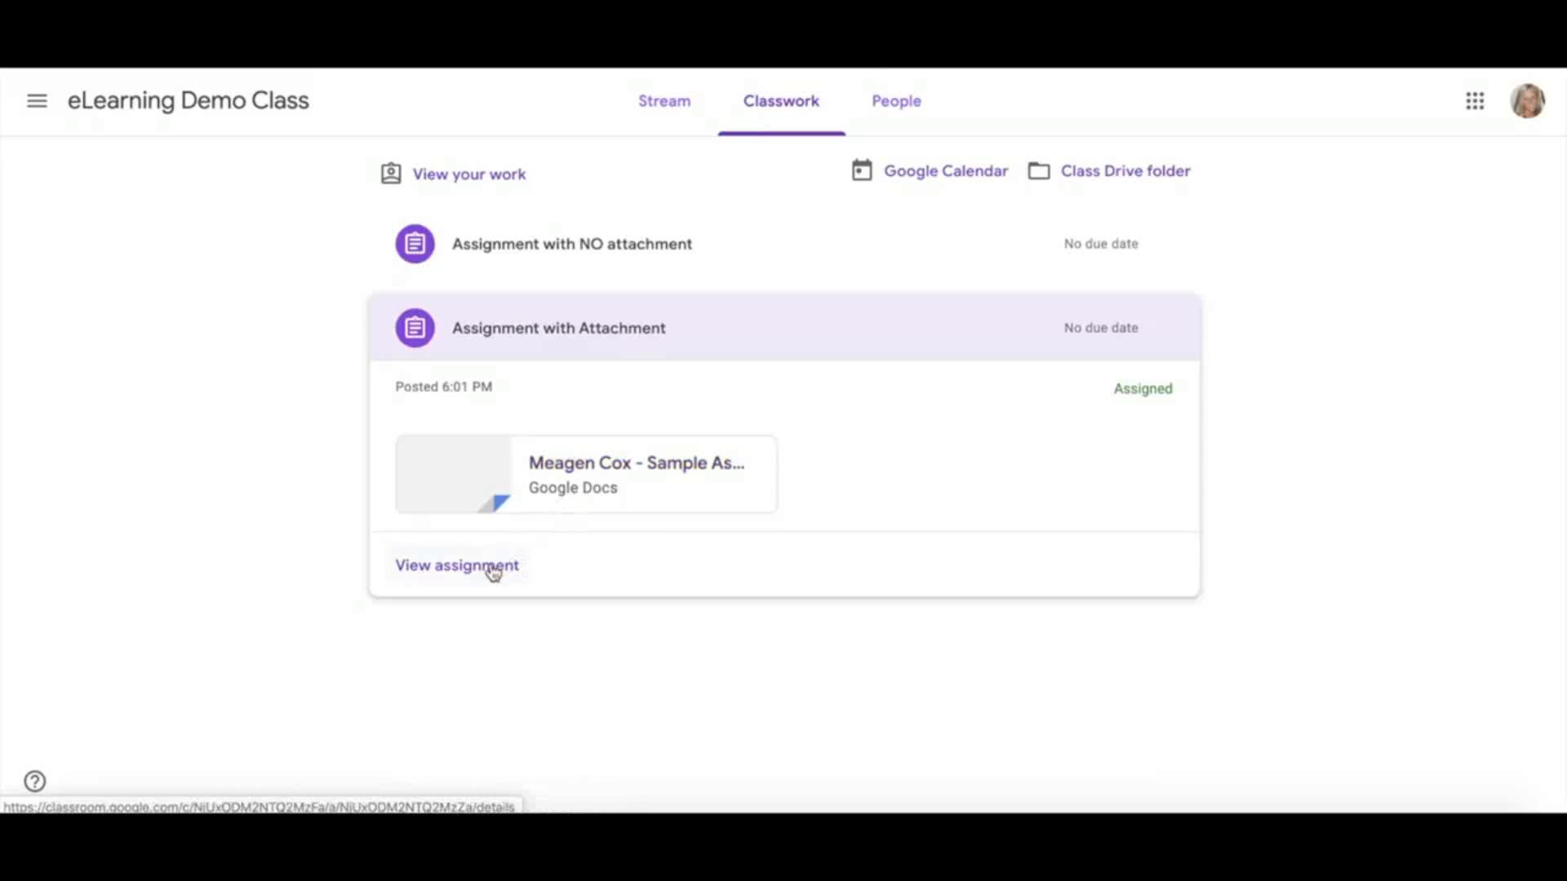
pyautogui.click(457, 565)
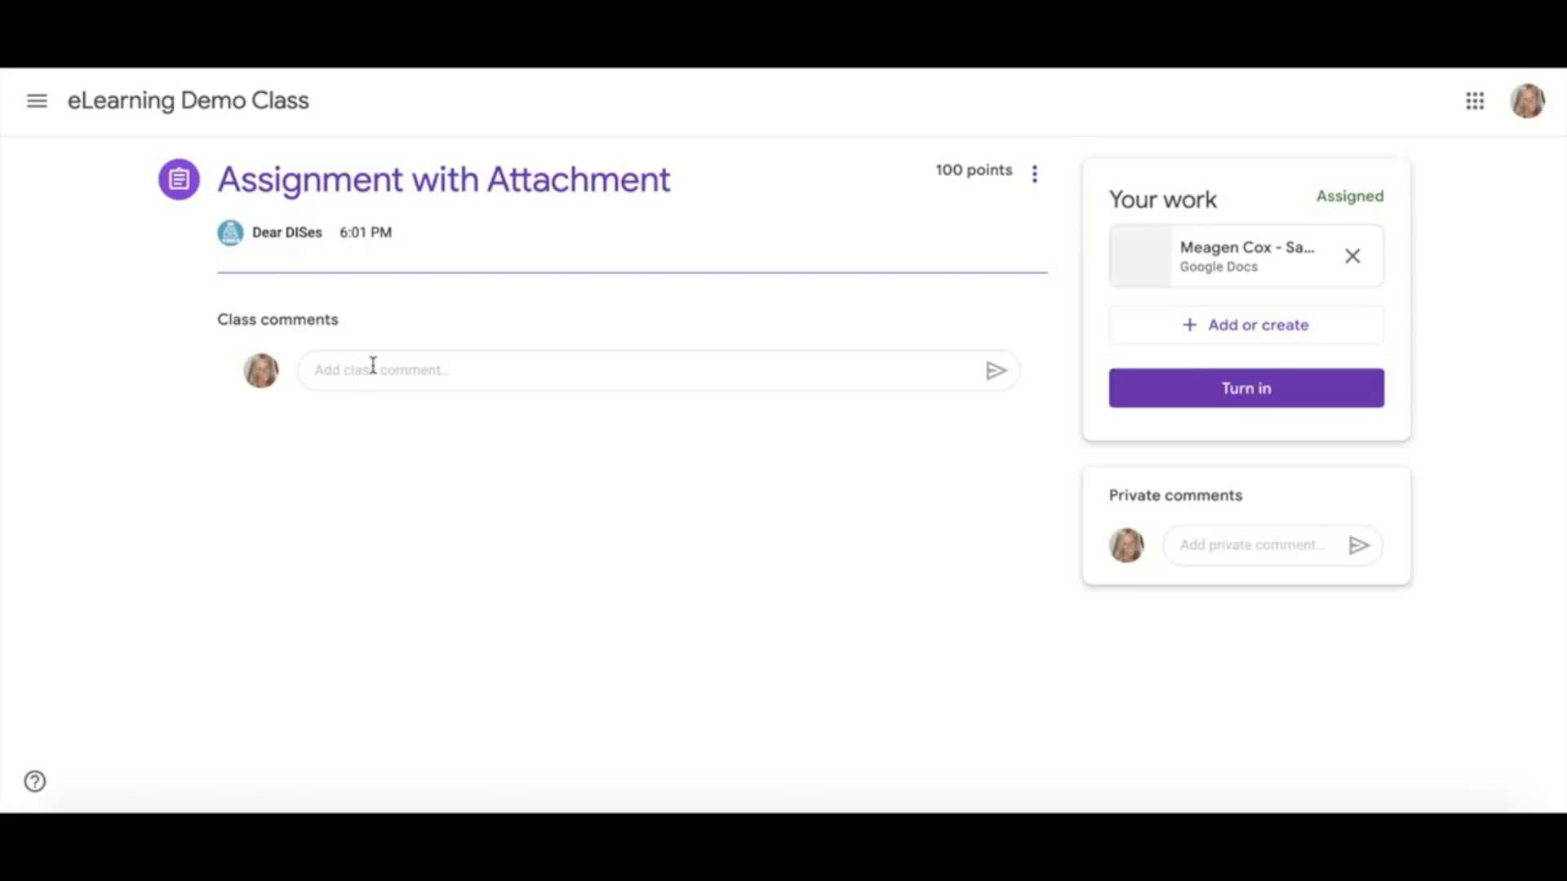
pyautogui.moveTo(258, 343)
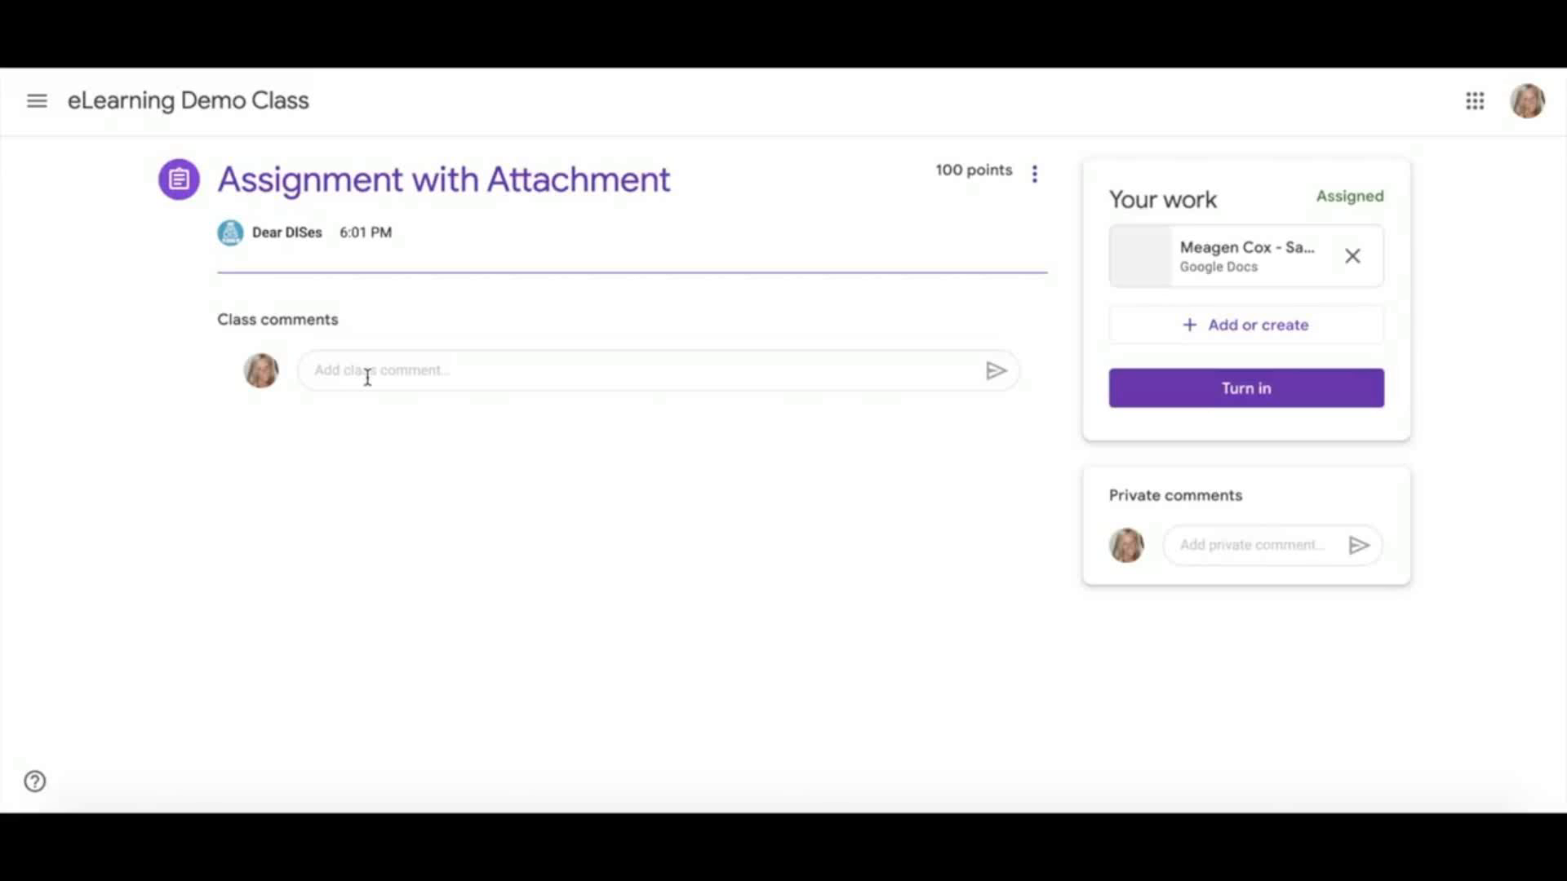
pyautogui.moveTo(630, 323)
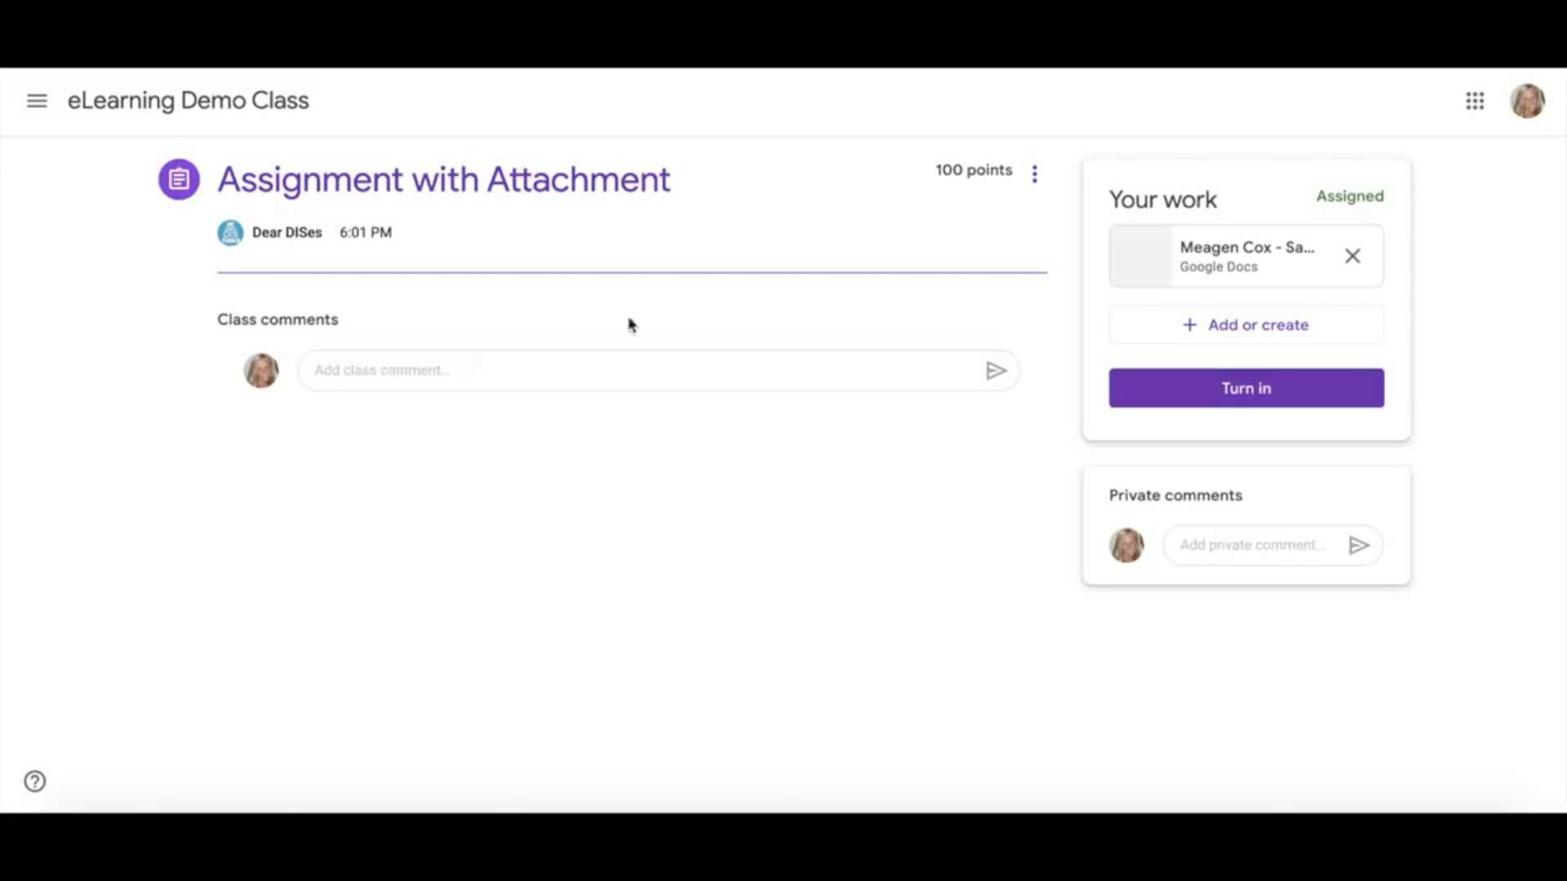
pyautogui.moveTo(1247, 246)
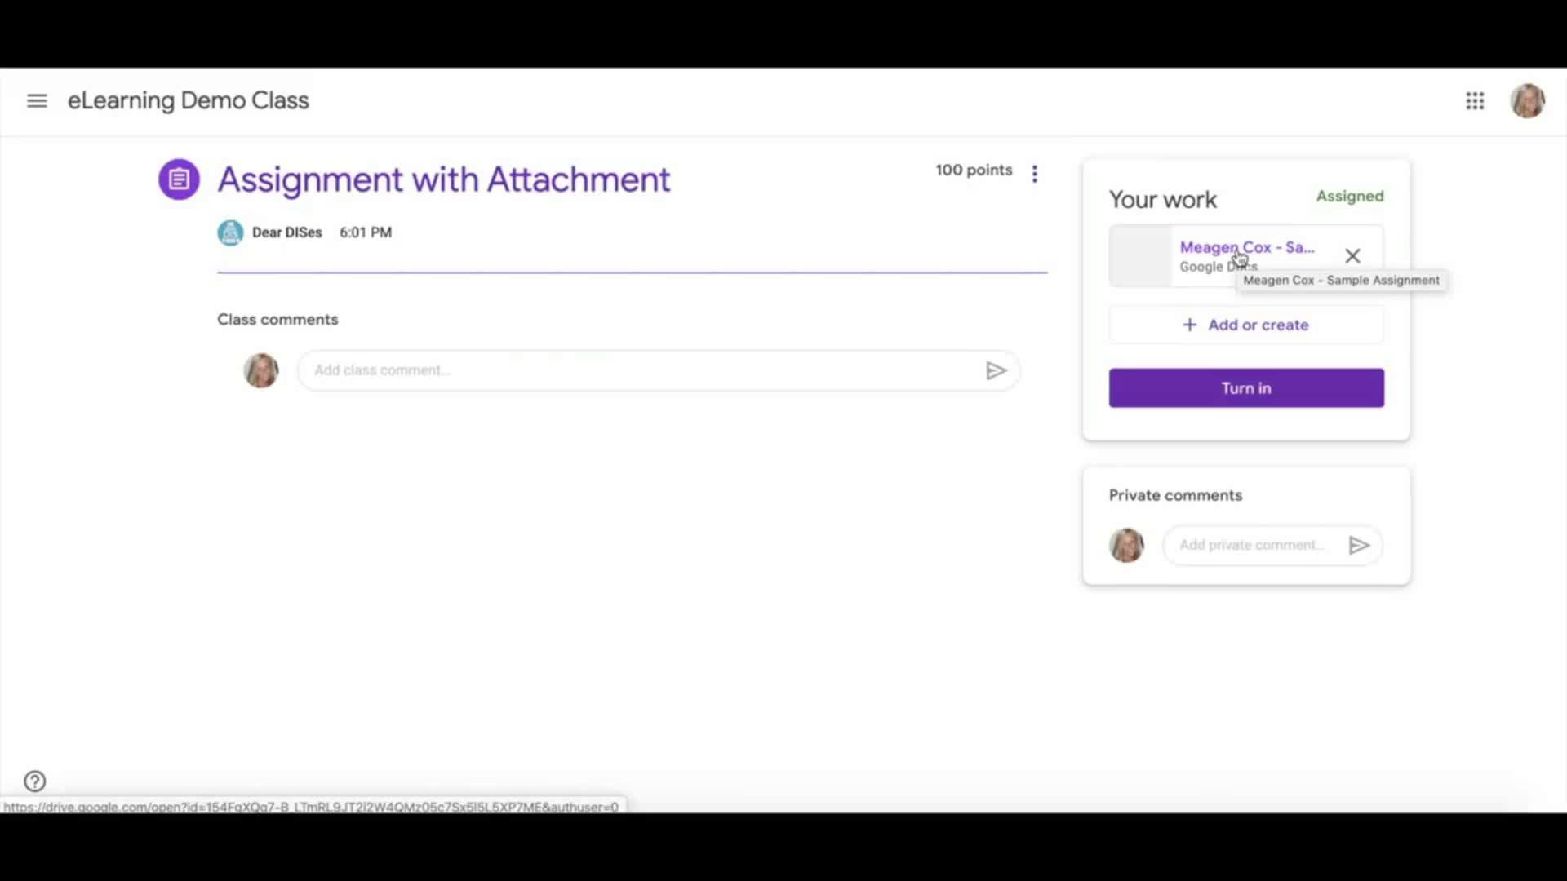
pyautogui.moveTo(1226, 323)
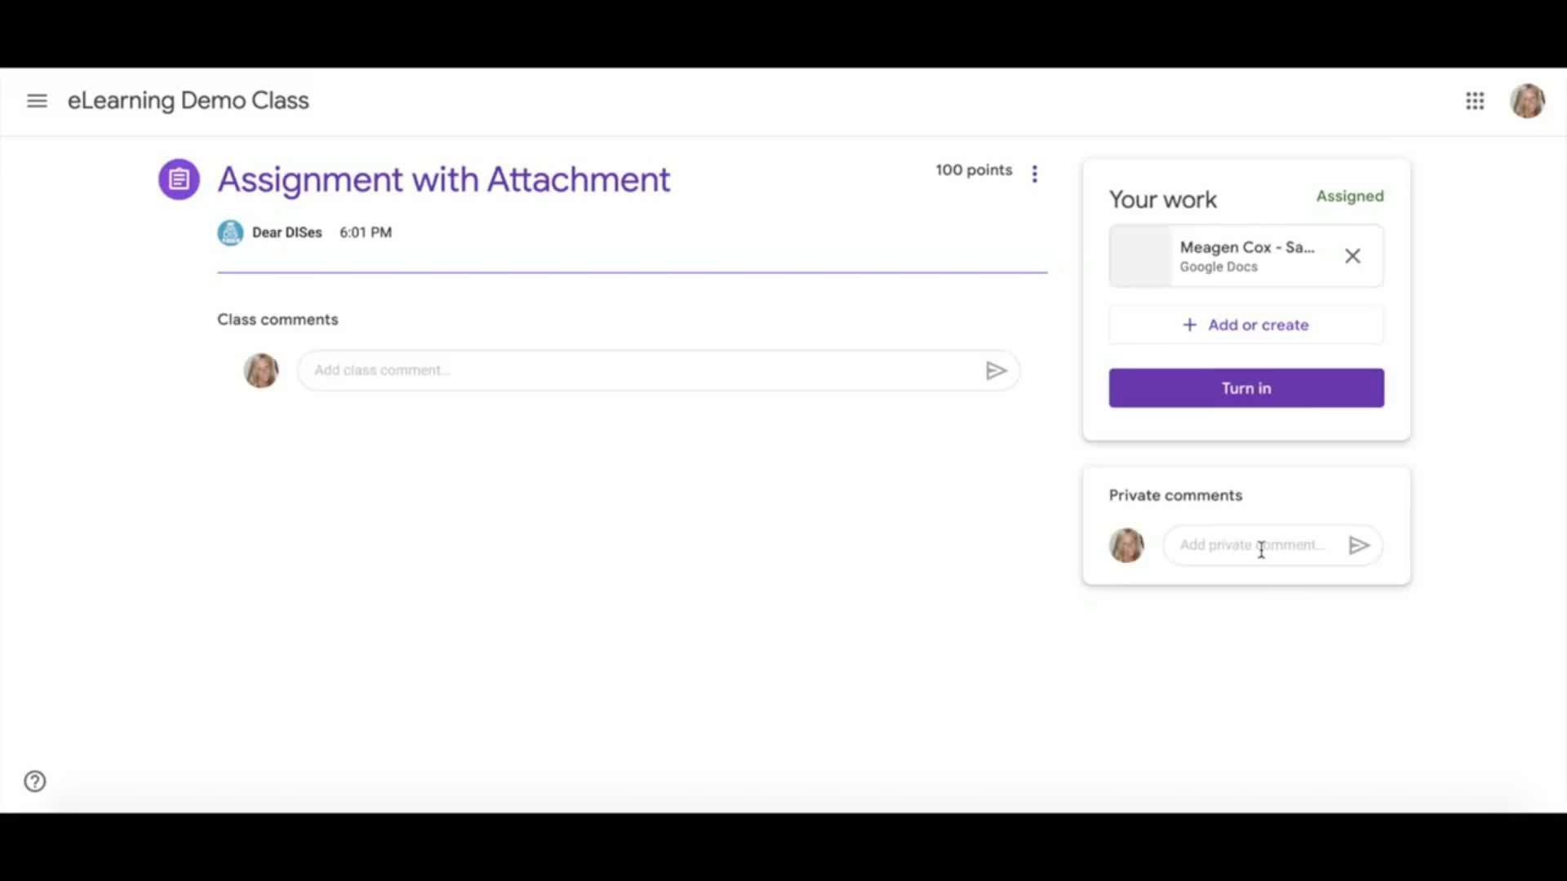
pyautogui.moveTo(1245, 246)
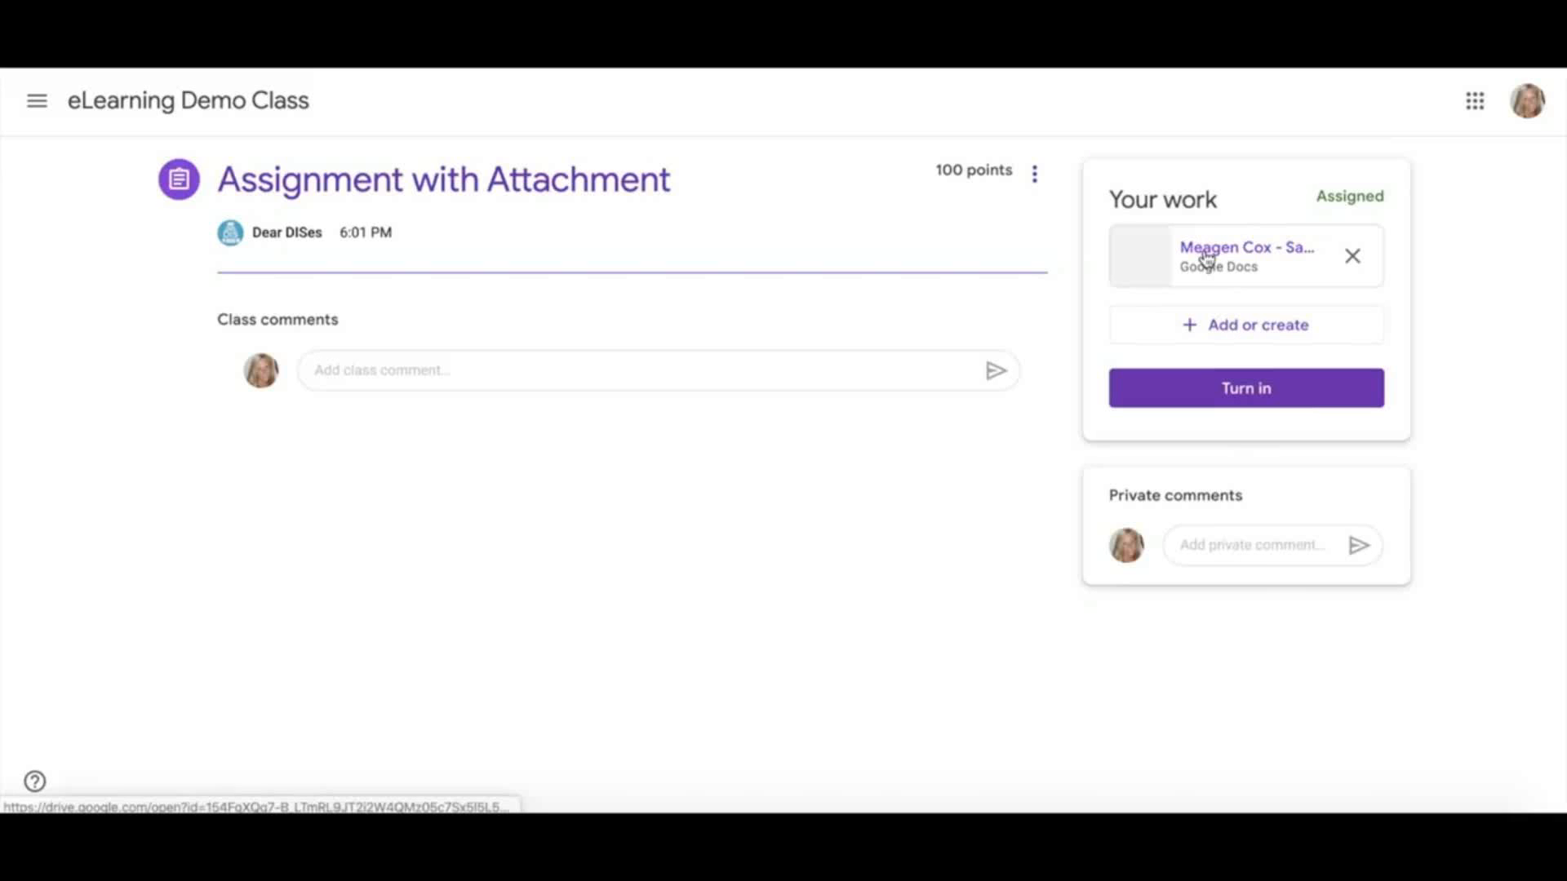
pyautogui.click(1246, 255)
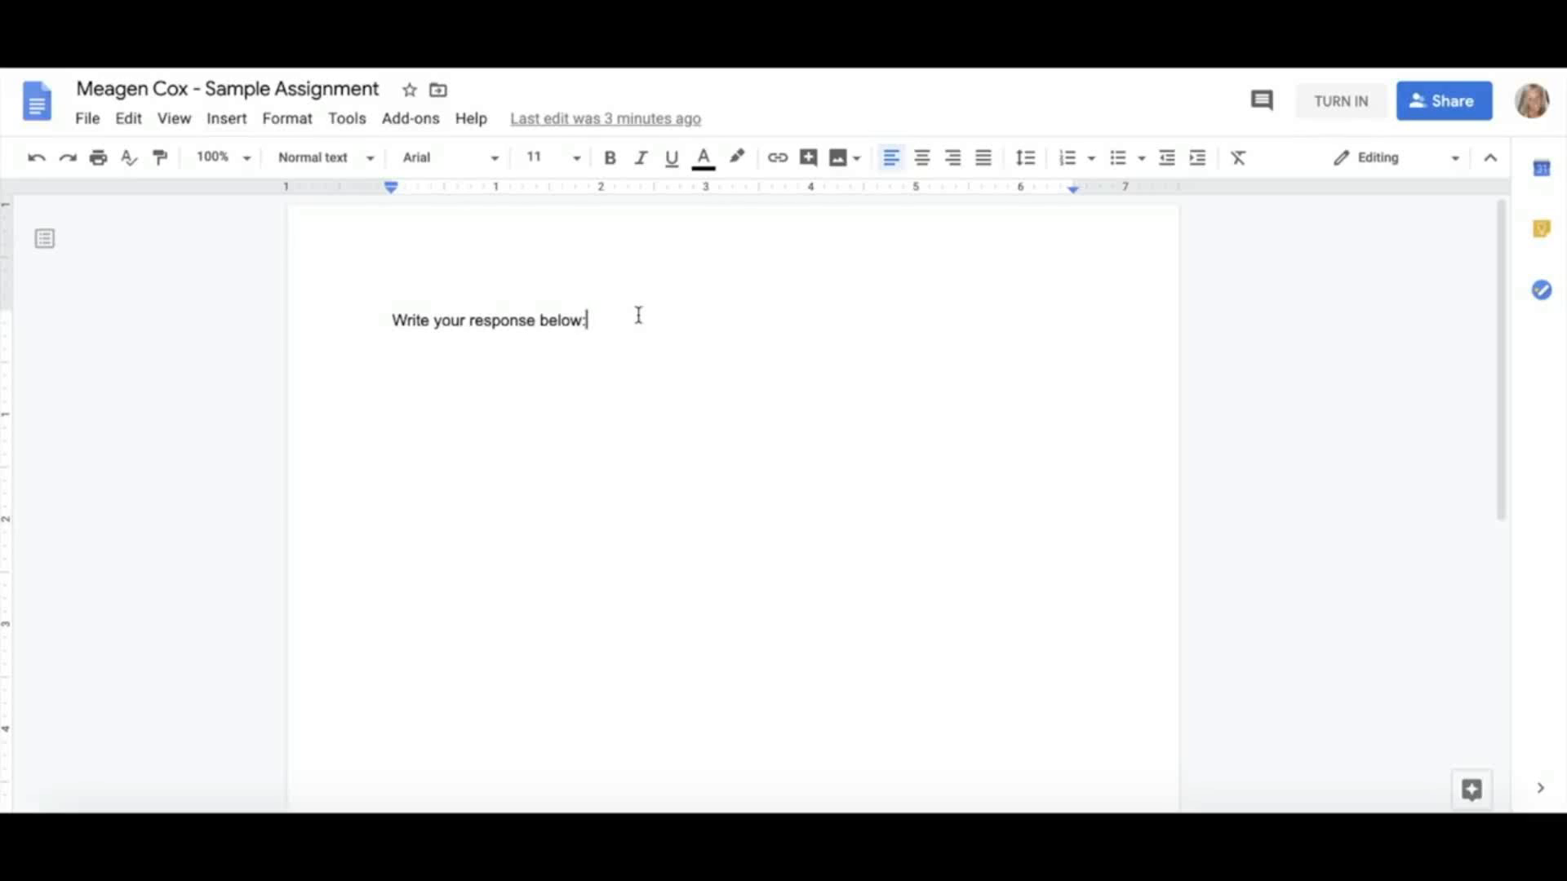
# Step: Write 'response' below the 'Write your response below:' prompt in the Google Doc
pyautogui.write('respons')
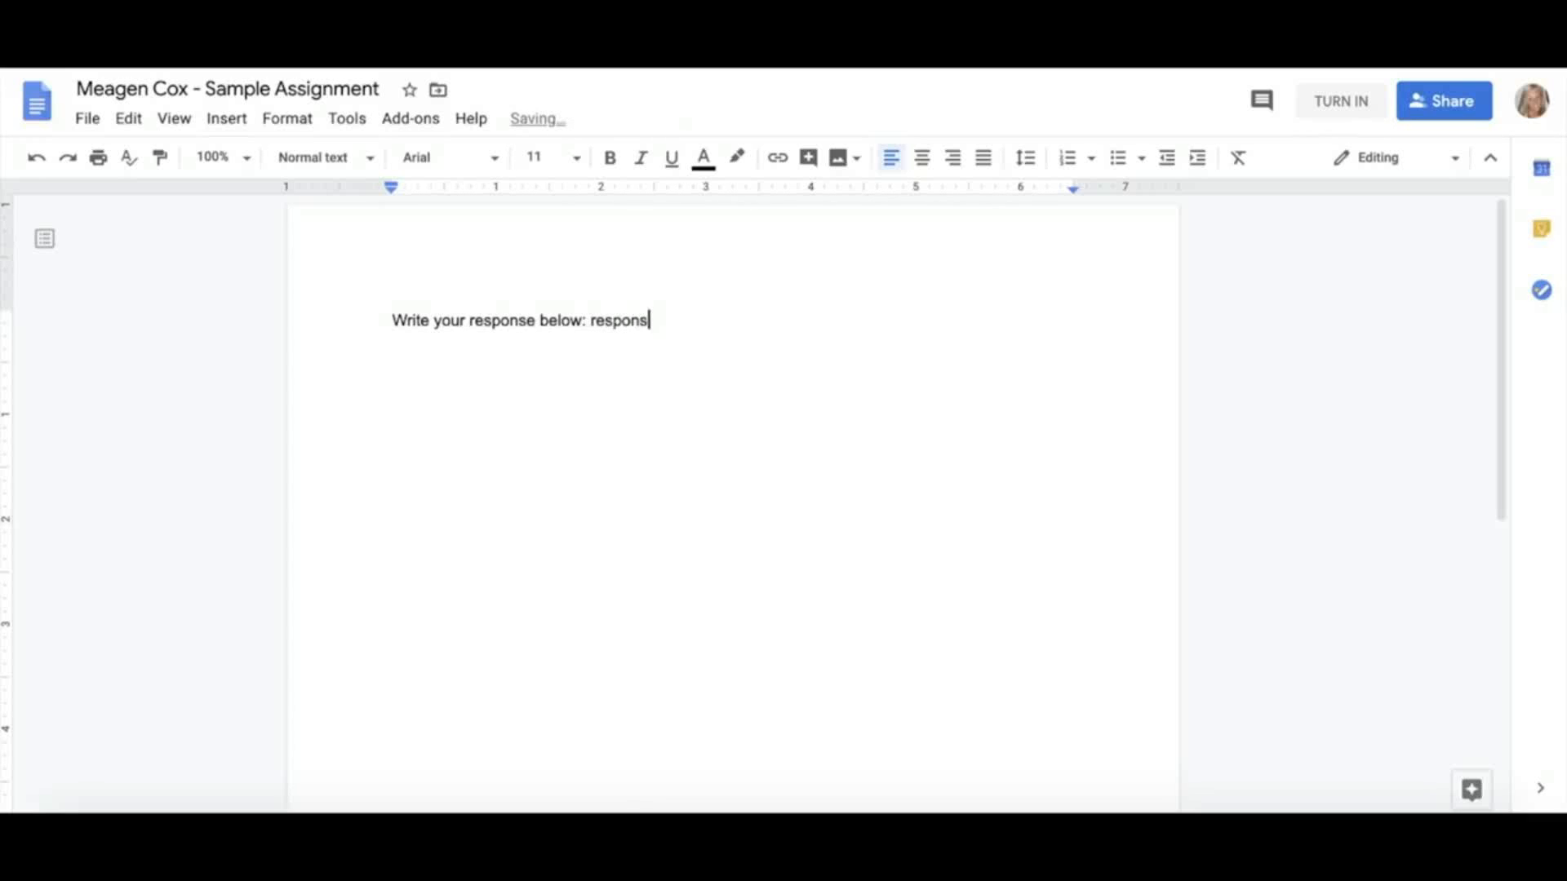
pyautogui.write('e')
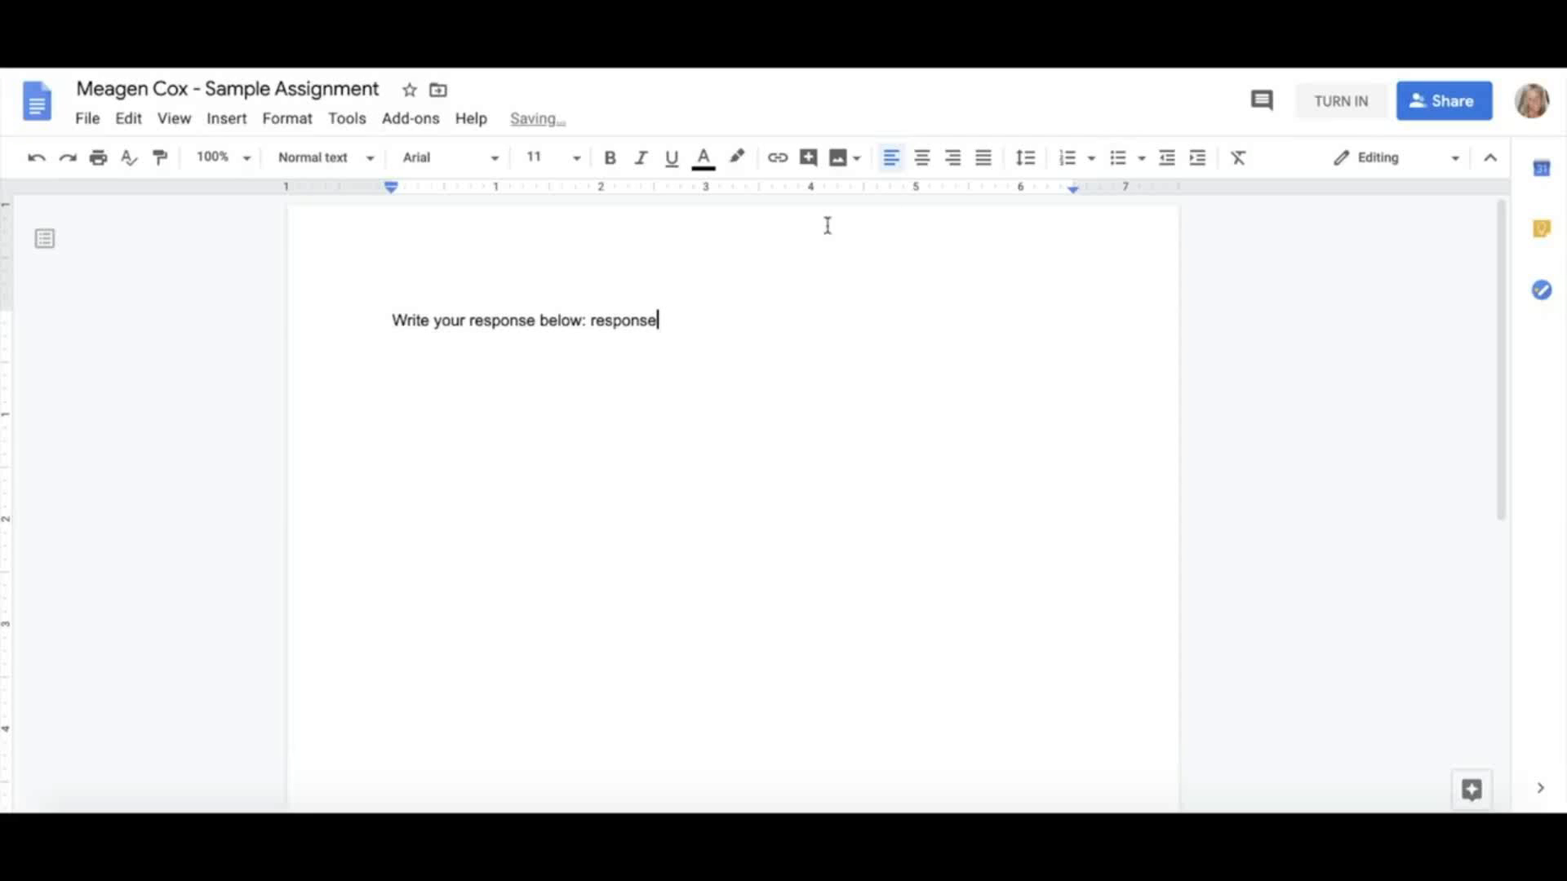
pyautogui.moveTo(1283, 176)
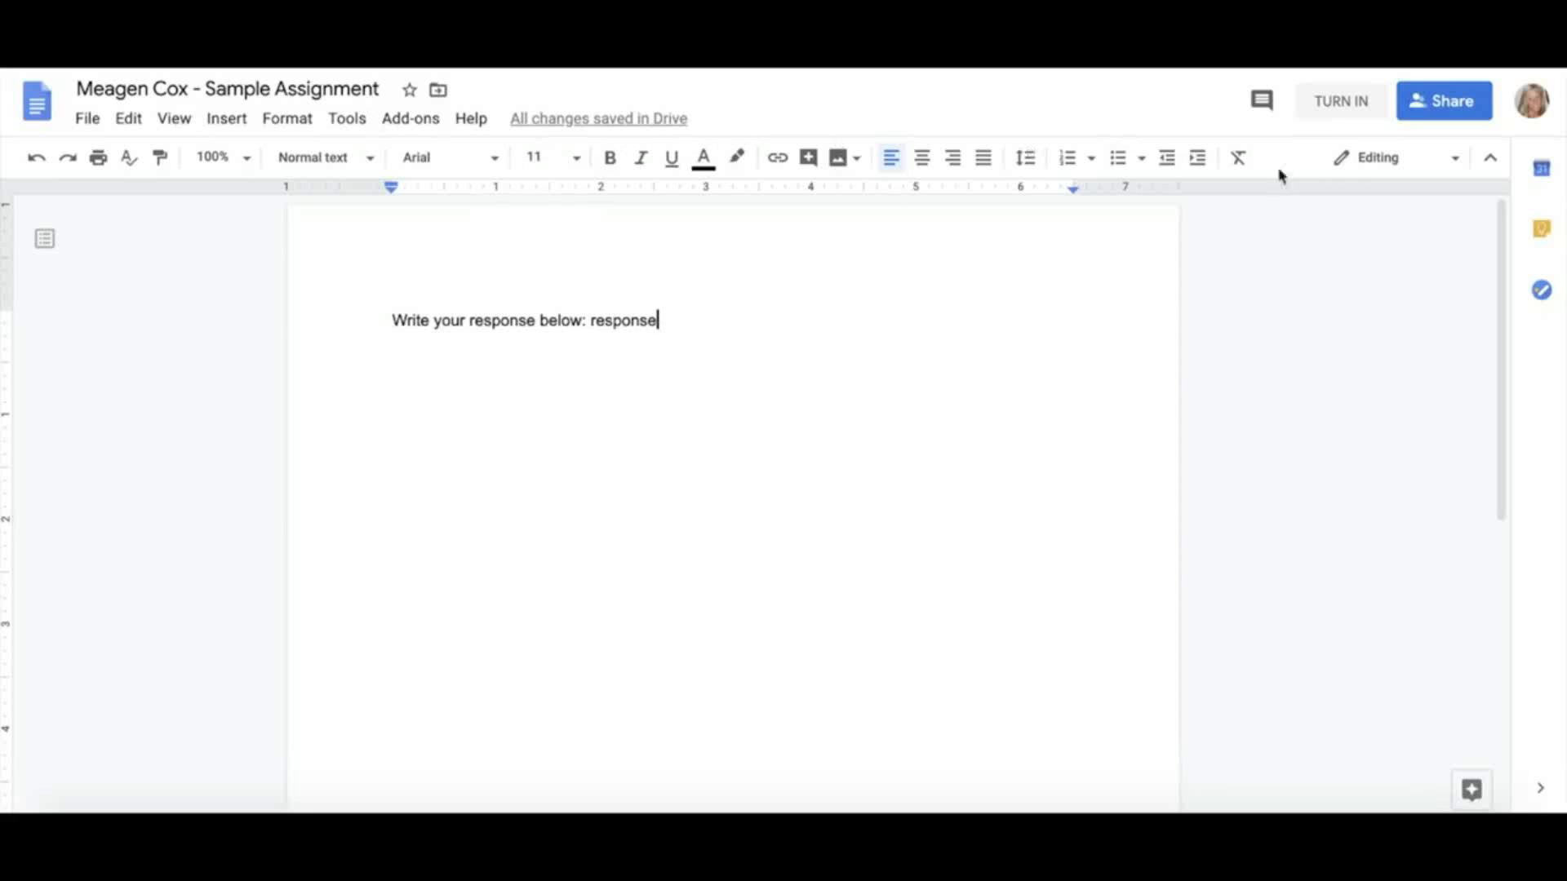
pyautogui.moveTo(1341, 101)
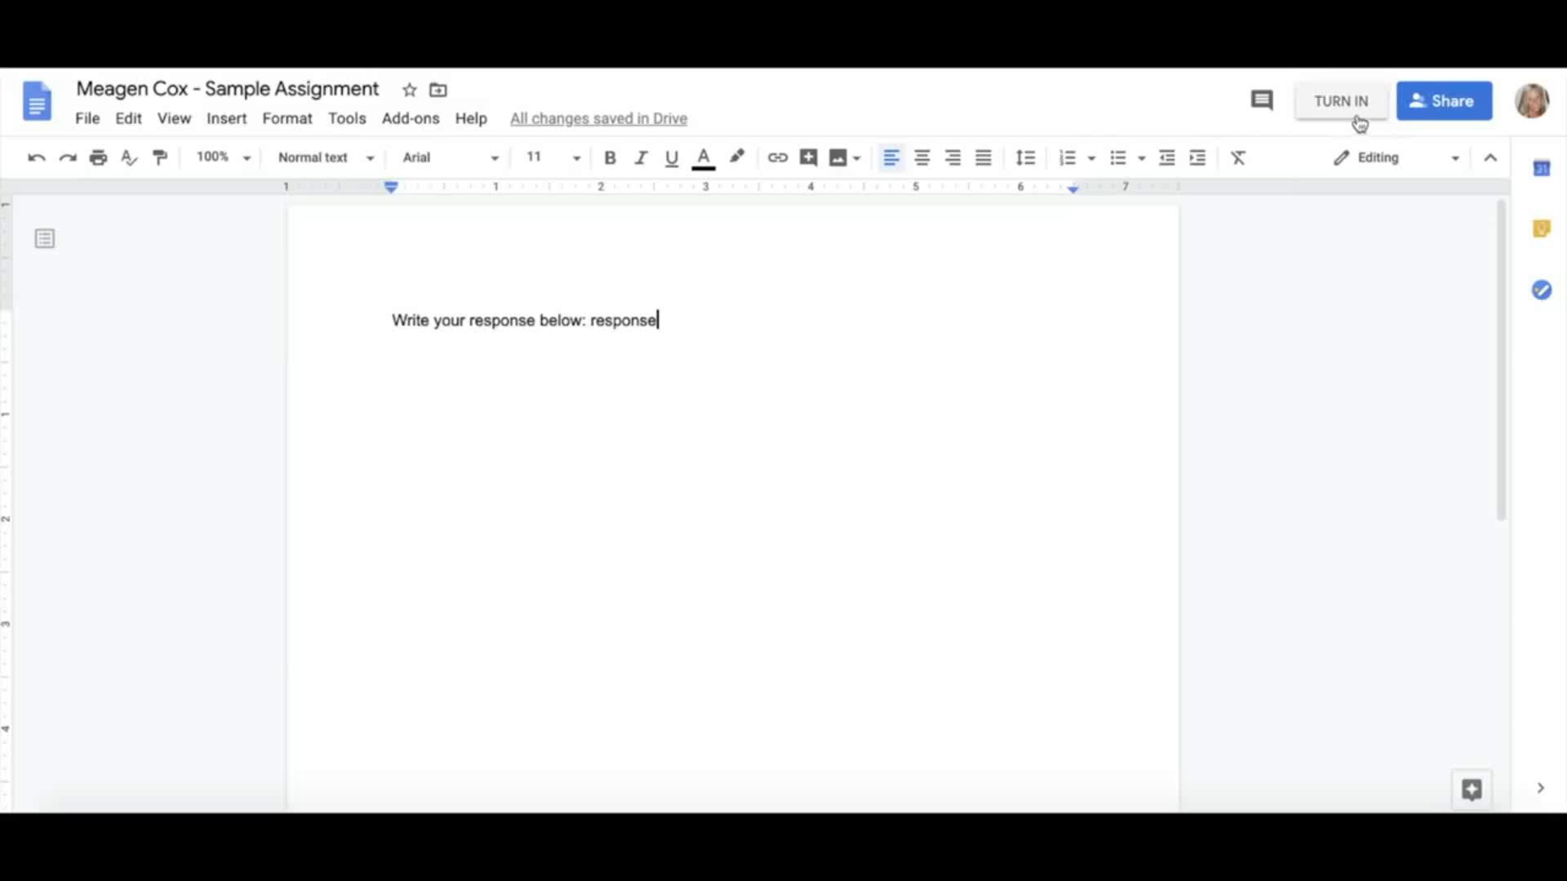
pyautogui.moveTo(1351, 124)
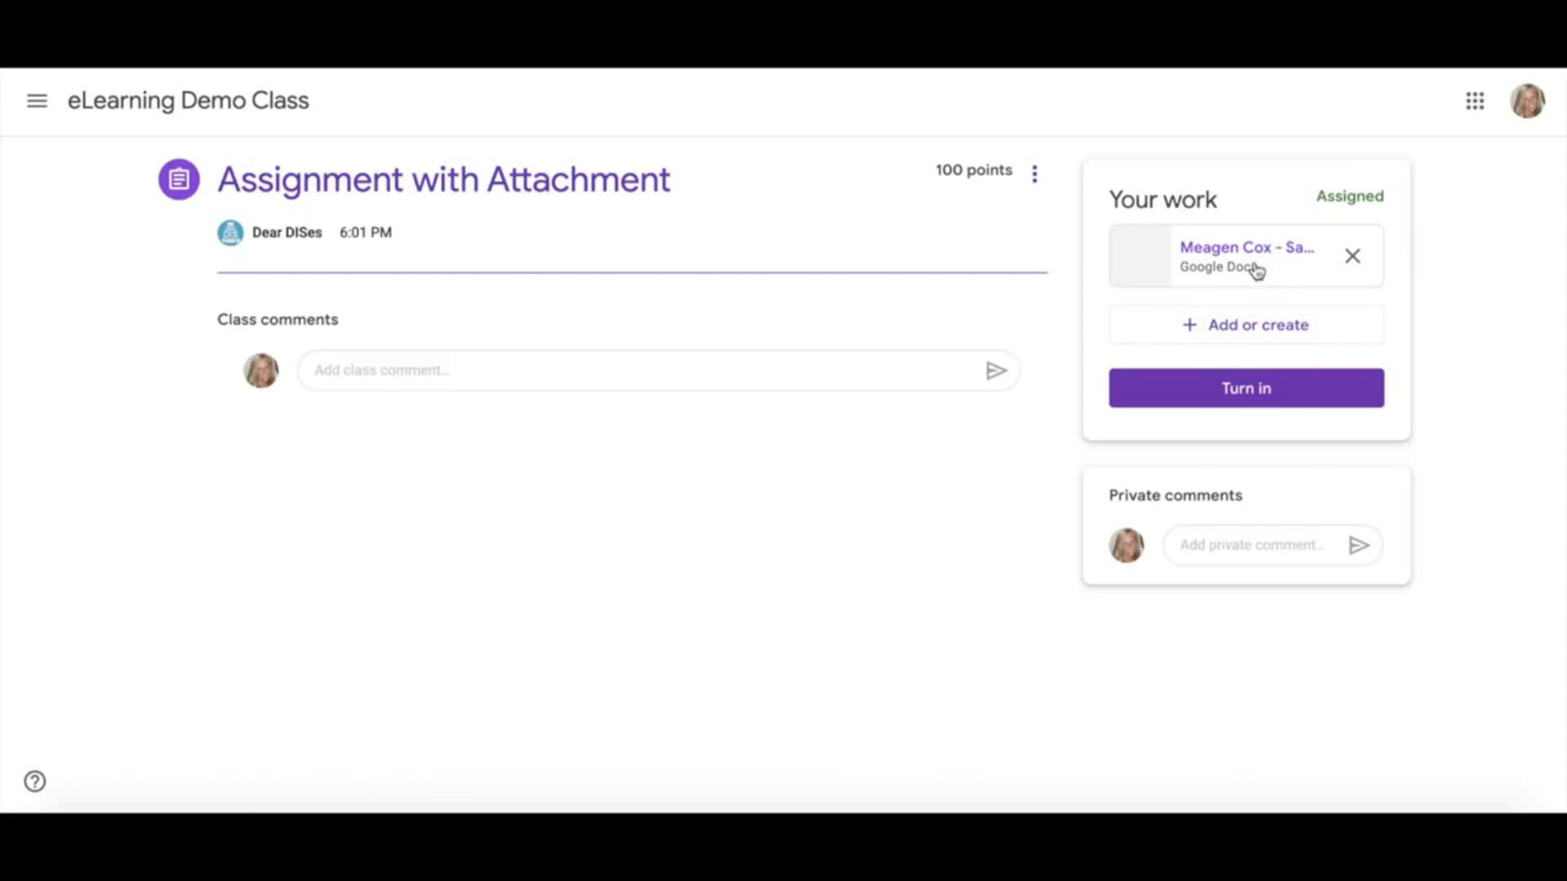
# Step: Turn in the attached sample assignment doc, confirm, and return to the eLearning Demo Class stream
pyautogui.click(1245, 254)
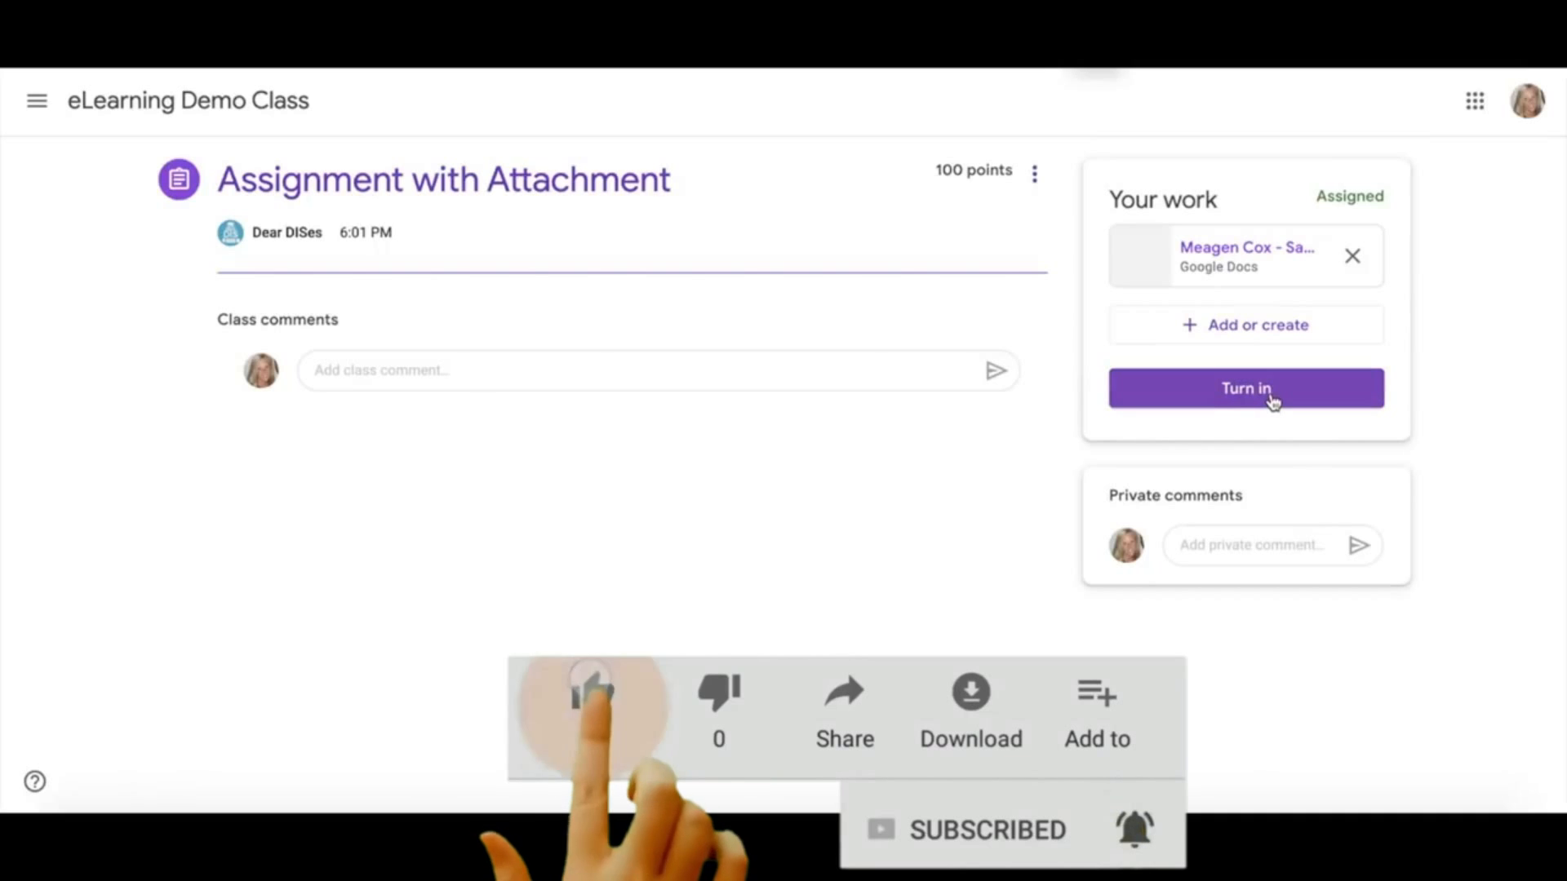
pyautogui.click(590, 690)
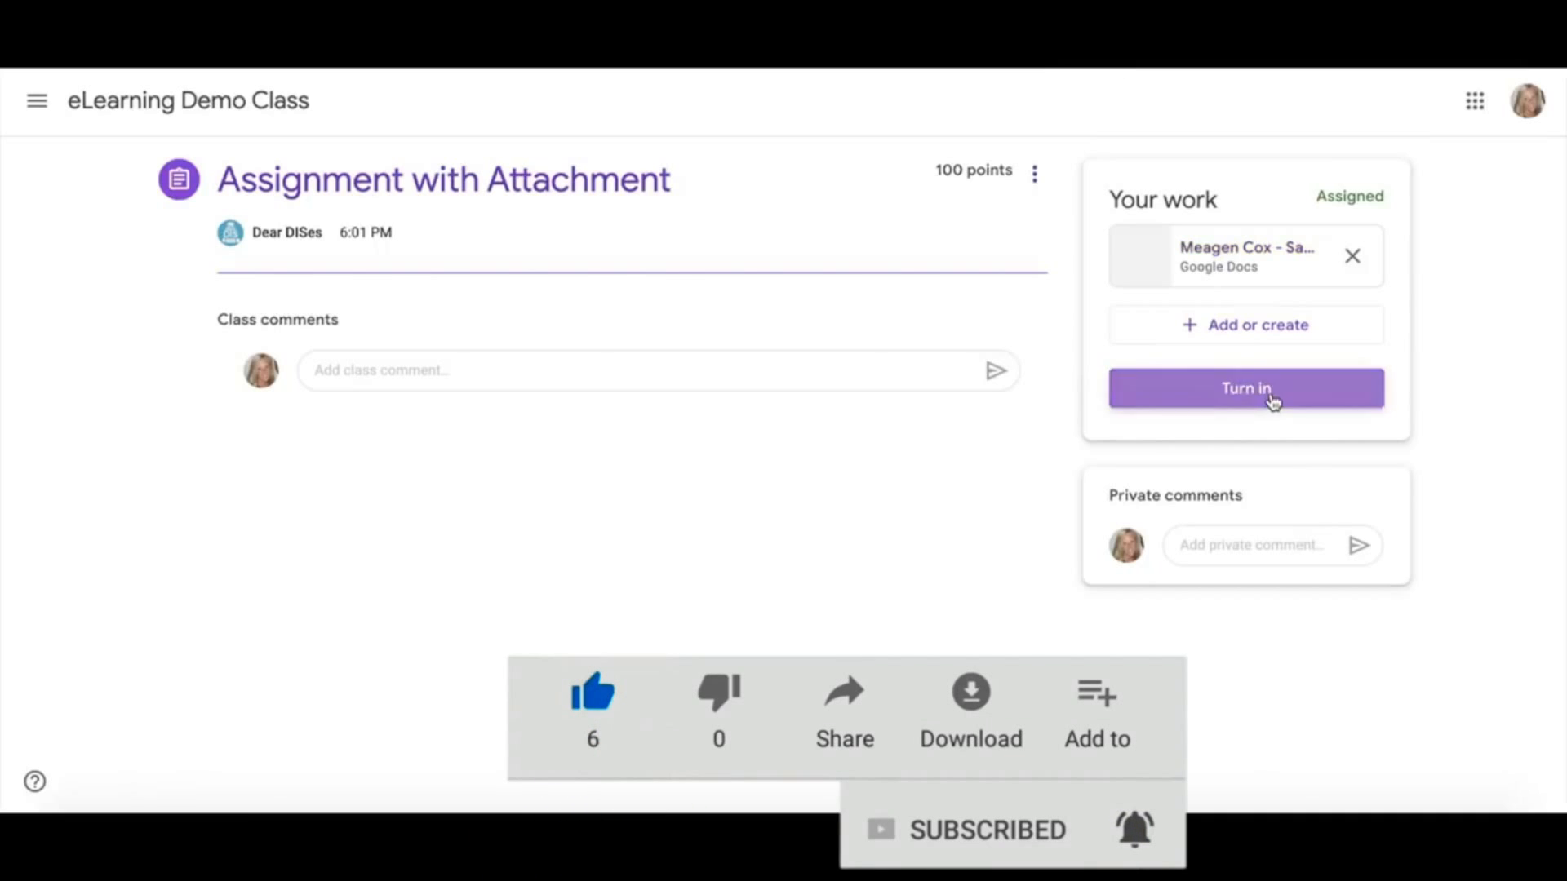
pyautogui.click(1245, 388)
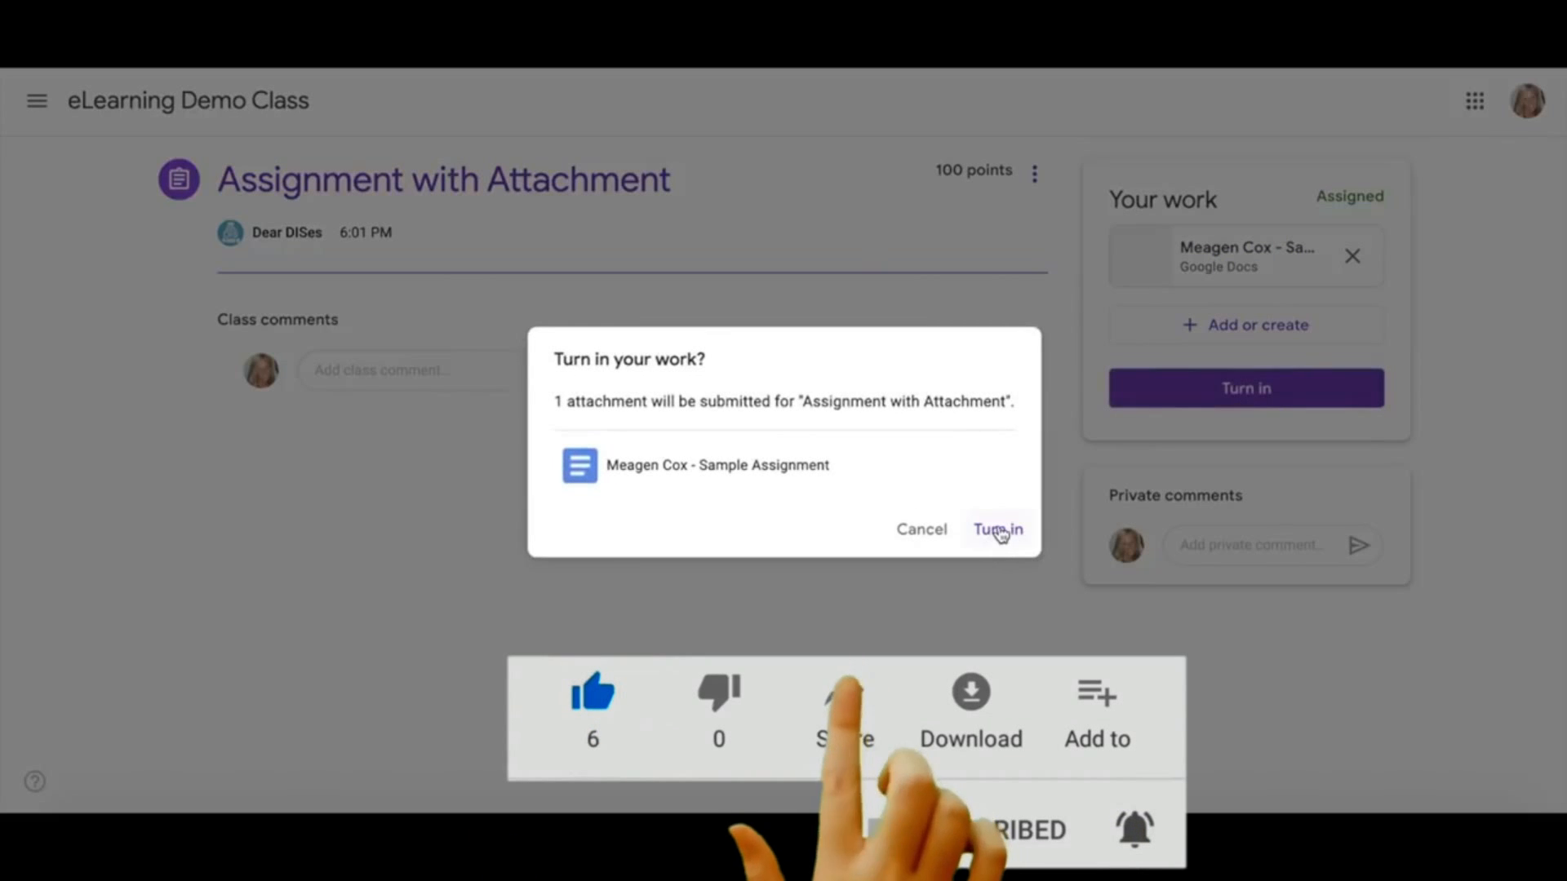
pyautogui.click(995, 529)
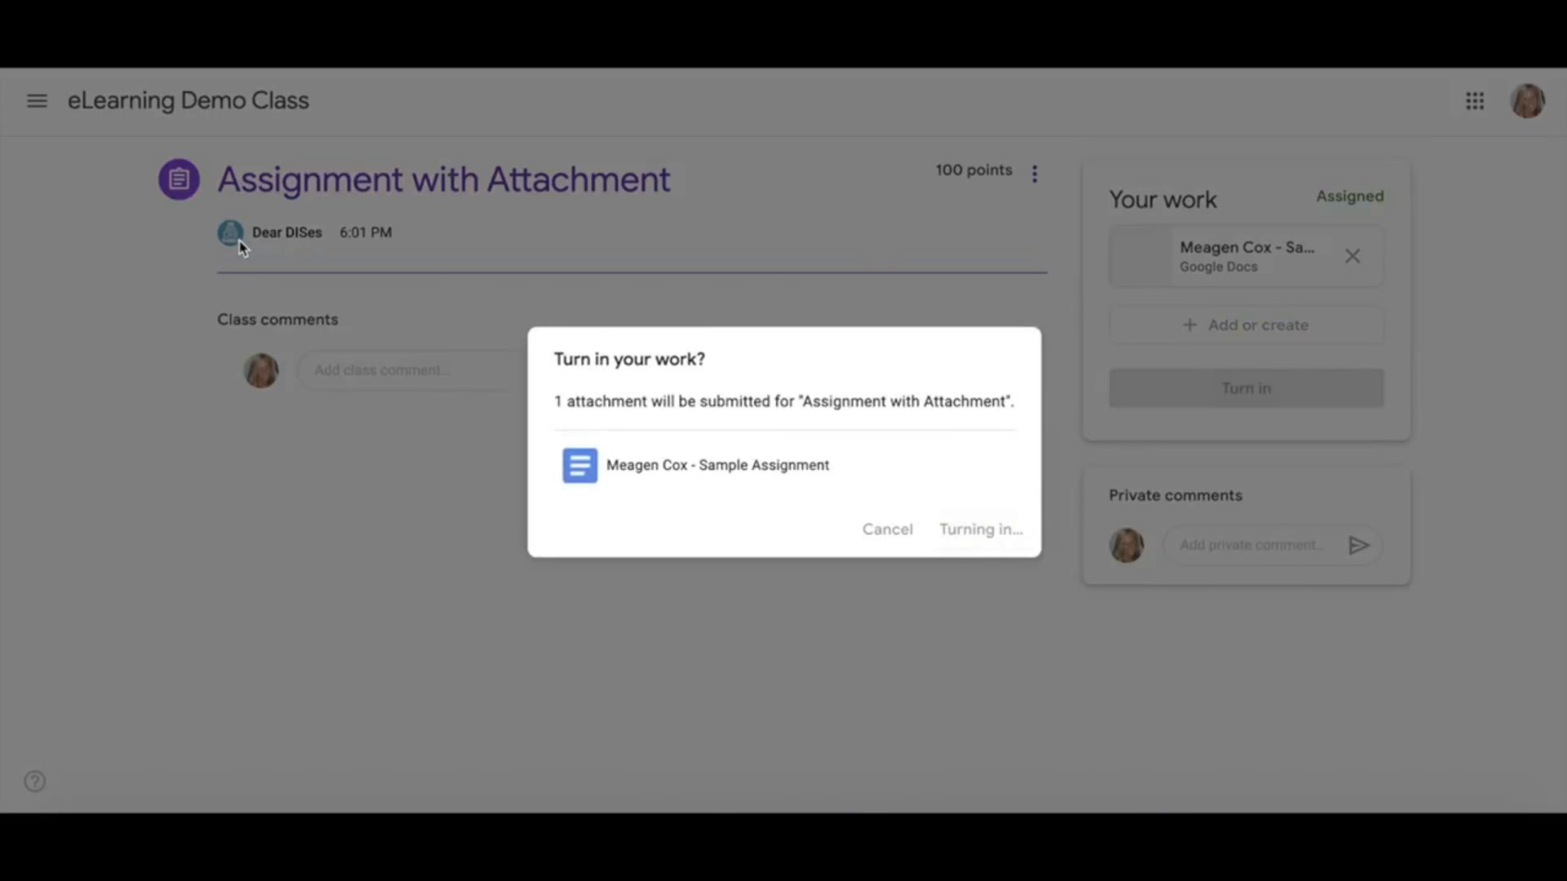
pyautogui.click(981, 529)
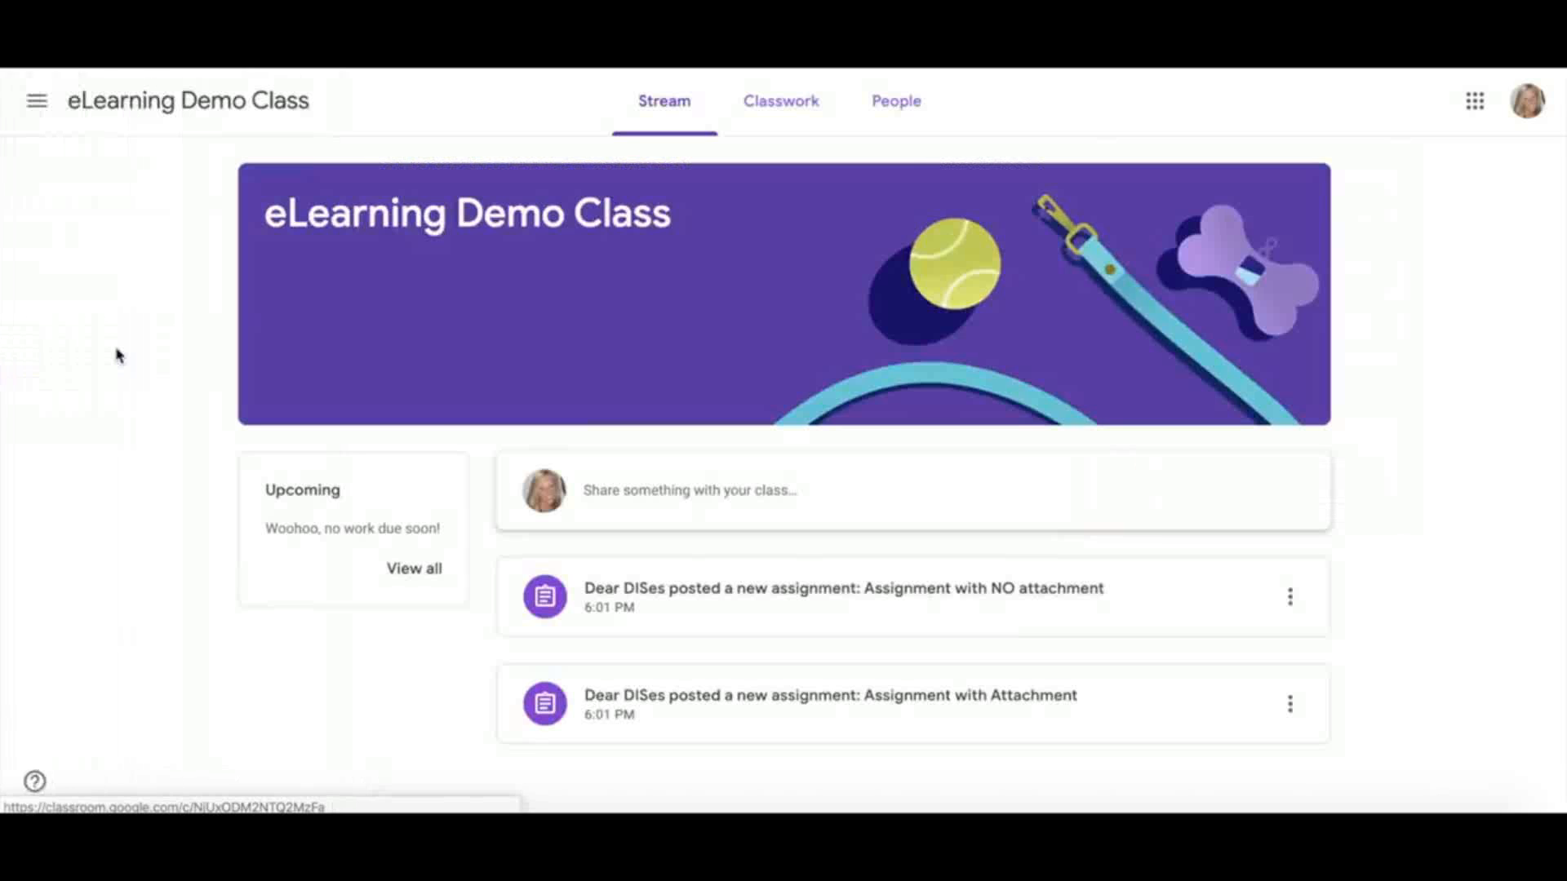
# Step: Return to Classwork, now marking the first assignment turned in, and expand 'Assignment with NO attachment'
pyautogui.click(780, 101)
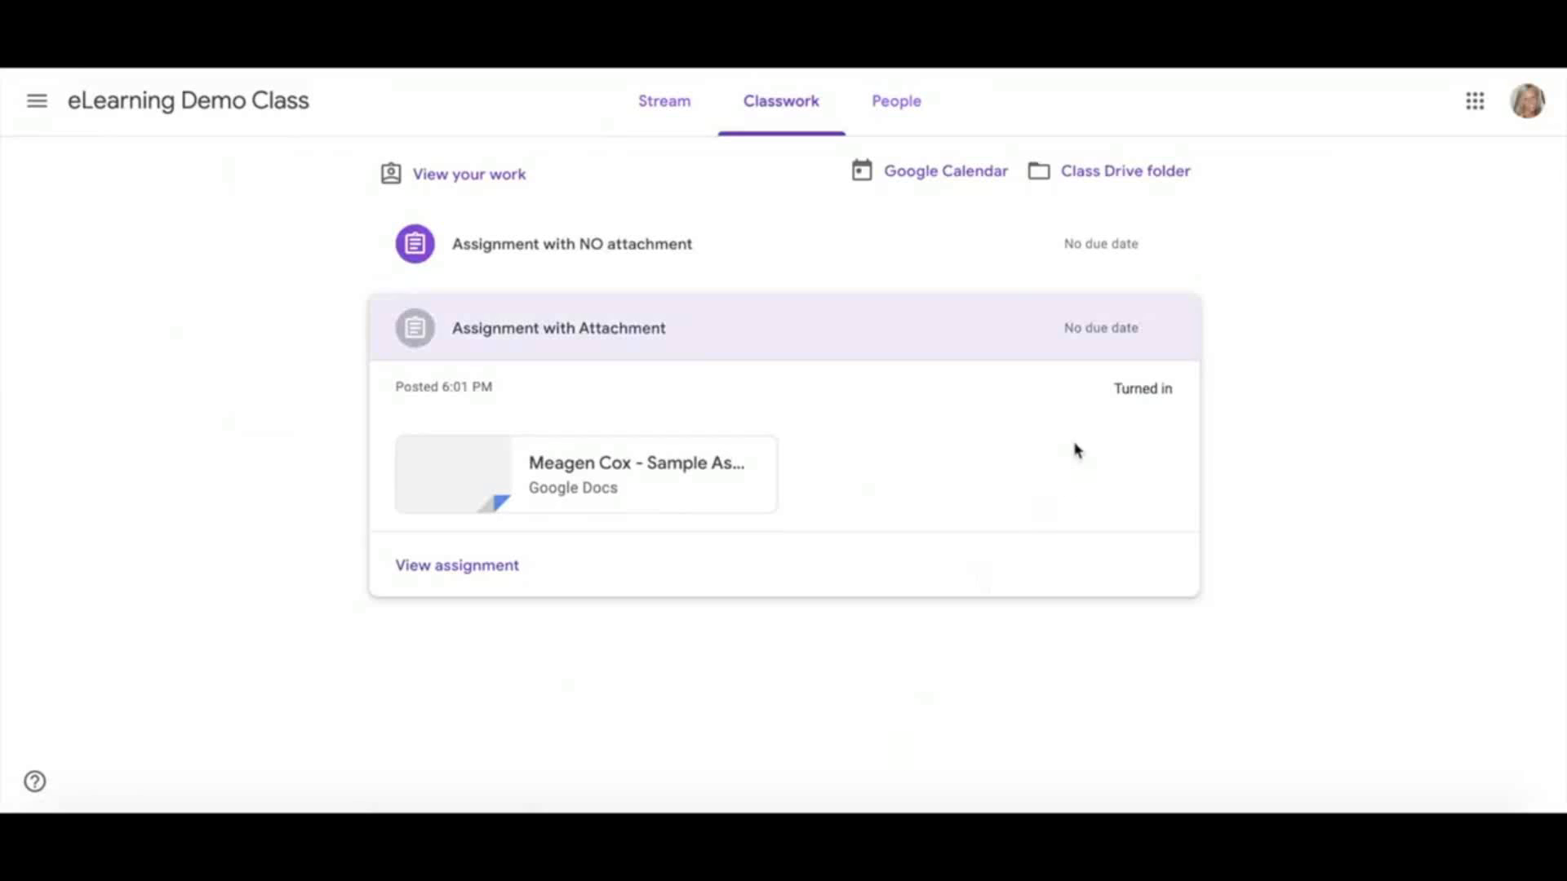
pyautogui.moveTo(1150, 410)
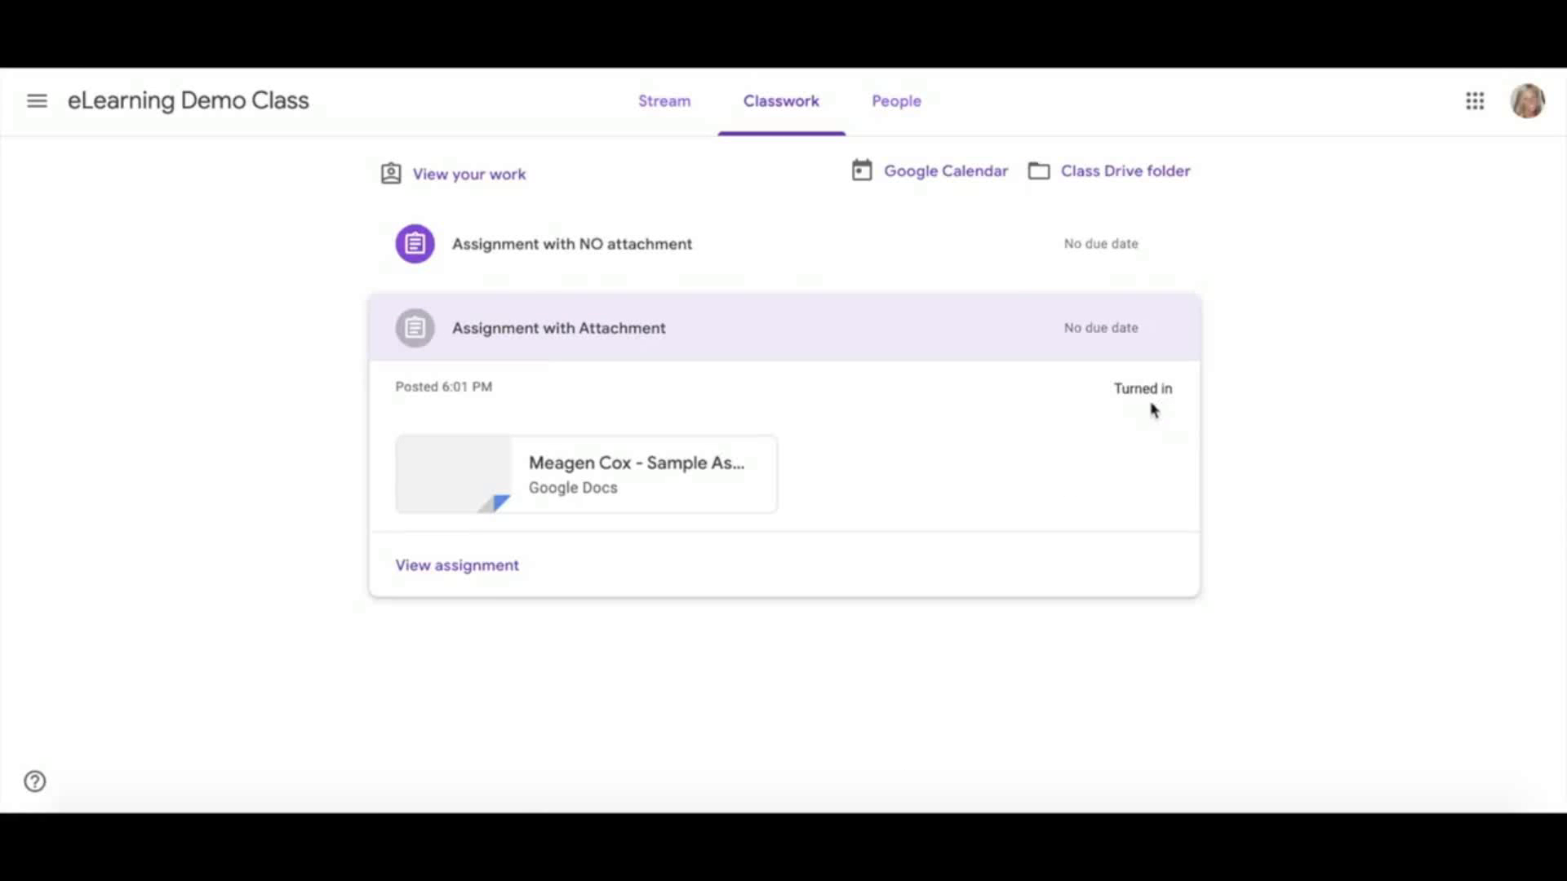
pyautogui.moveTo(560, 248)
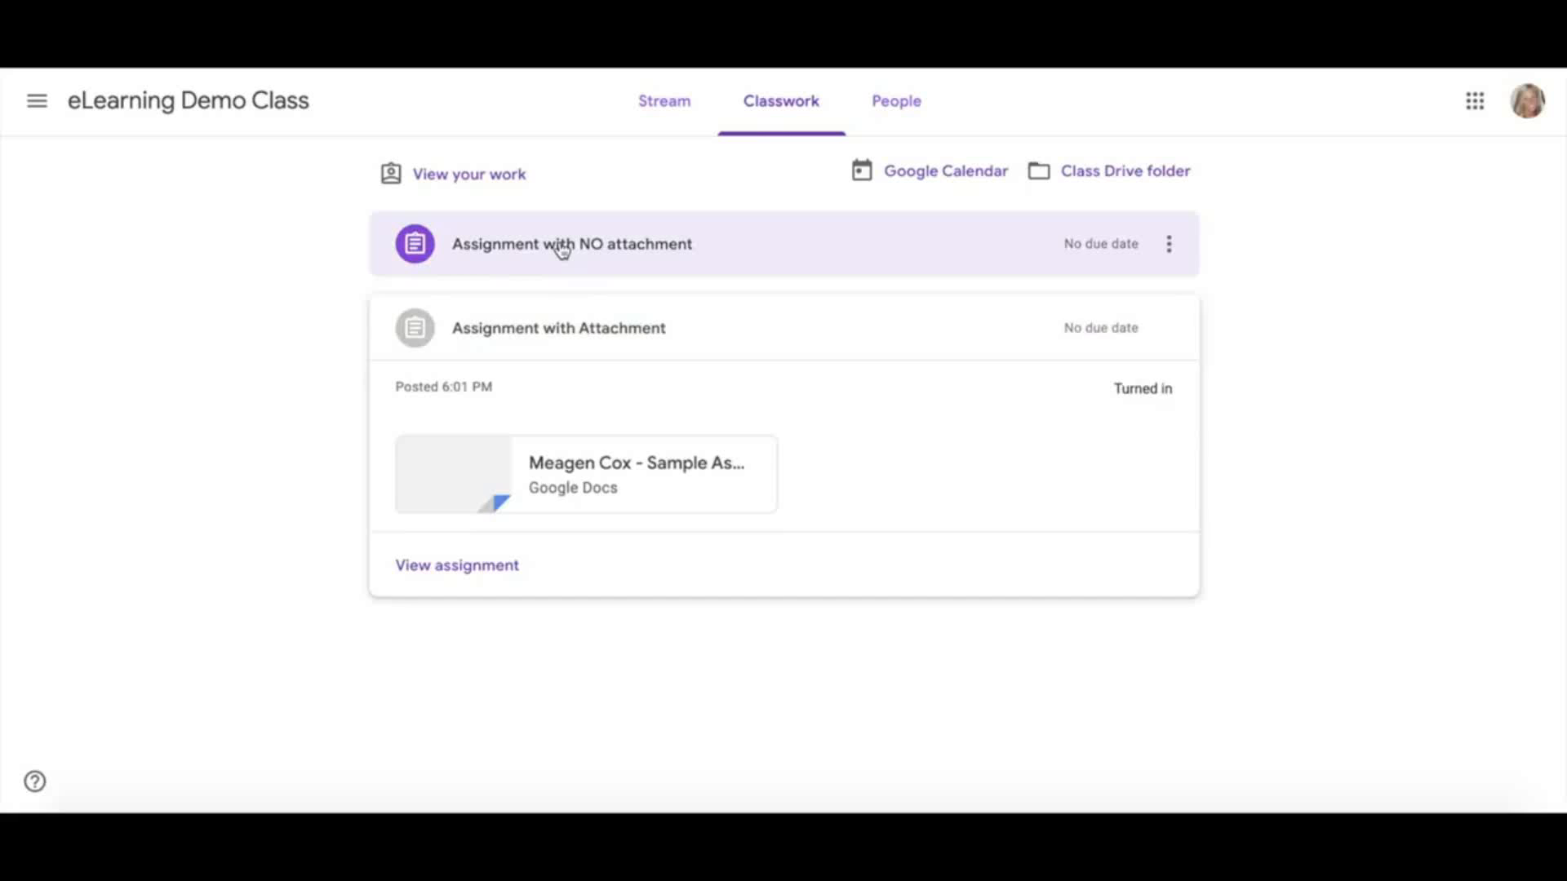
pyautogui.click(569, 243)
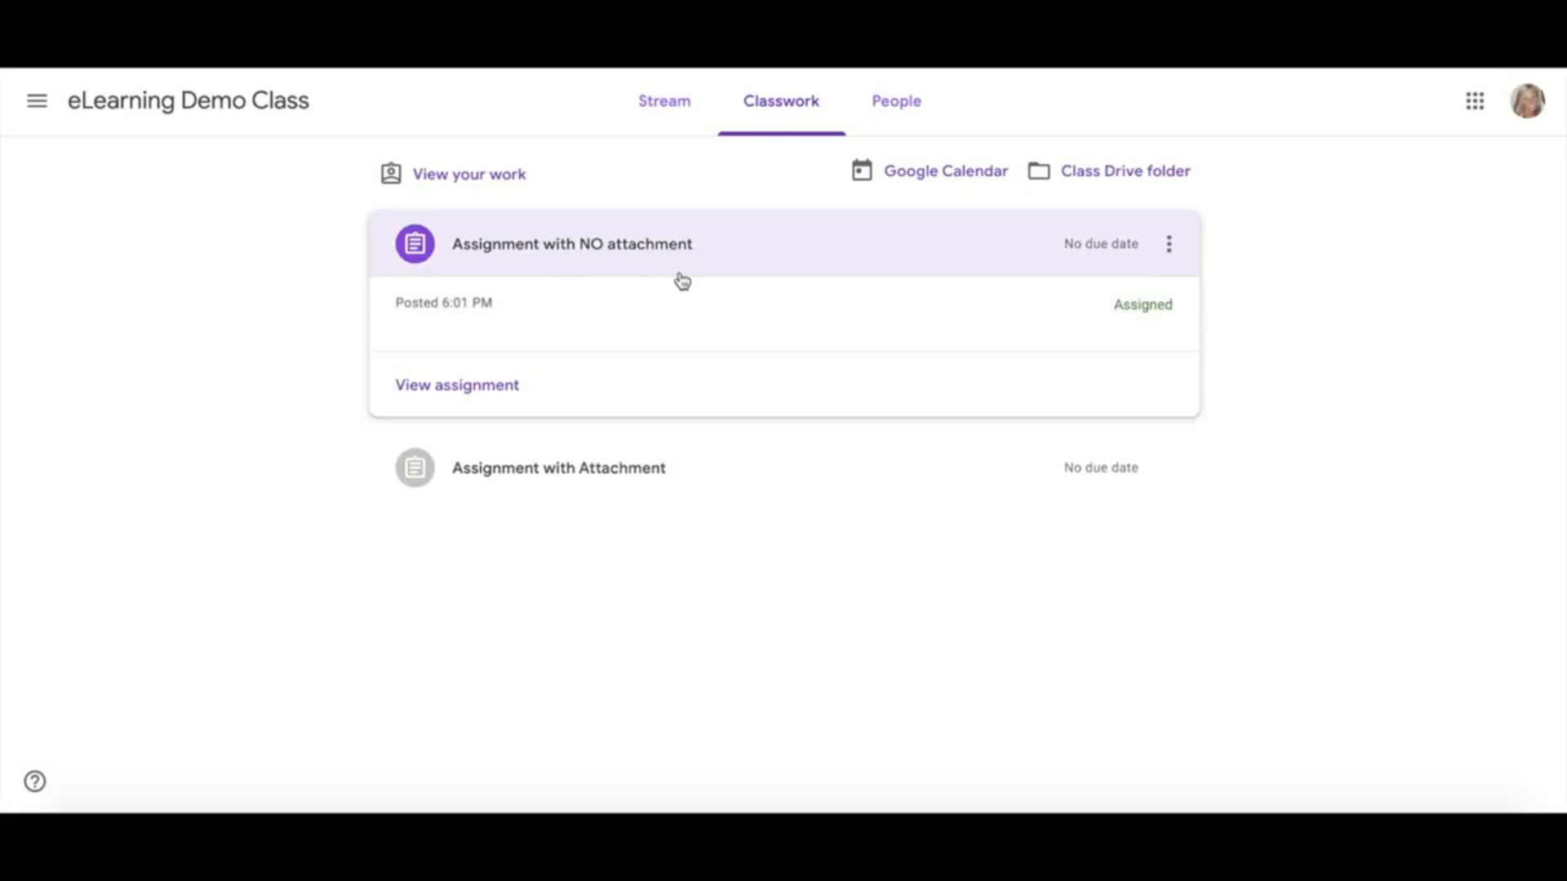
# Step: View the full 'Assignment with NO attachment' page, still Assigned with no work attached
pyautogui.click(457, 385)
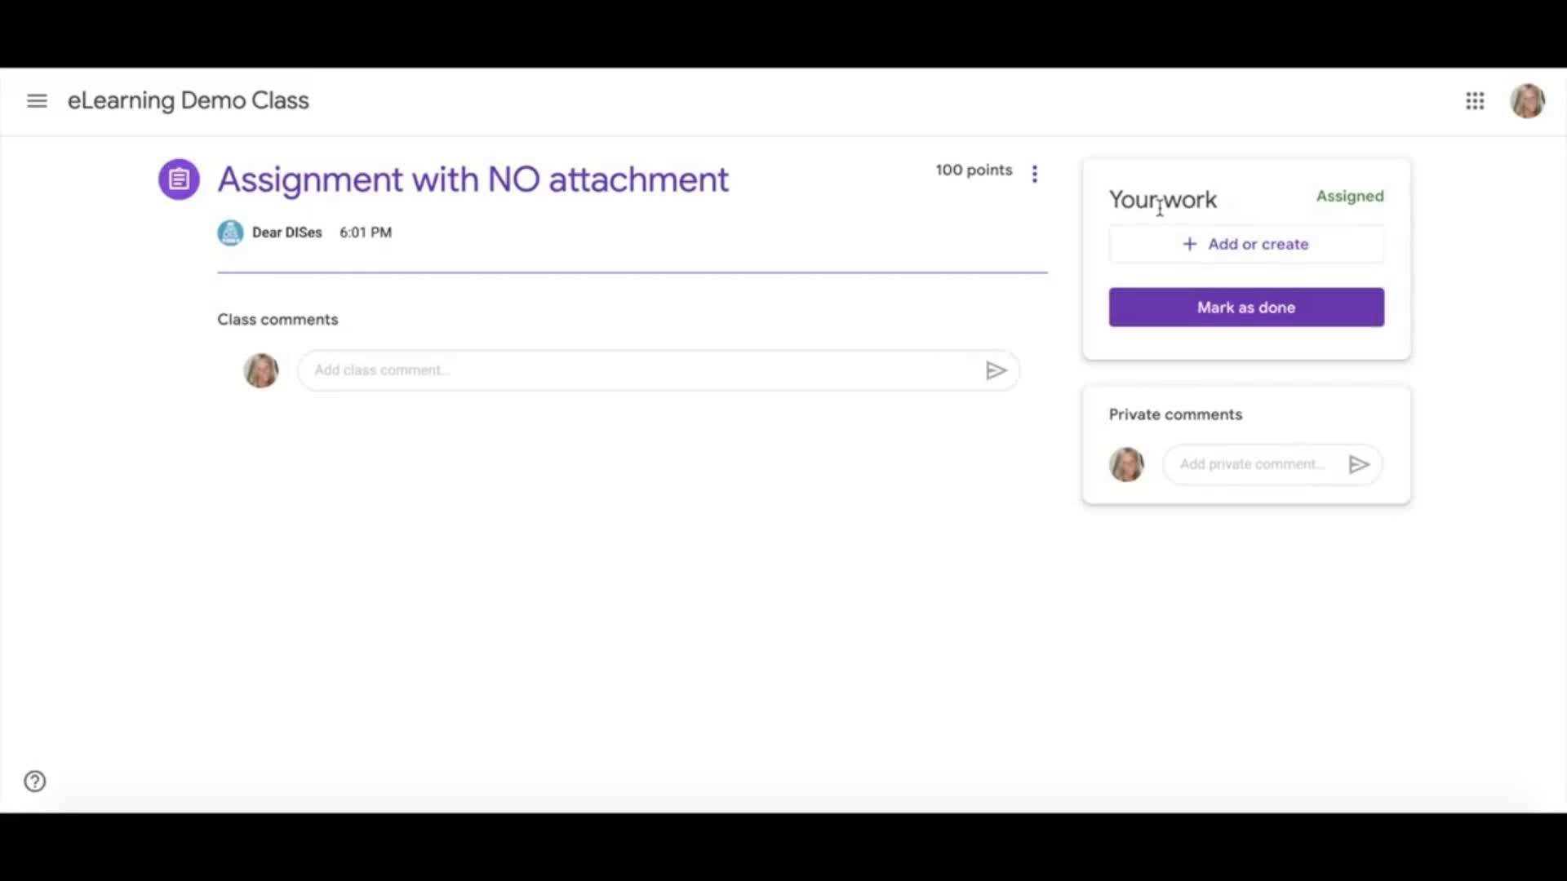
pyautogui.moveTo(1182, 248)
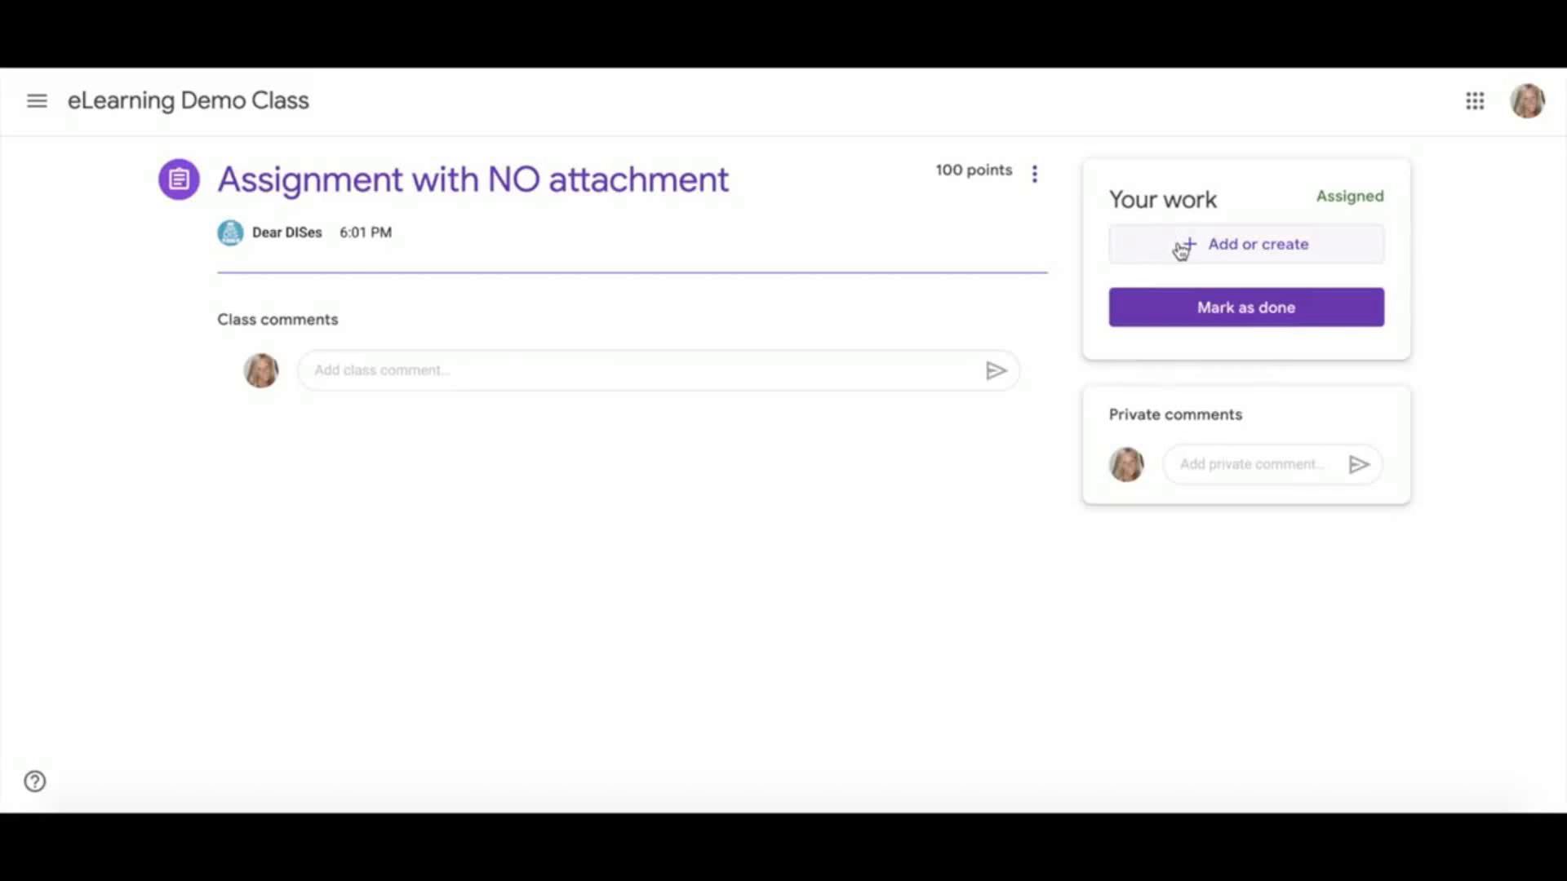
# Step: Show the Add or create options: Google Drive, Link, File, or new Docs, Slides, Sheets, Drawings
pyautogui.click(1257, 243)
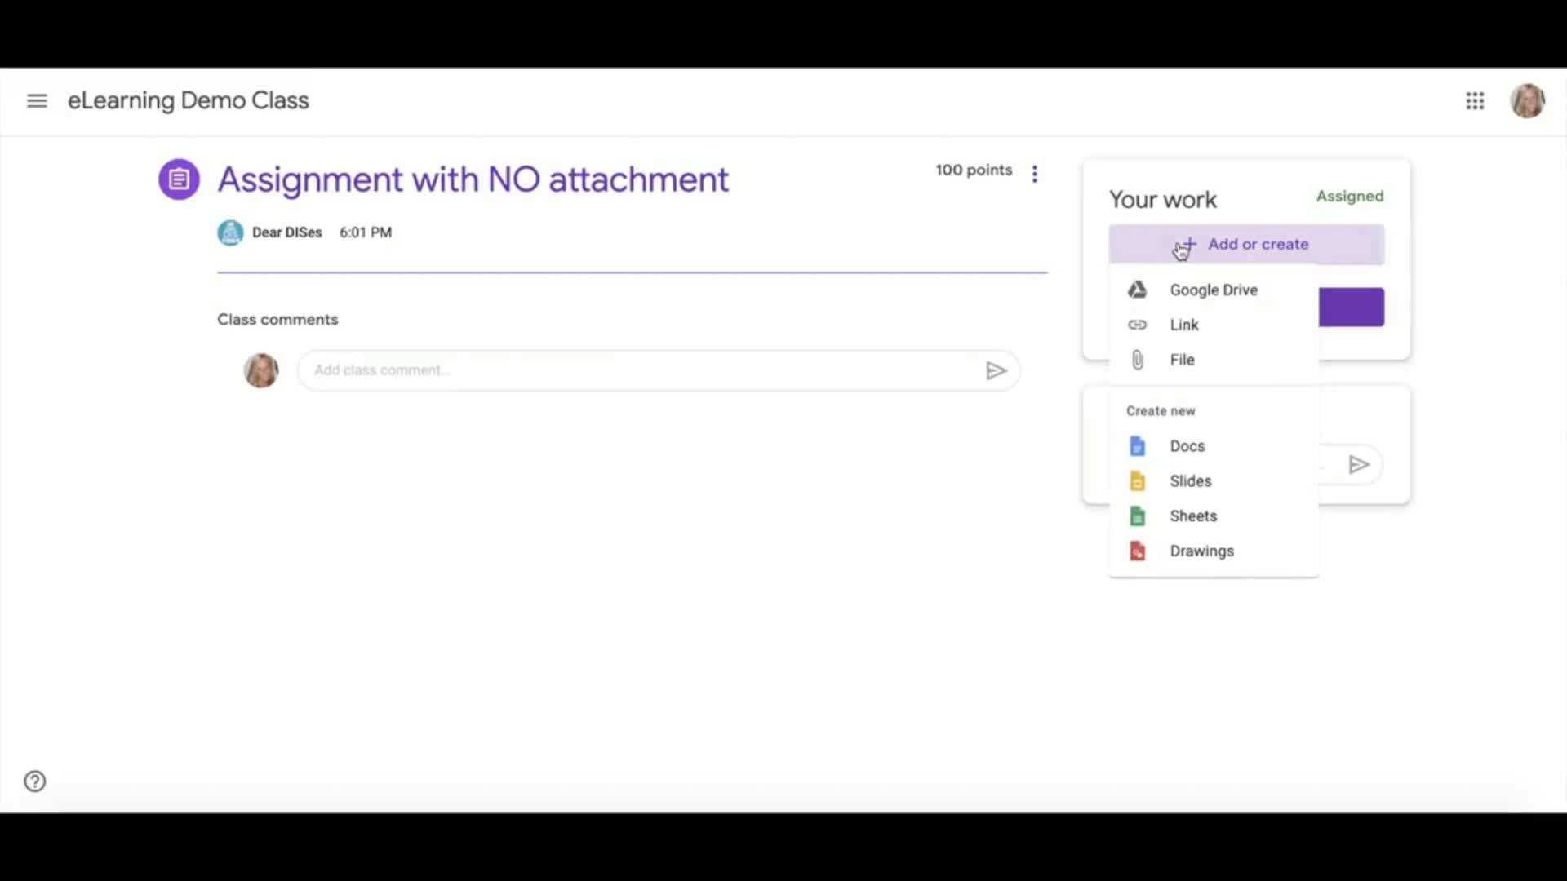
pyautogui.moveTo(1192, 300)
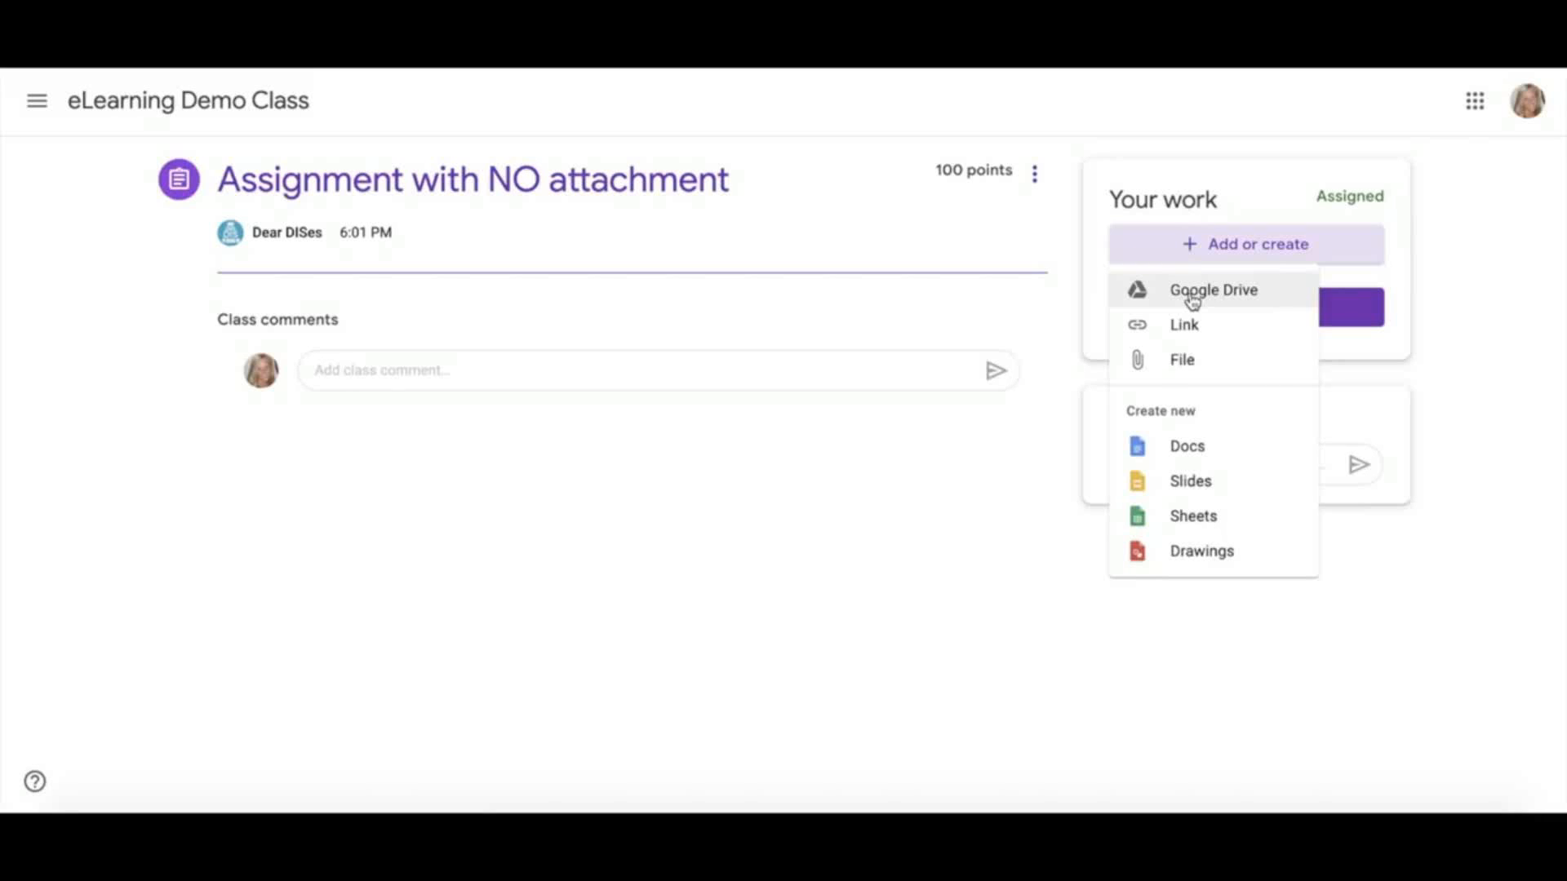
pyautogui.moveTo(1222, 304)
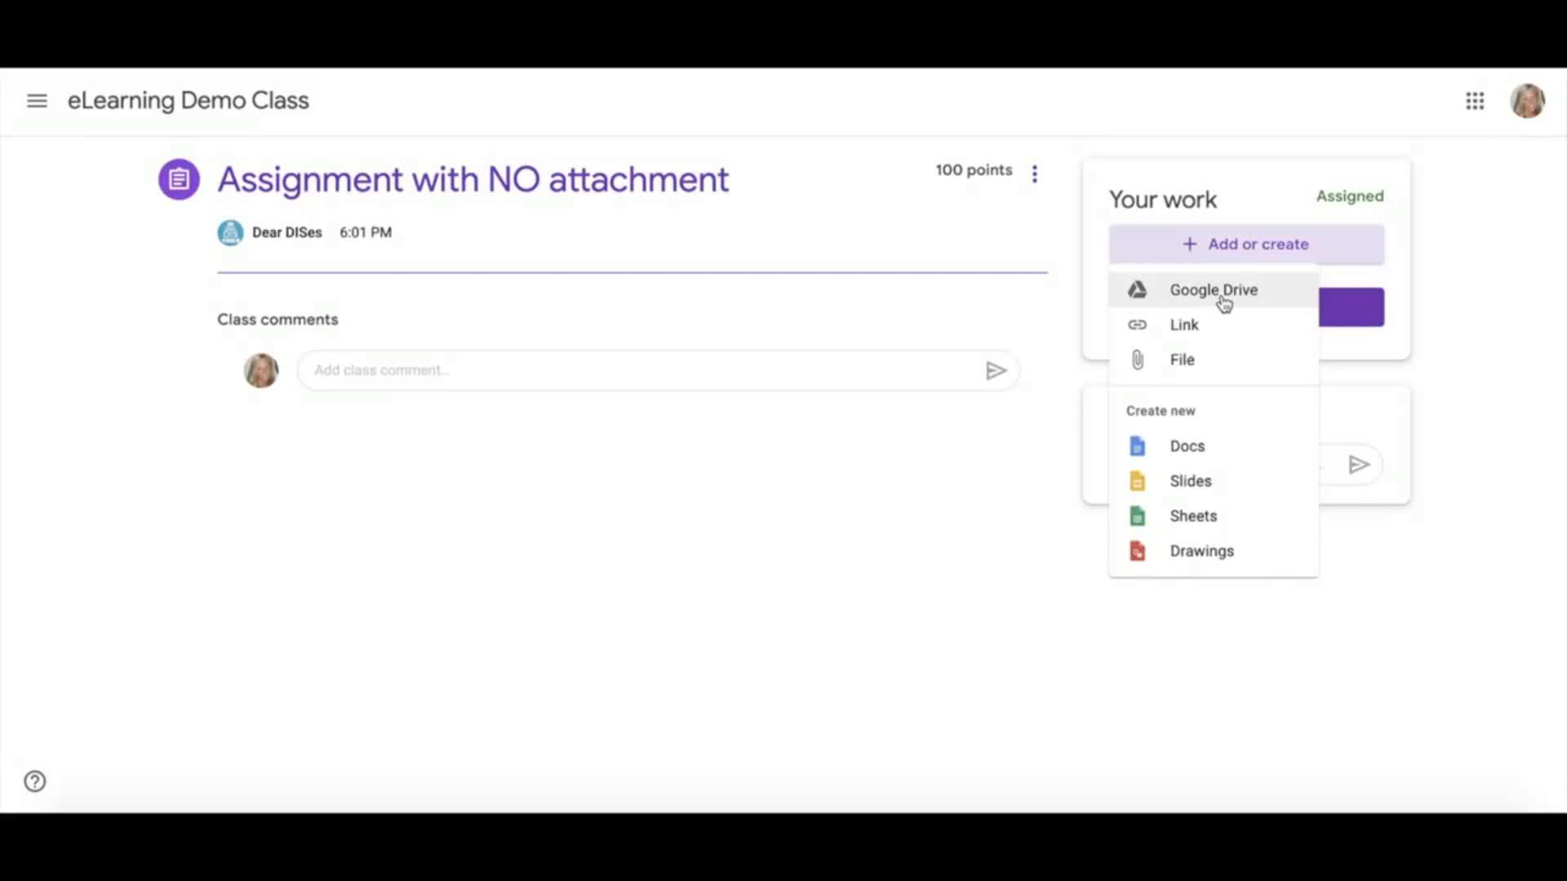
pyautogui.moveTo(1212, 329)
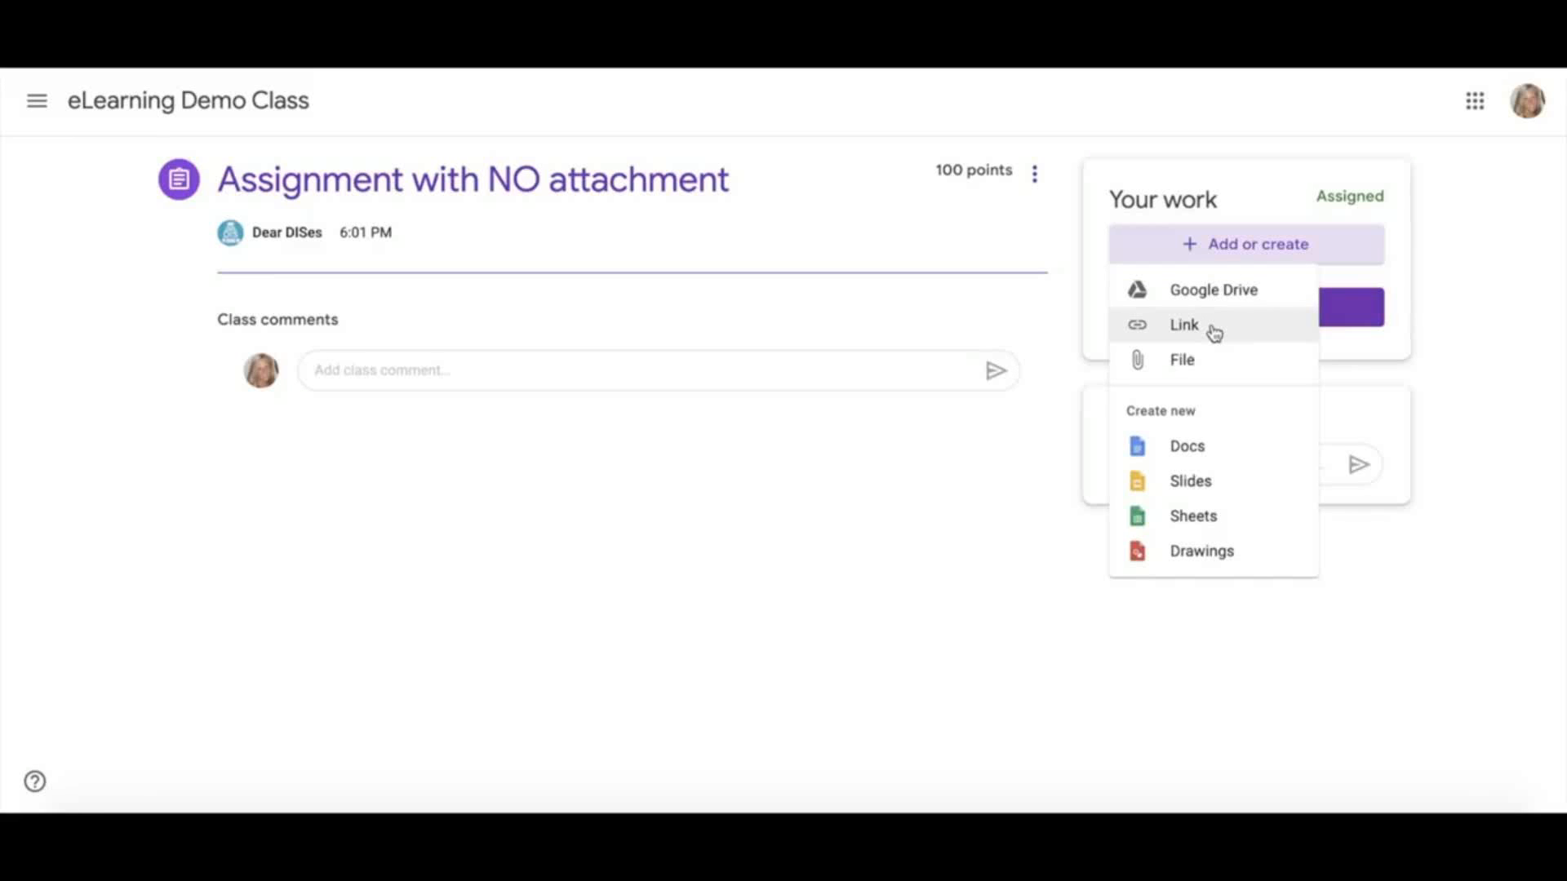
pyautogui.moveTo(1209, 367)
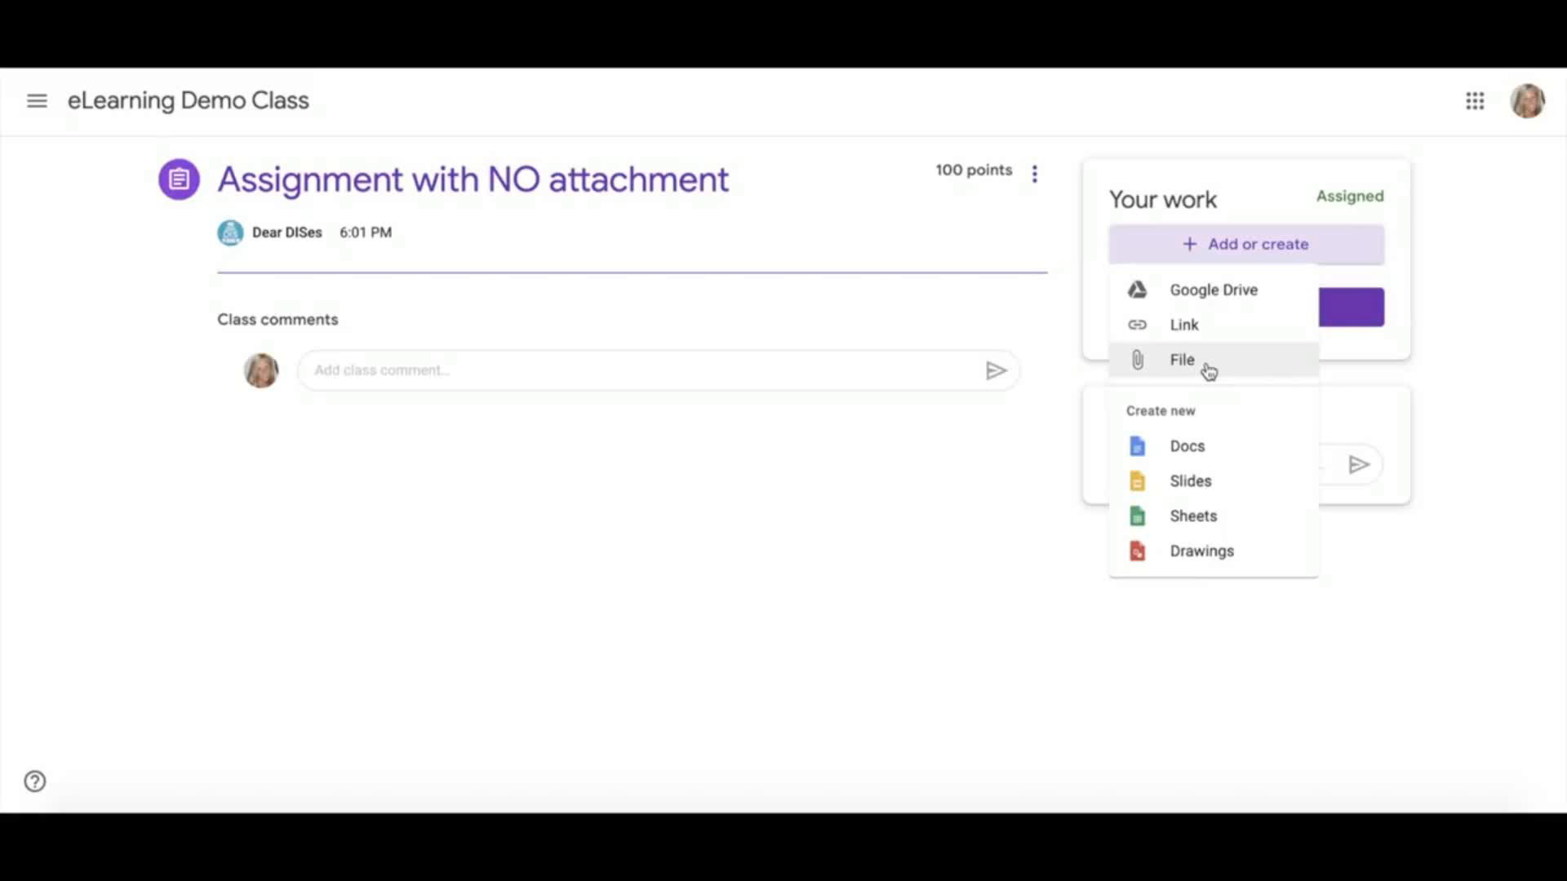
pyautogui.moveTo(1213, 457)
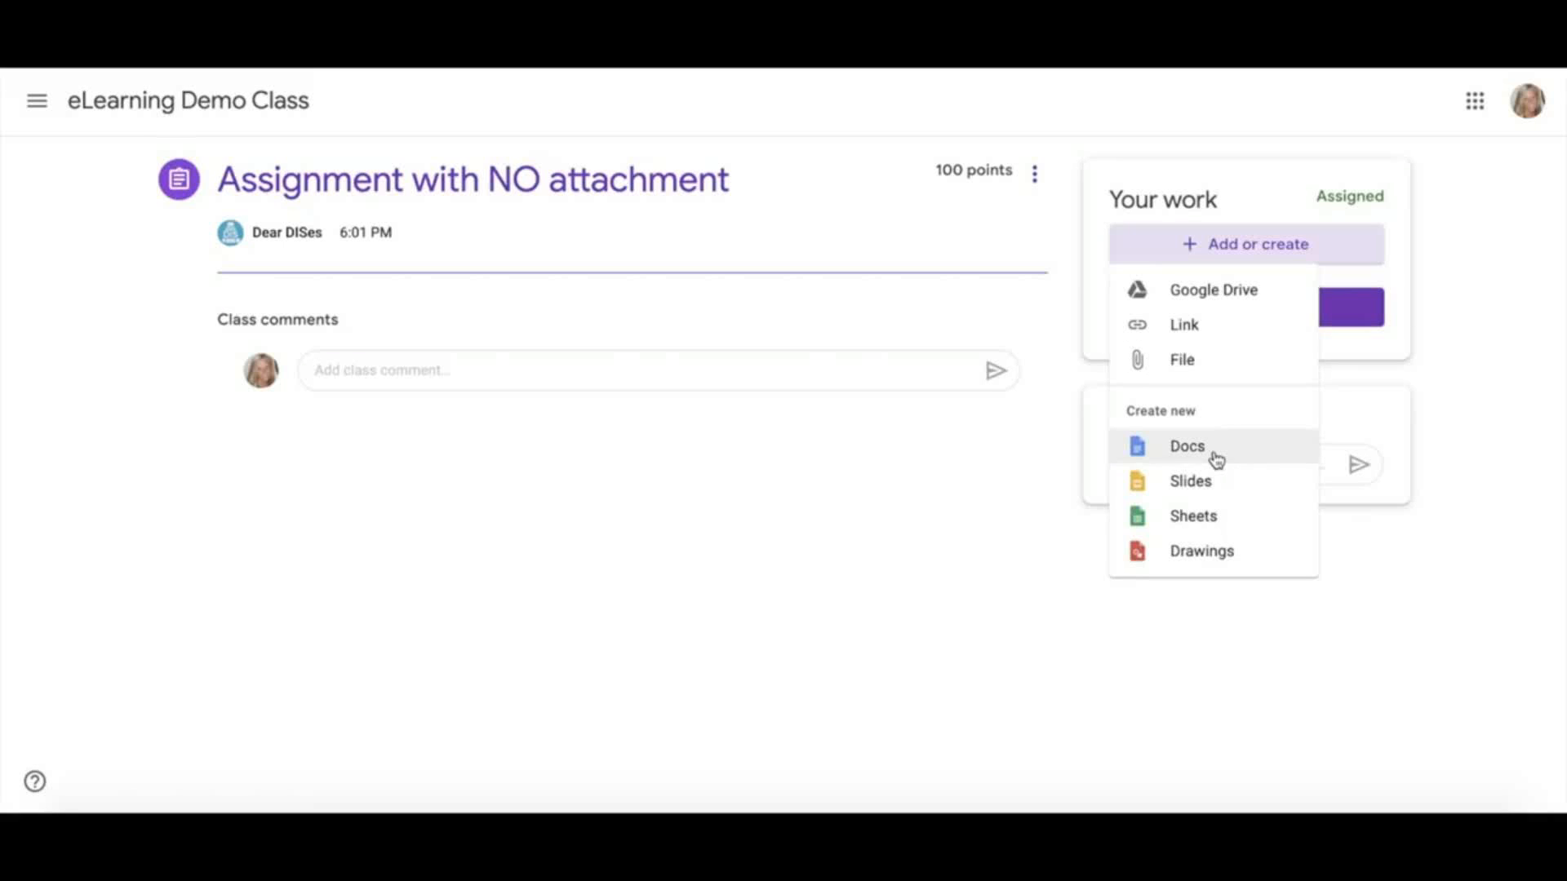
pyautogui.moveTo(1215, 512)
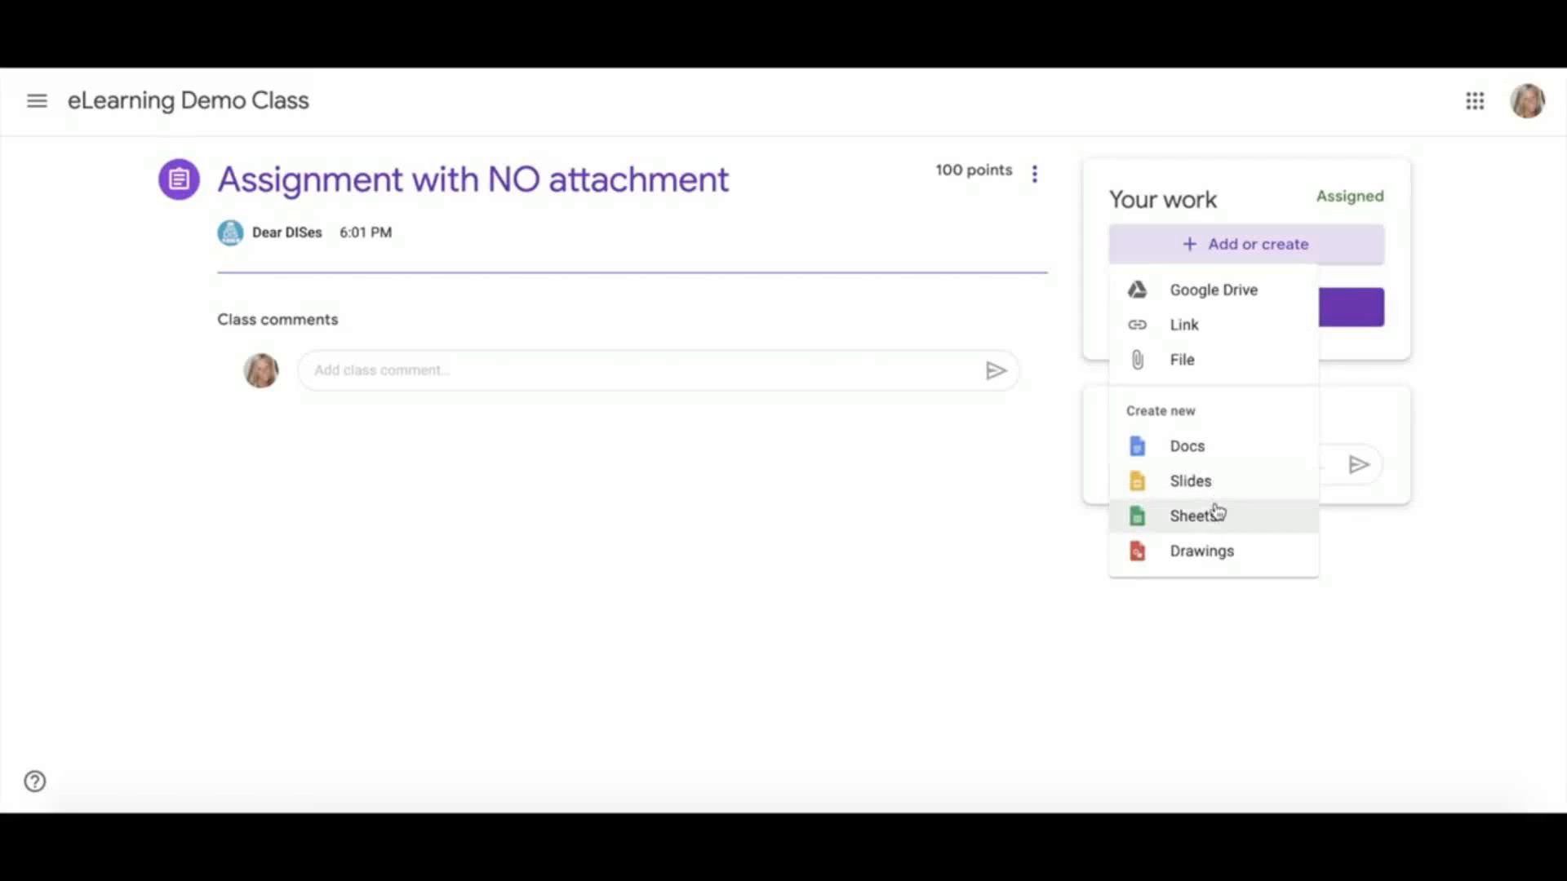
pyautogui.moveTo(1193, 445)
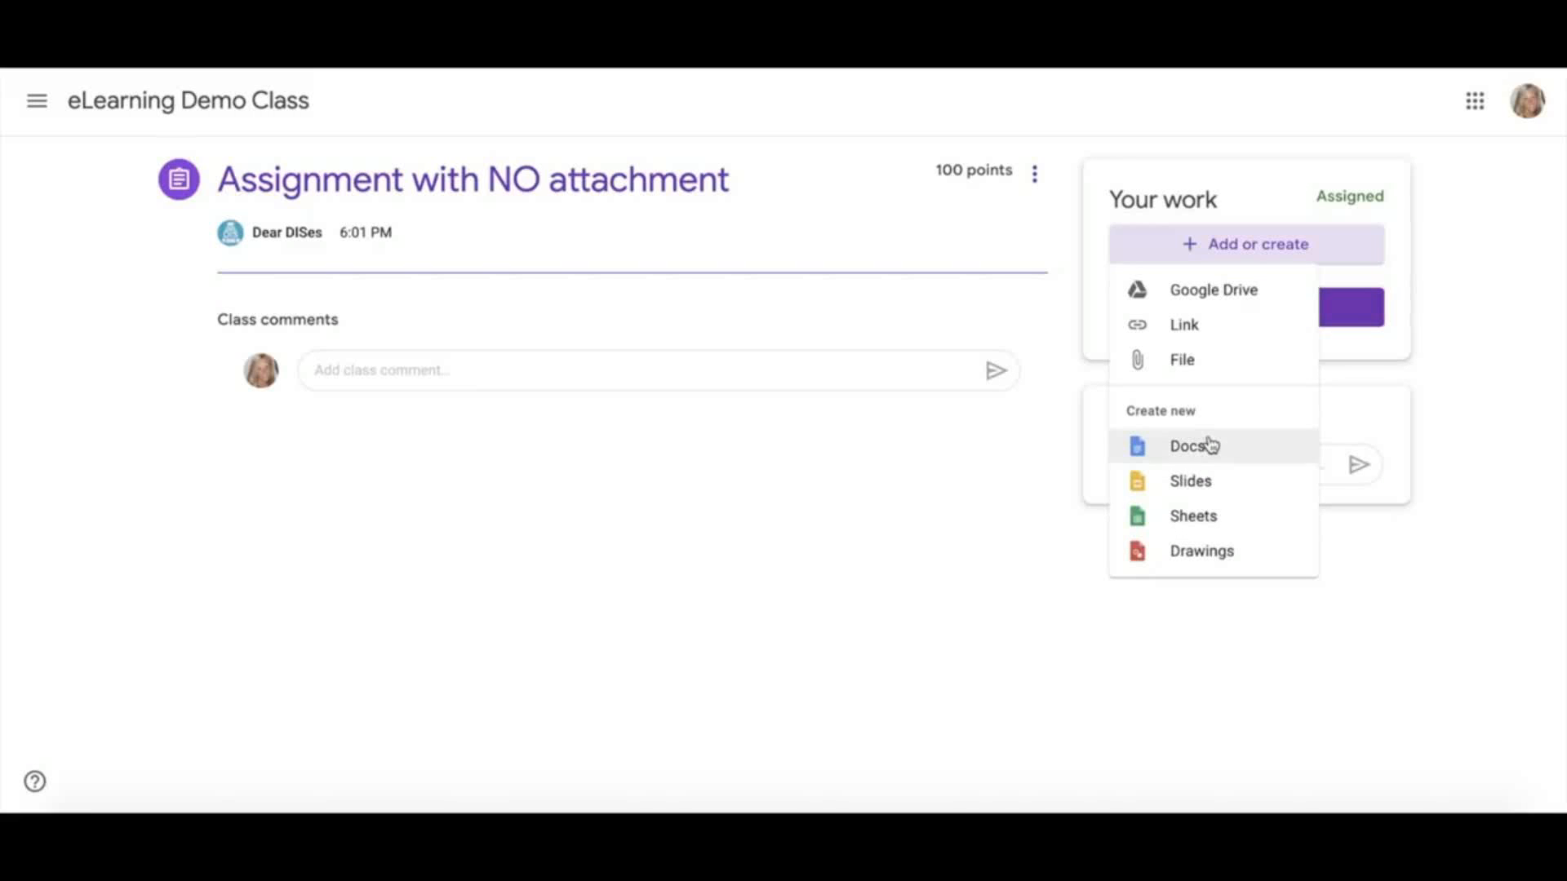
pyautogui.moveTo(1156, 304)
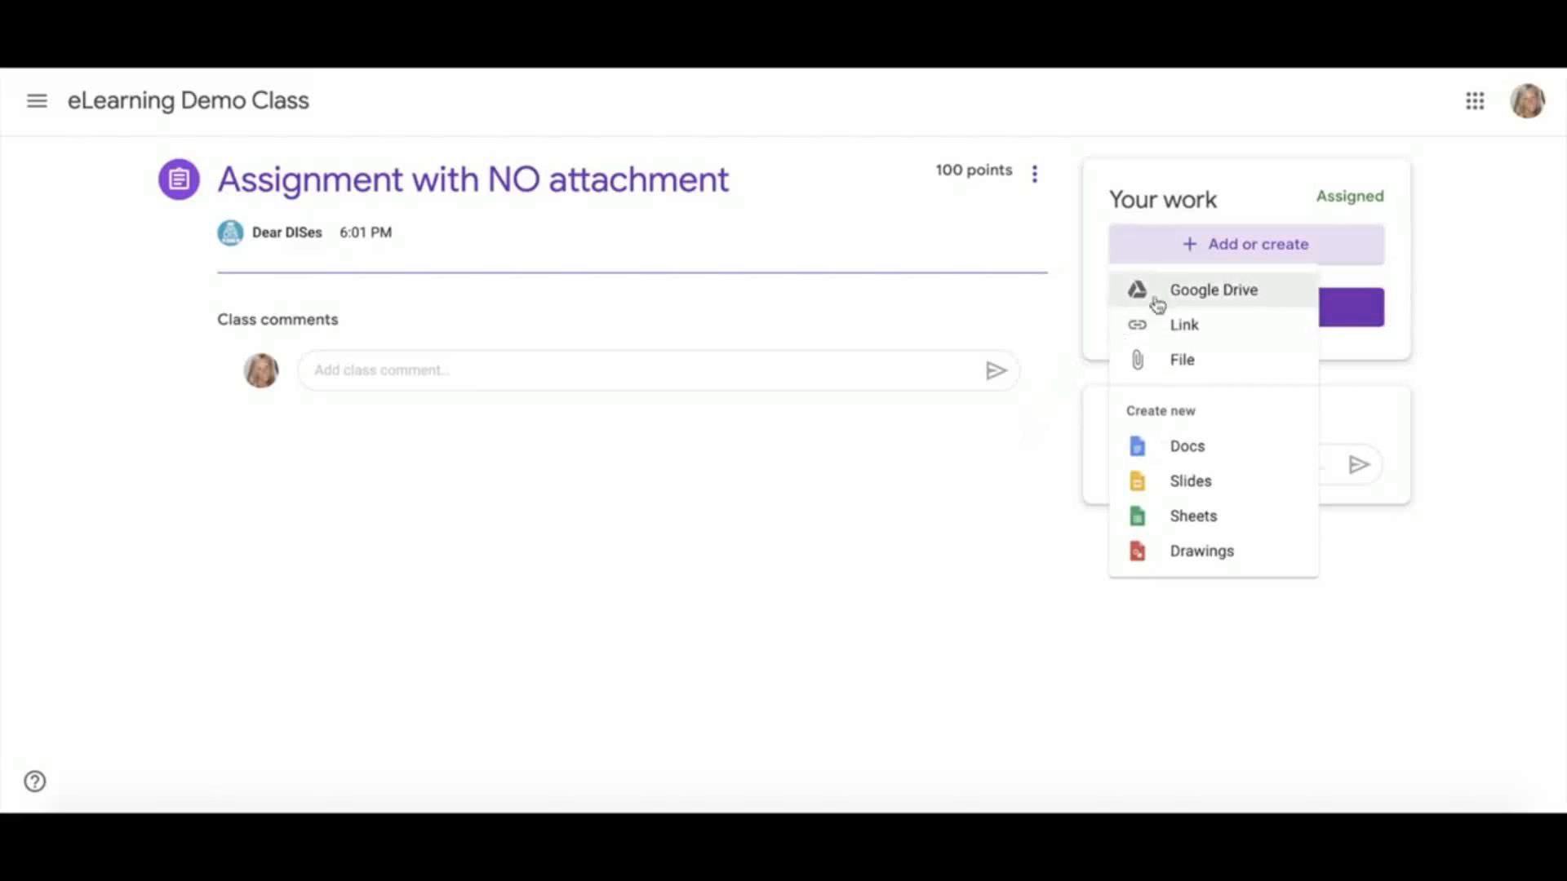
pyautogui.moveTo(1196, 248)
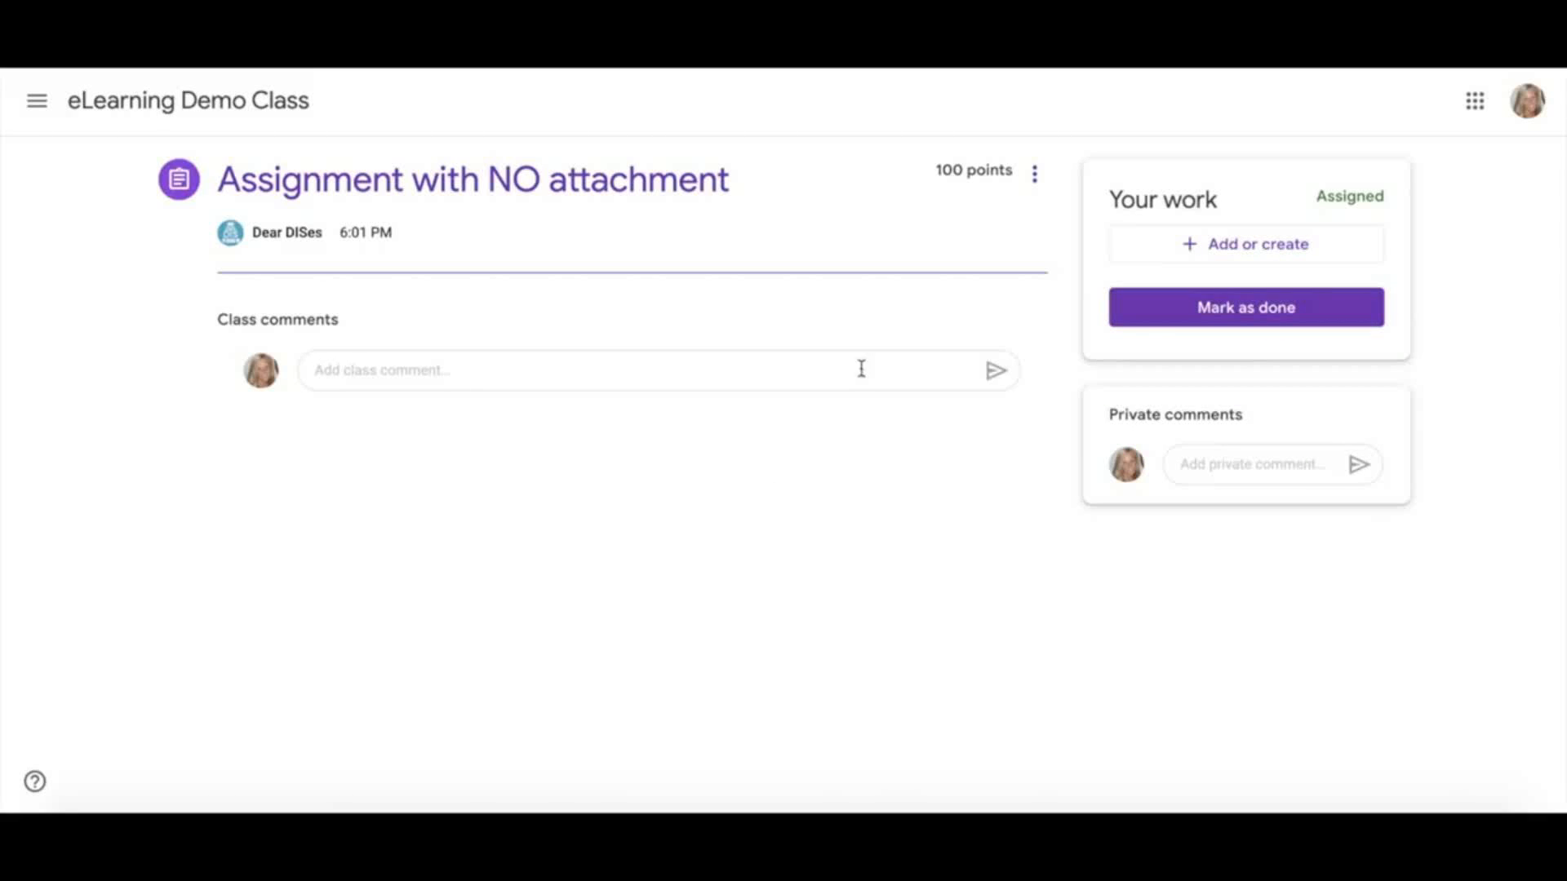
pyautogui.moveTo(1048, 266)
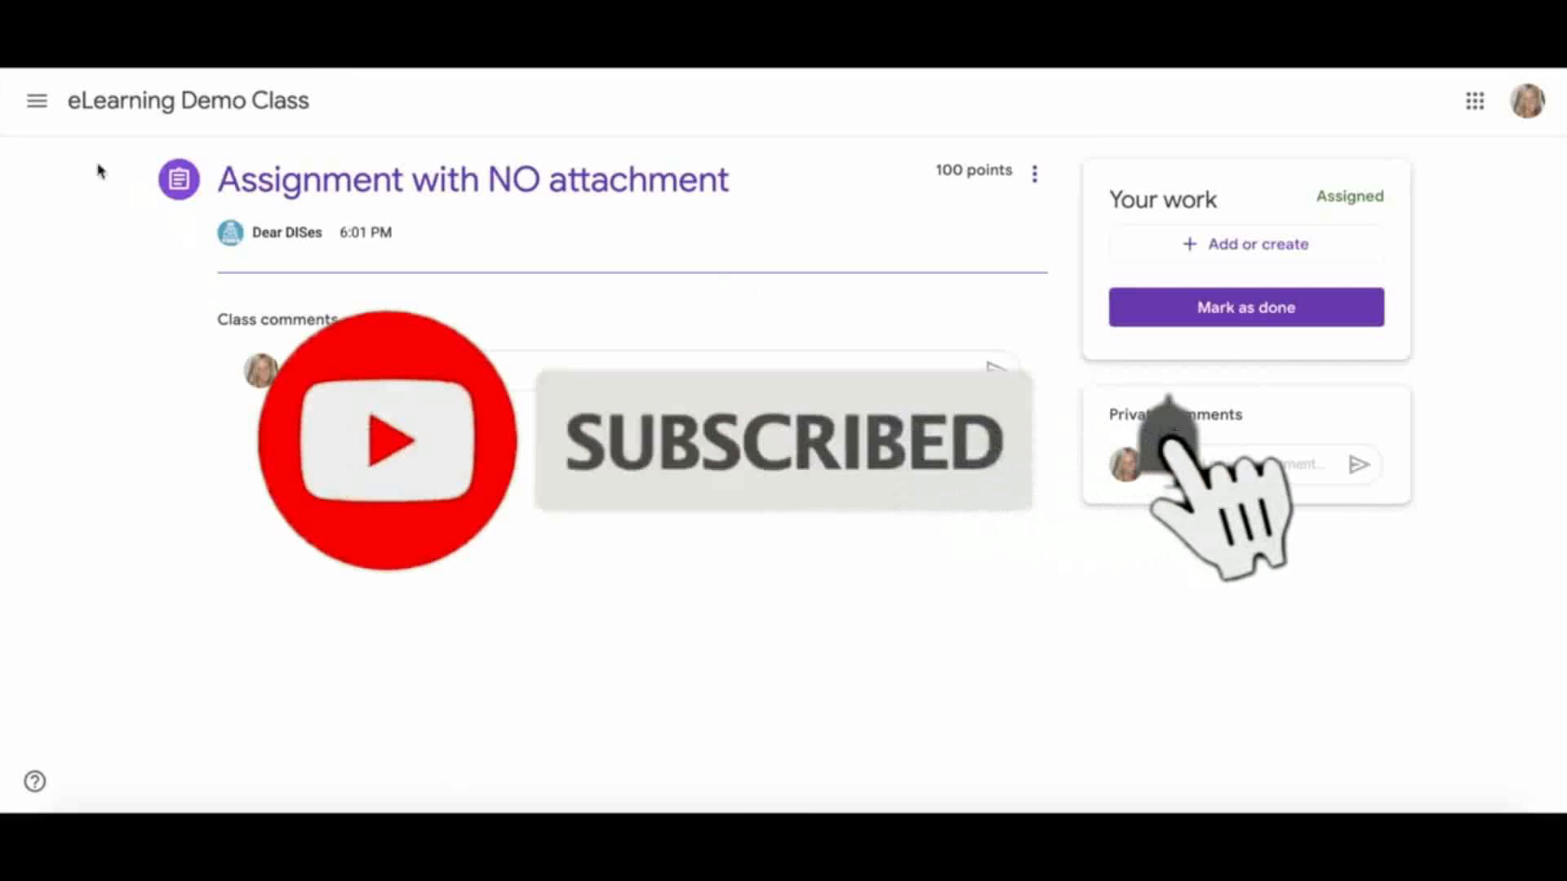
# Step: Open the side navigation listing Classes, Calendar, To-do, eLearning Demo Class and Settings
pyautogui.click(36, 99)
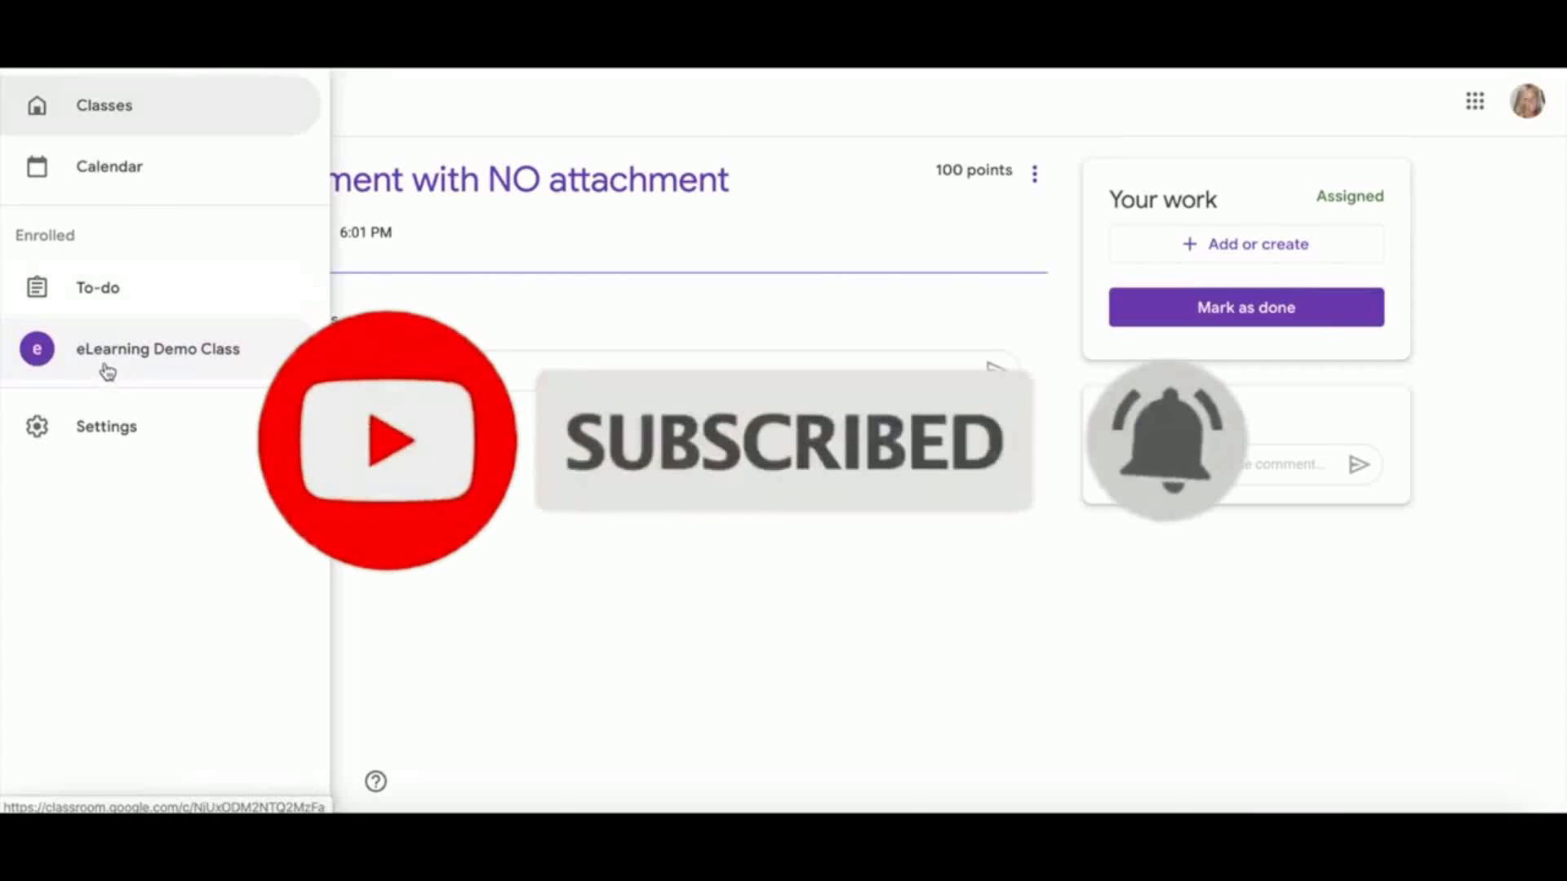